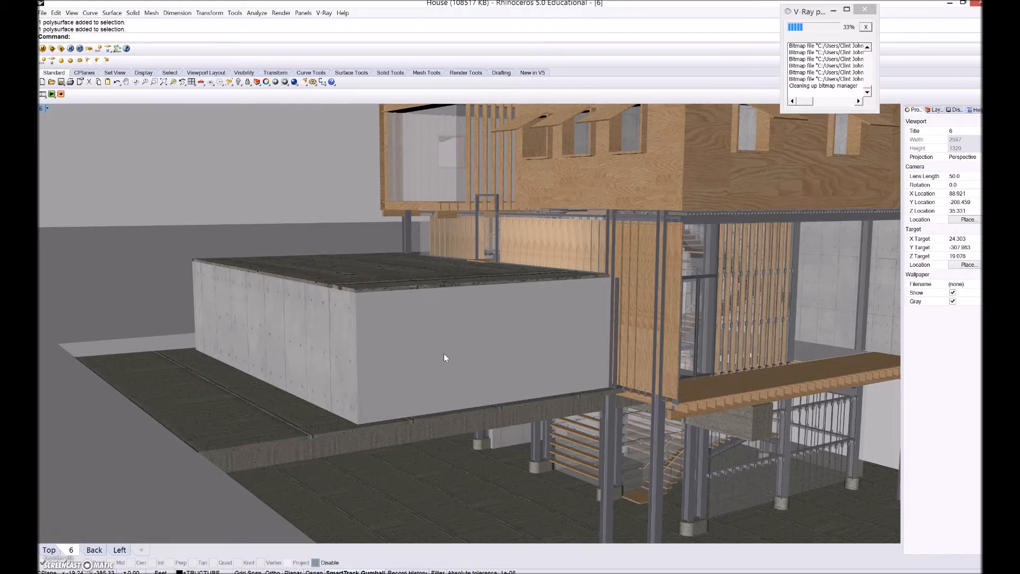
# Step: Orbit the view around the concrete block to inspect its front wall panels
pyautogui.moveTo(446, 358); pyautogui.dragTo(423, 351)
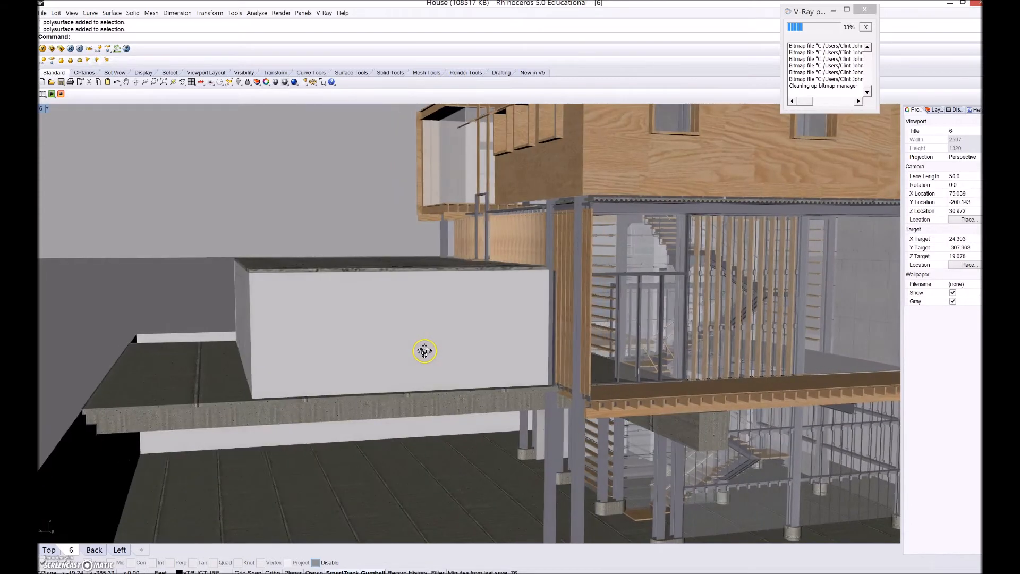
pyautogui.moveTo(423, 352); pyautogui.dragTo(433, 367)
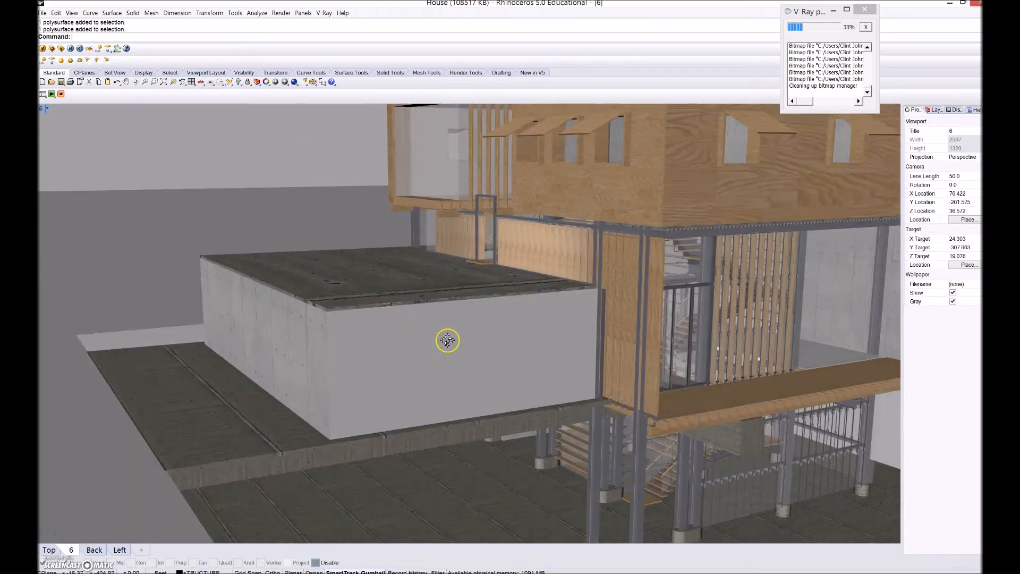
pyautogui.moveTo(448, 340); pyautogui.dragTo(442, 340)
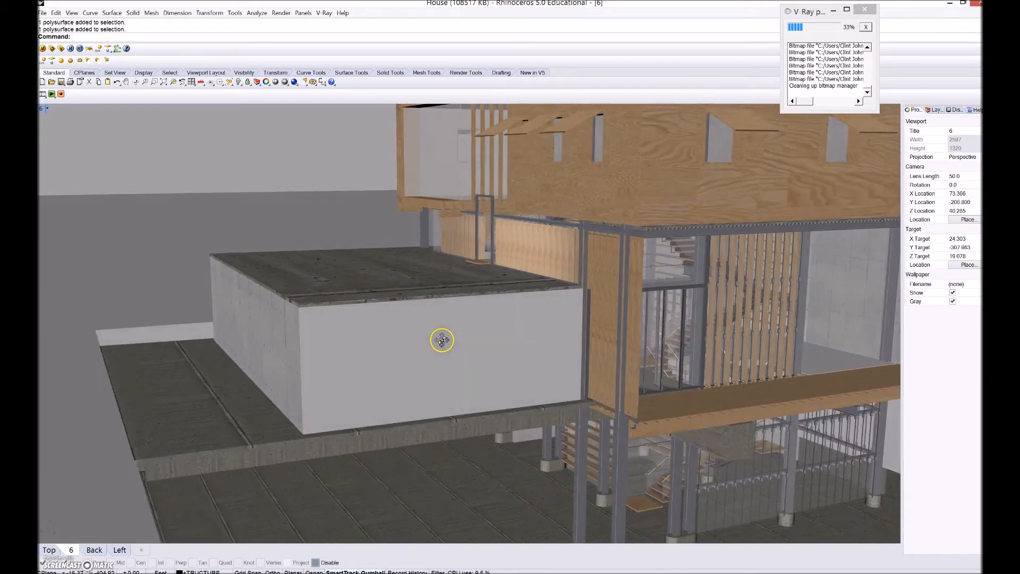
pyautogui.moveTo(443, 340); pyautogui.dragTo(440, 334)
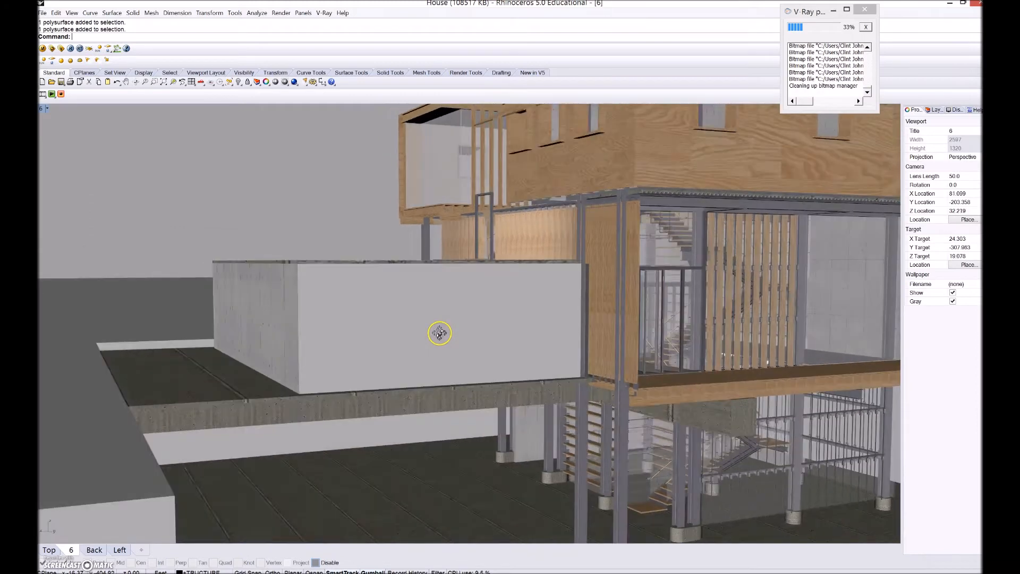
pyautogui.moveTo(439, 334); pyautogui.dragTo(417, 252)
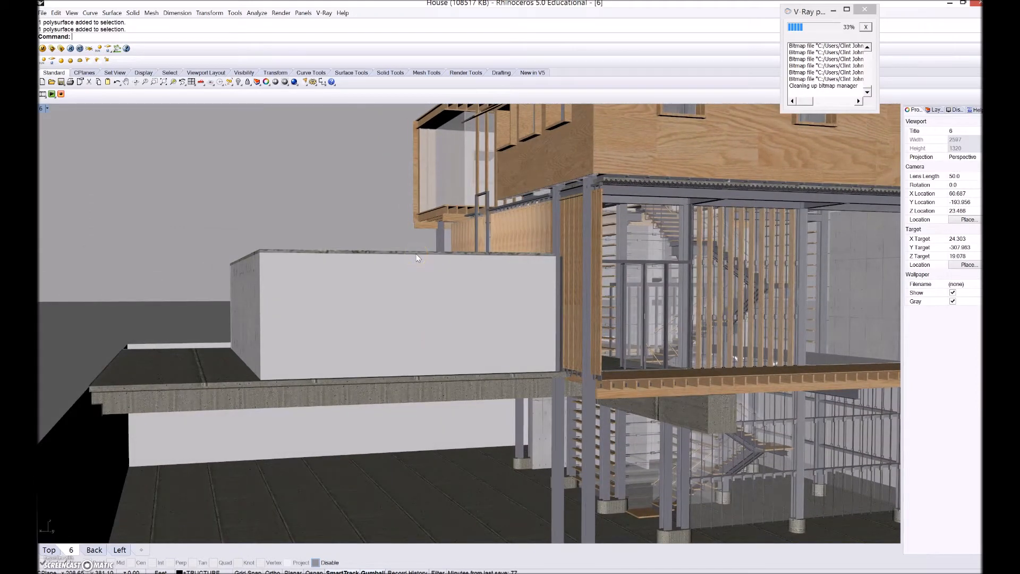
pyautogui.moveTo(417, 261); pyautogui.dragTo(426, 257)
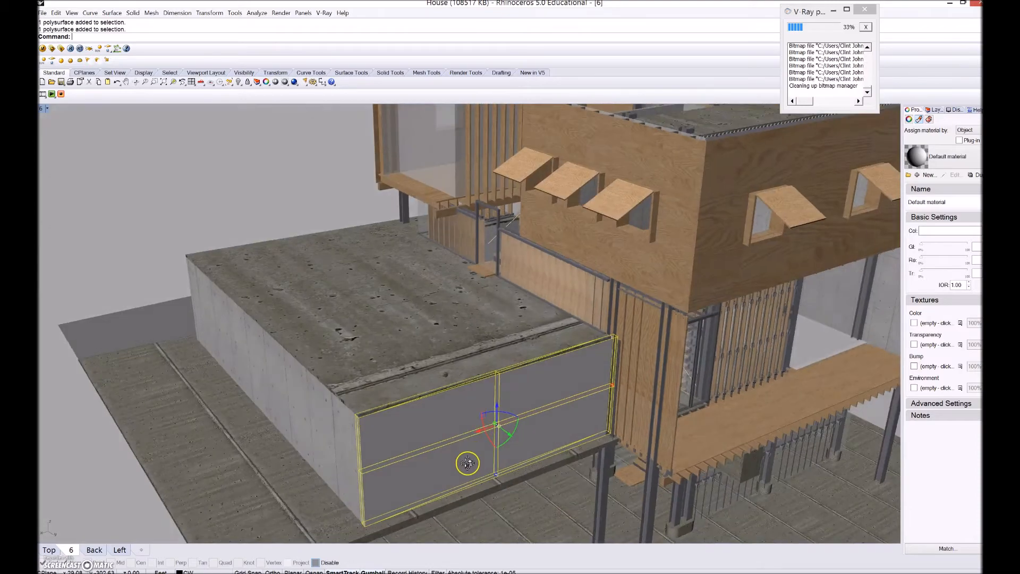
pyautogui.moveTo(468, 461); pyautogui.dragTo(510, 400)
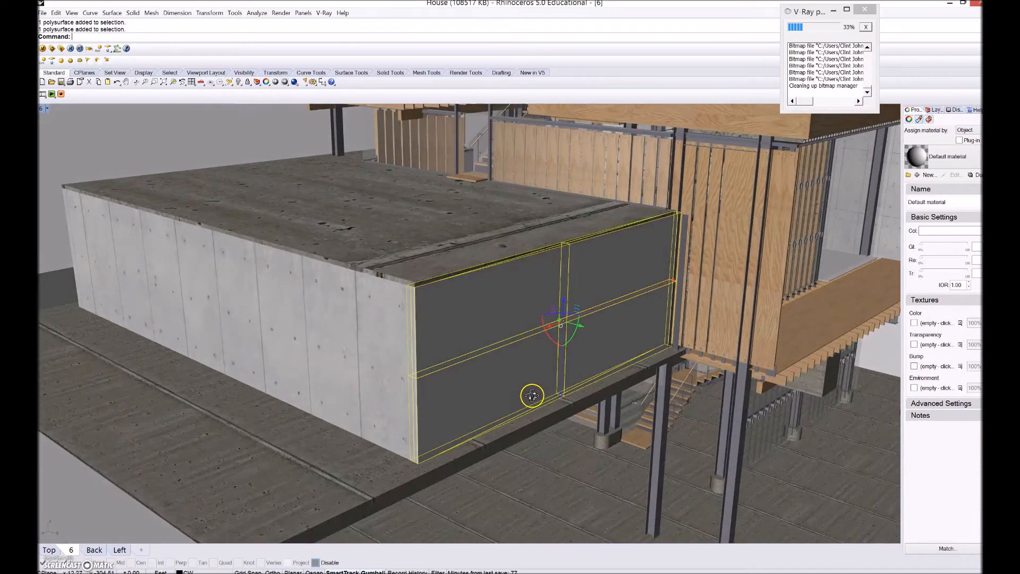
pyautogui.moveTo(532, 396); pyautogui.dragTo(549, 356)
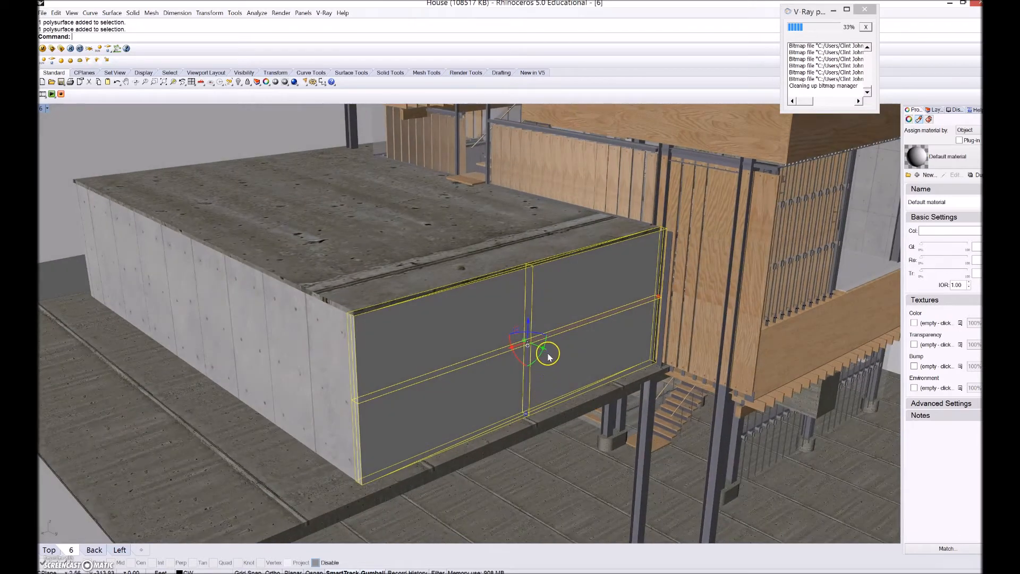
pyautogui.moveTo(539, 350)
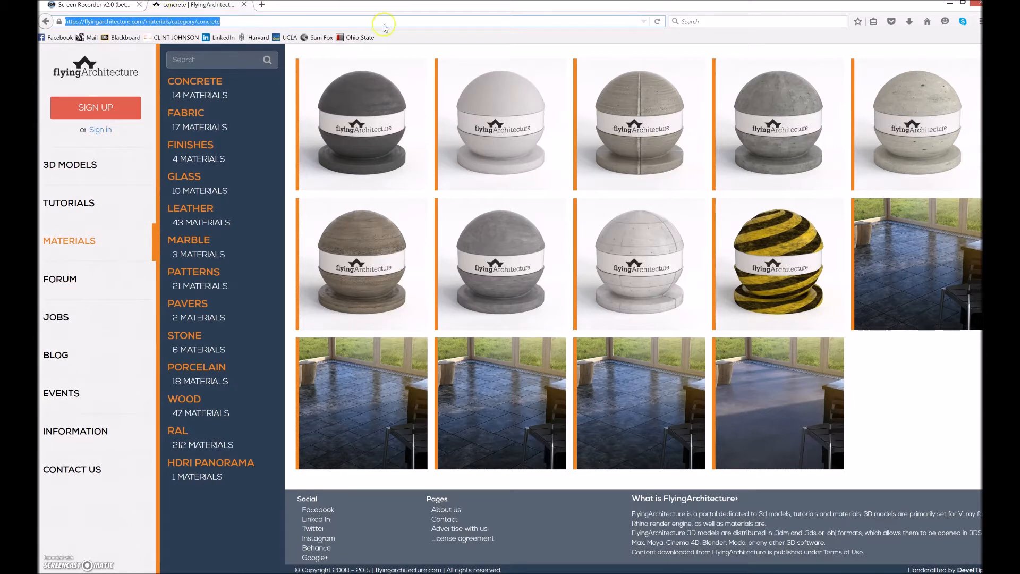
pyautogui.moveTo(691, 279)
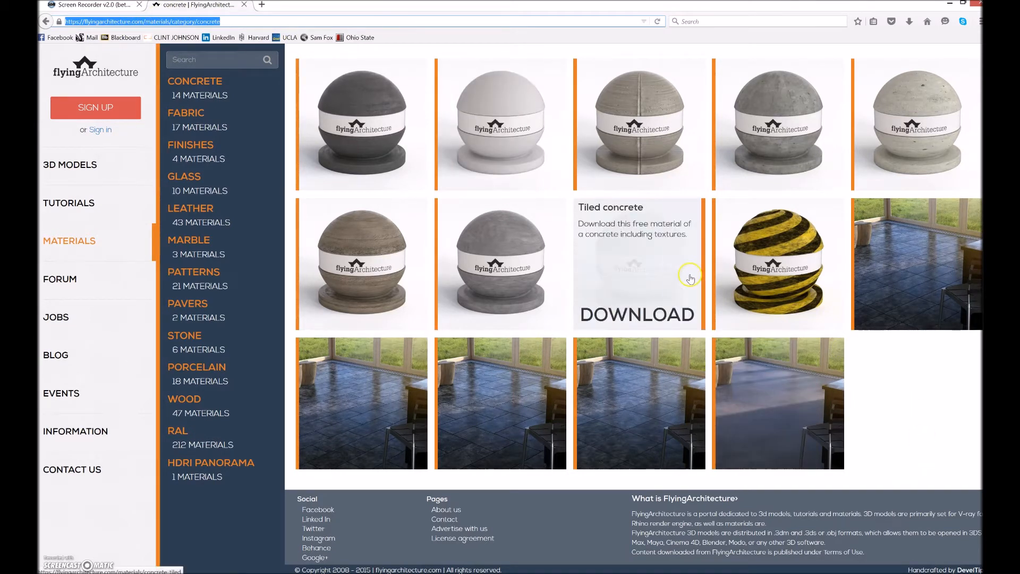
pyautogui.moveTo(689, 260)
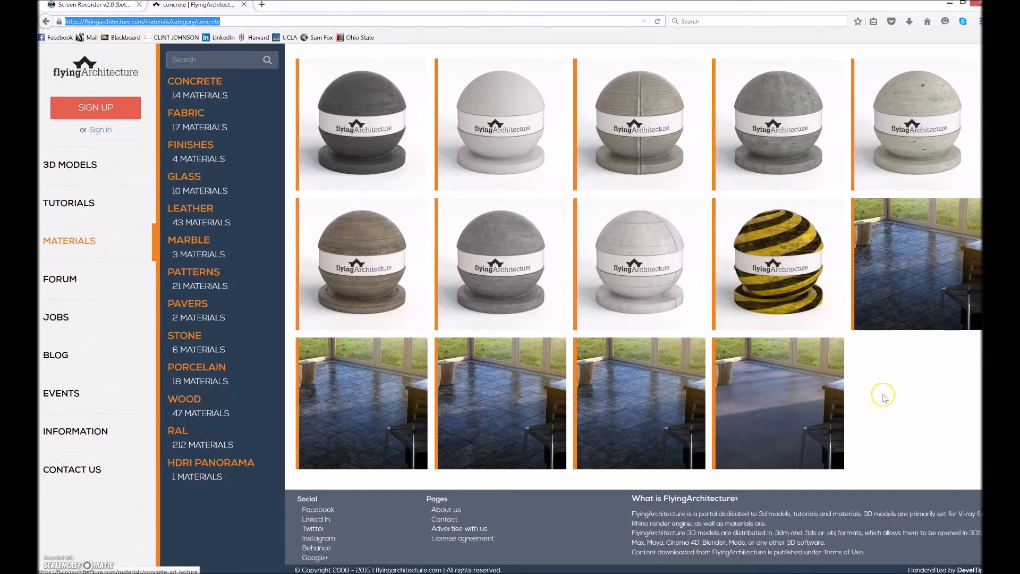
pyautogui.moveTo(891, 397)
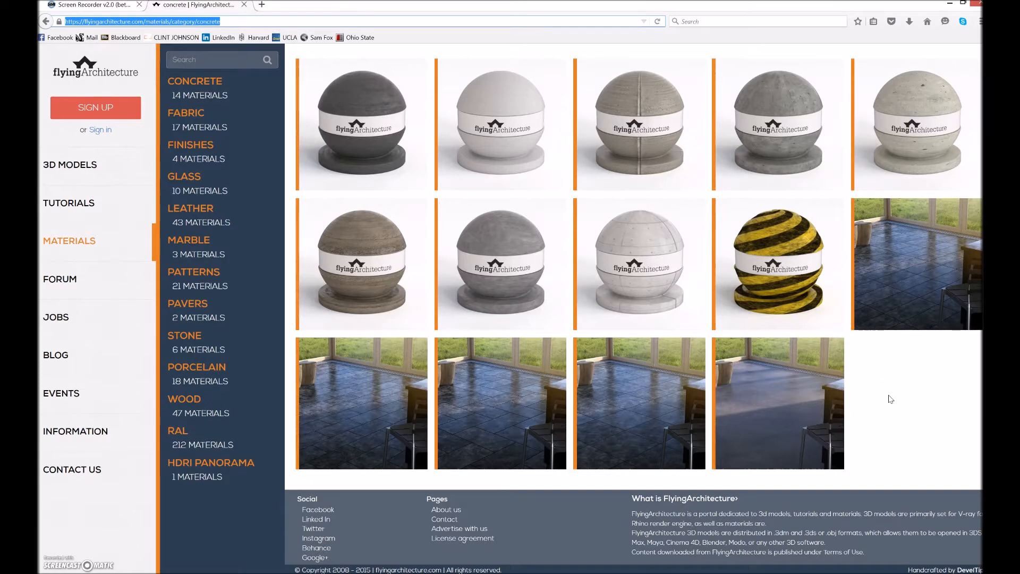
pyautogui.moveTo(681, 299)
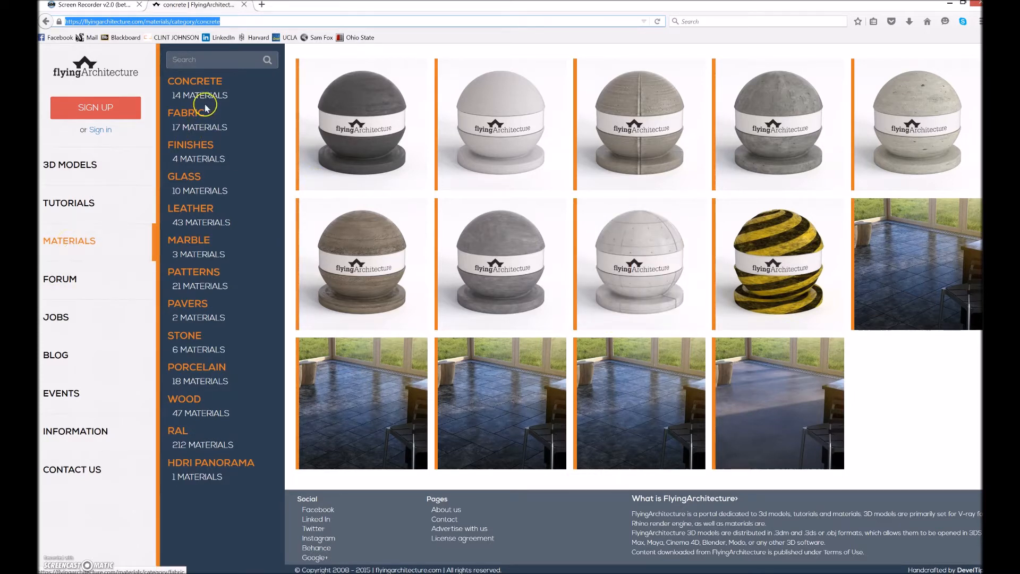
pyautogui.moveTo(637, 264)
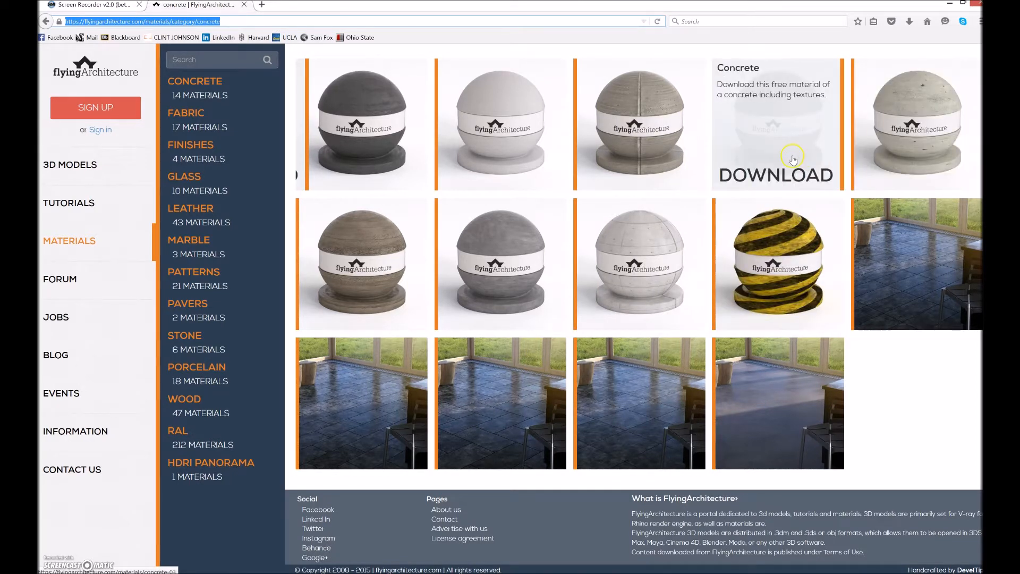
pyautogui.moveTo(618, 441)
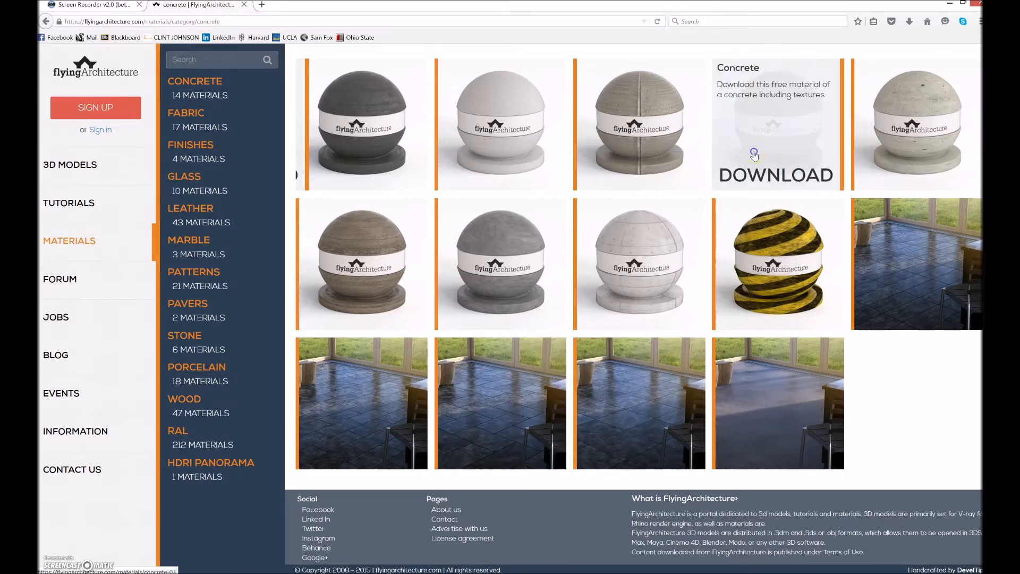
# Step: Save the free Concrete material concrete-03.zip from flyingArchitecture and open the download
pyautogui.click(775, 123)
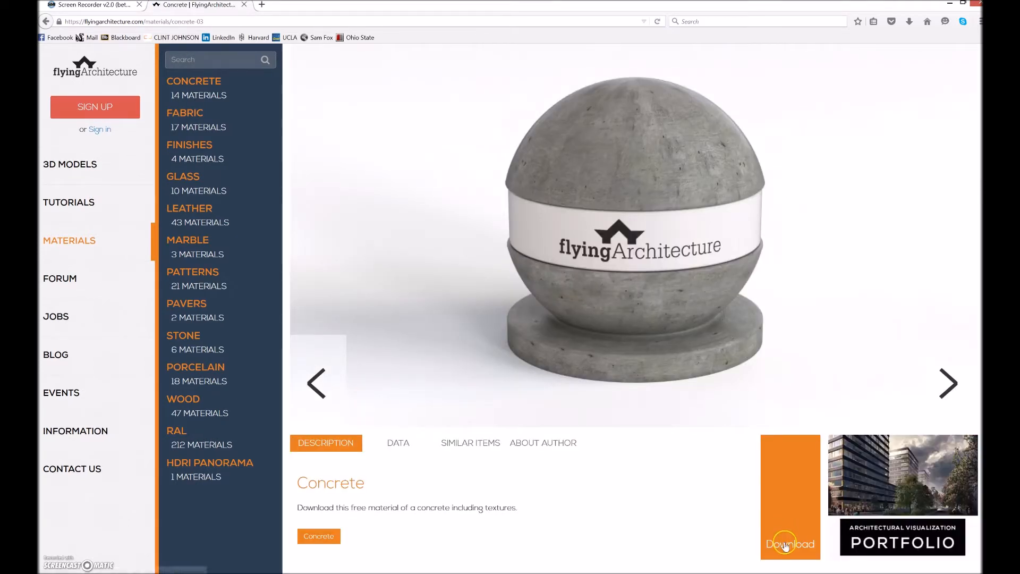
pyautogui.click(789, 543)
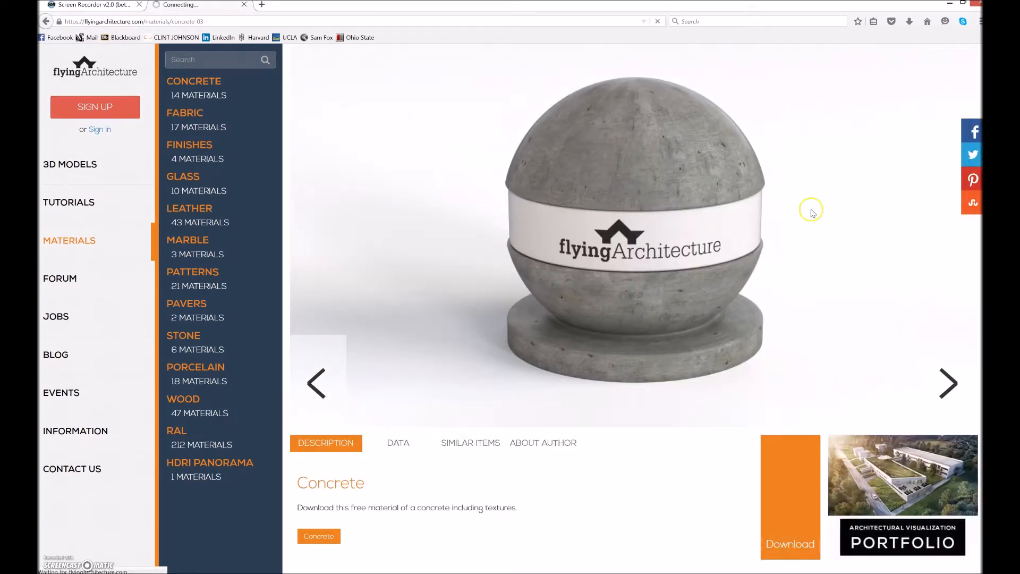
pyautogui.click(318, 536)
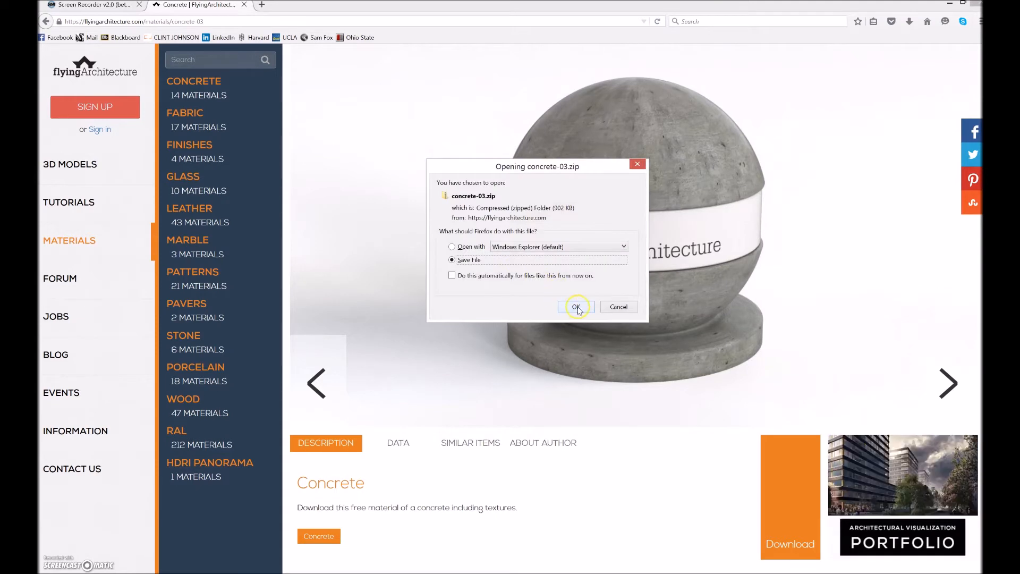
pyautogui.click(575, 307)
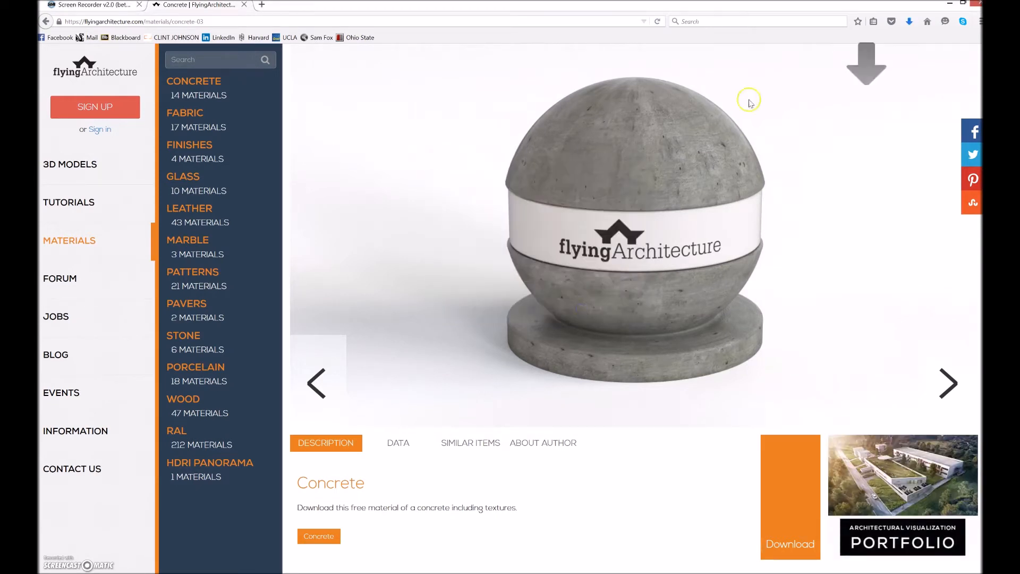
pyautogui.click(910, 21)
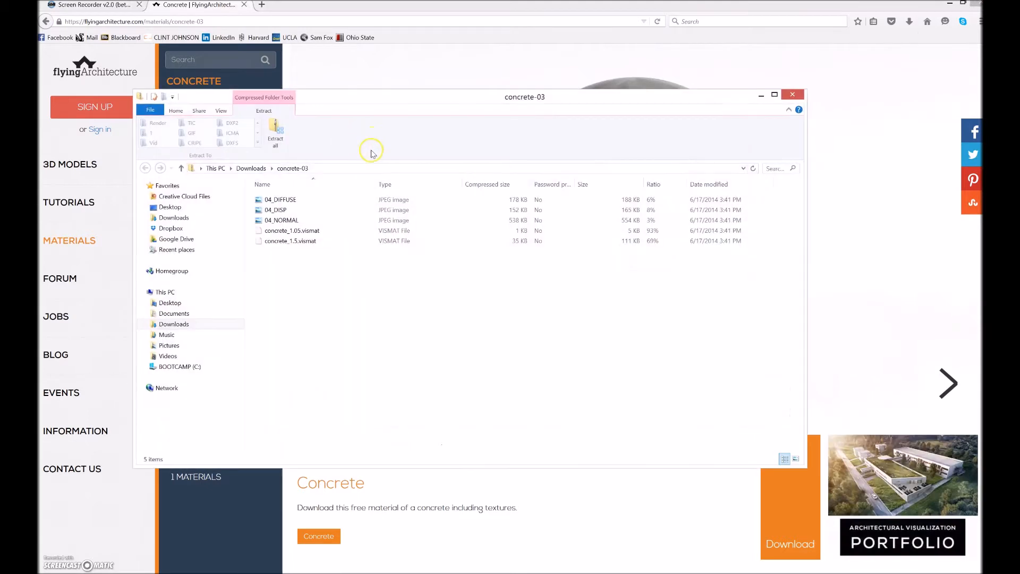
# Step: Extract concrete-03.zip into Documents\Materials\Concrete, replacing duplicate files, then close Explorer
pyautogui.click(275, 132)
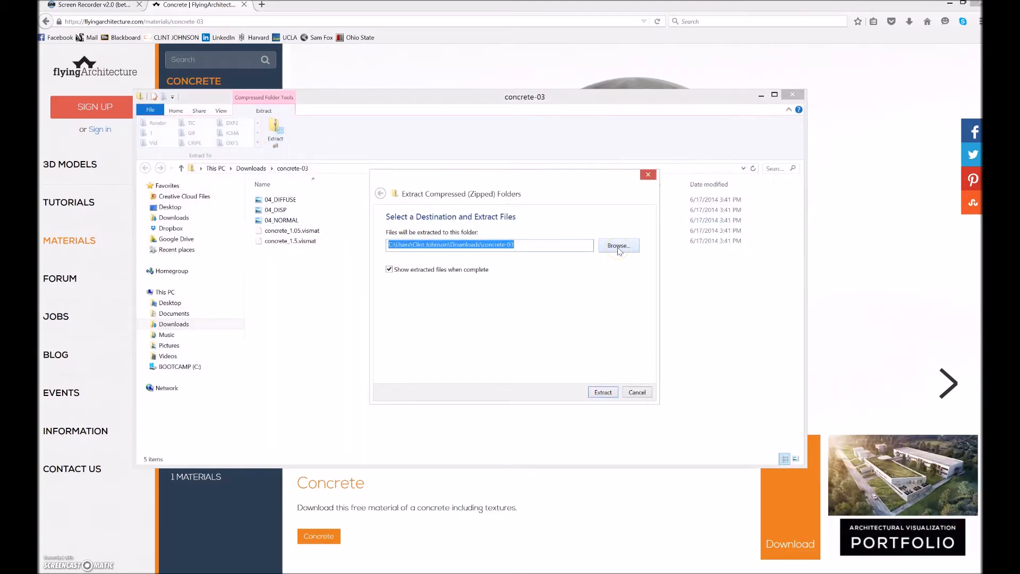
pyautogui.click(617, 246)
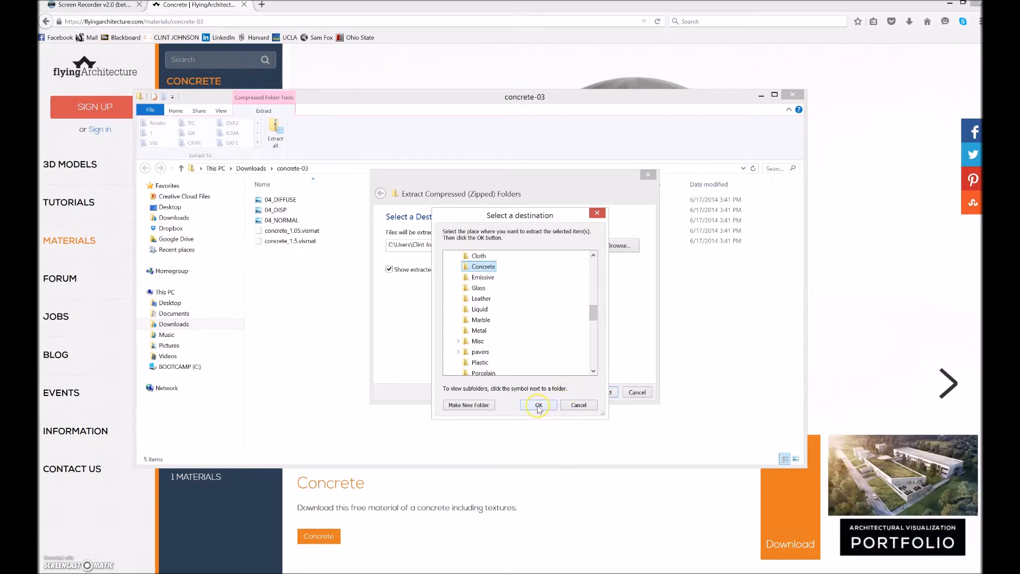
pyautogui.click(538, 405)
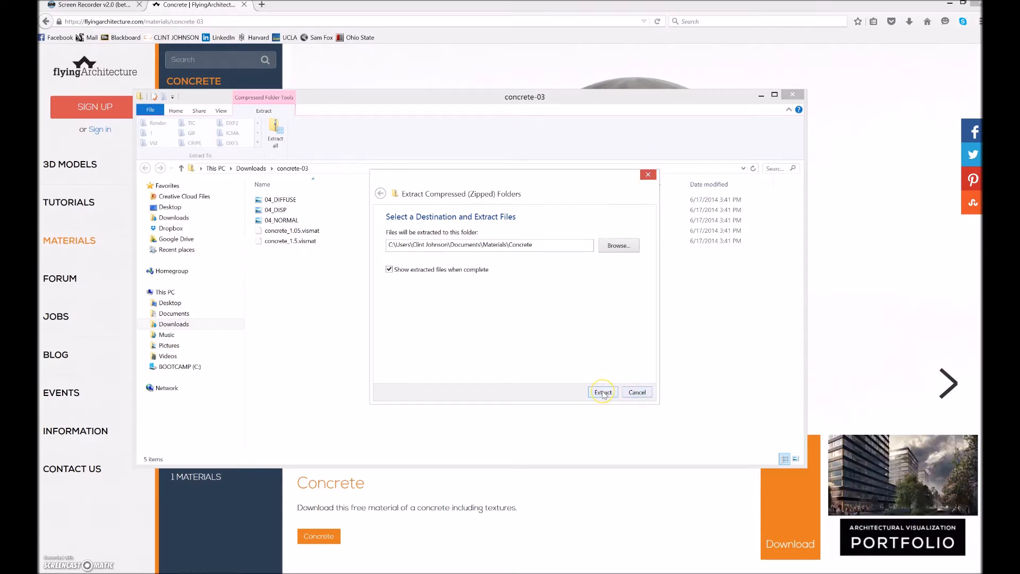
pyautogui.click(602, 392)
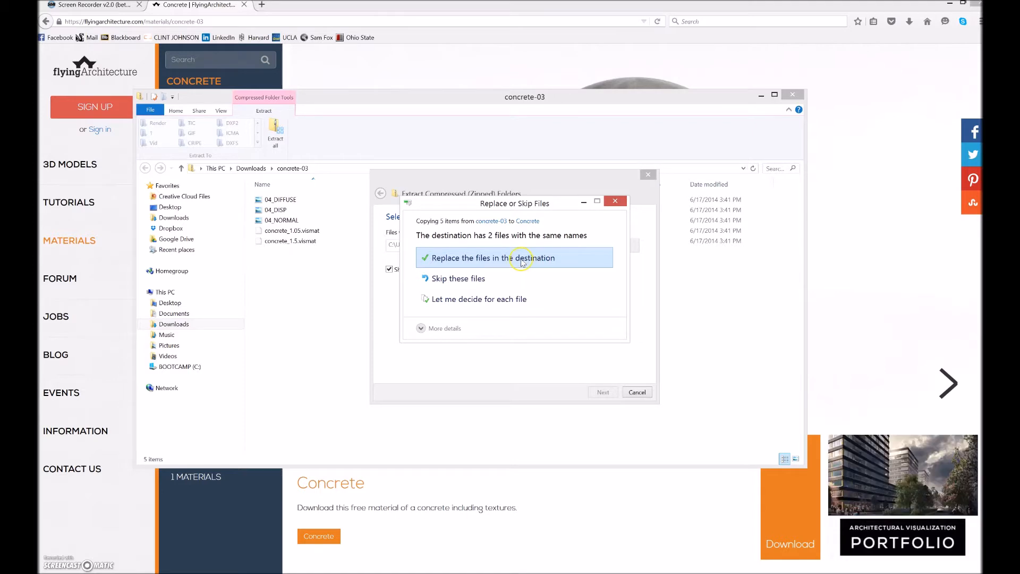
pyautogui.click(491, 258)
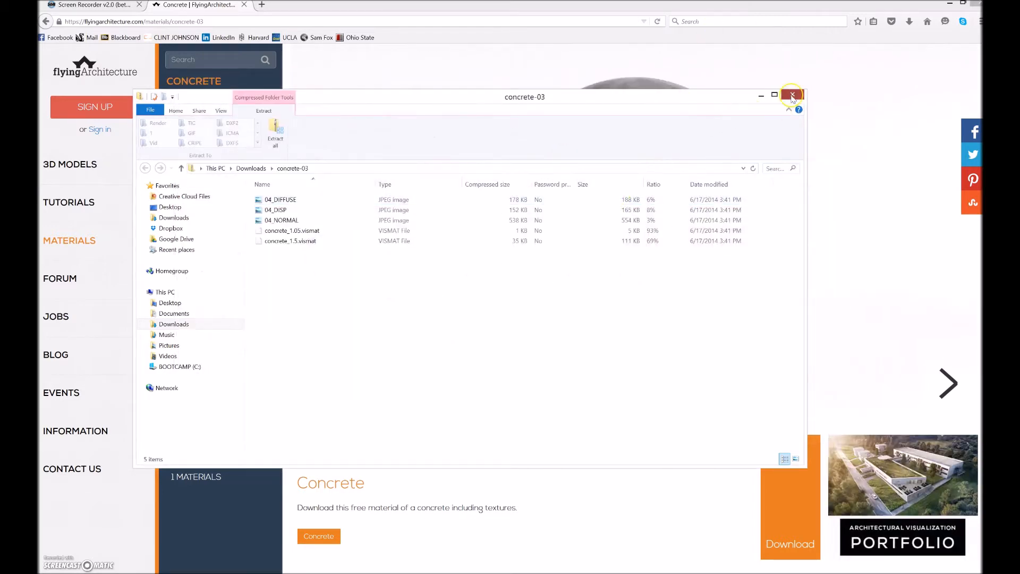
pyautogui.click(792, 96)
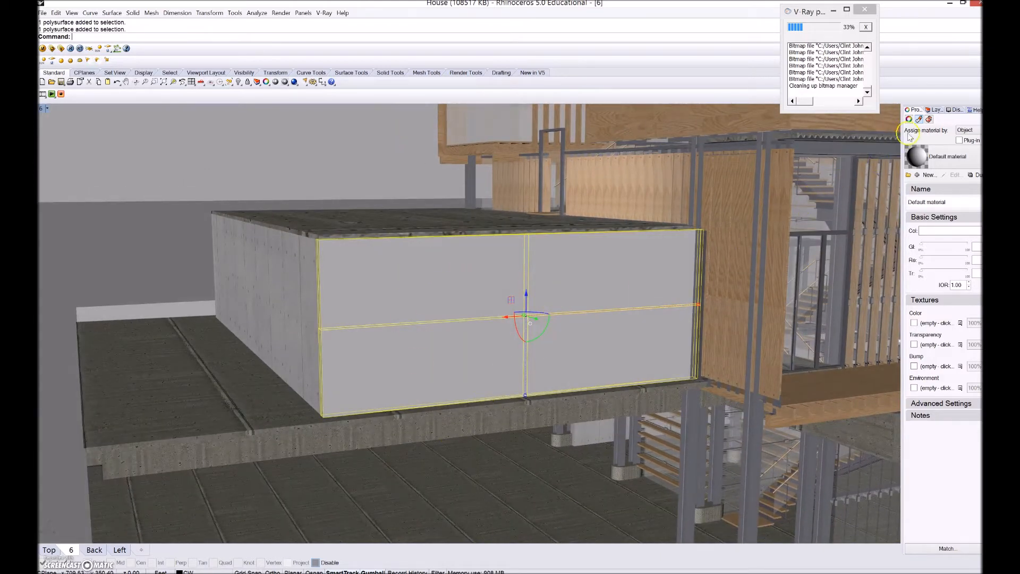
pyautogui.click(936, 109)
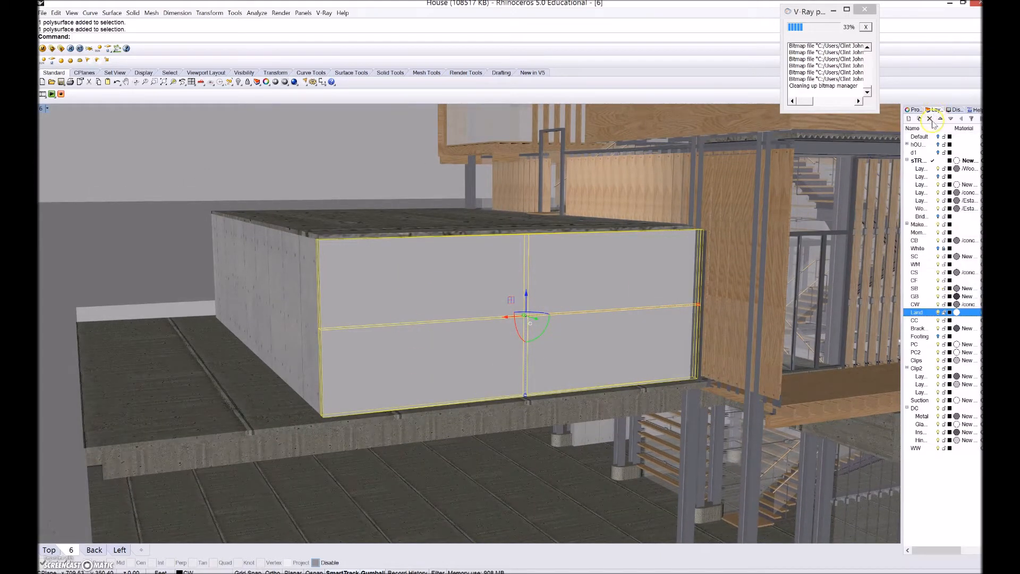
pyautogui.click(919, 118)
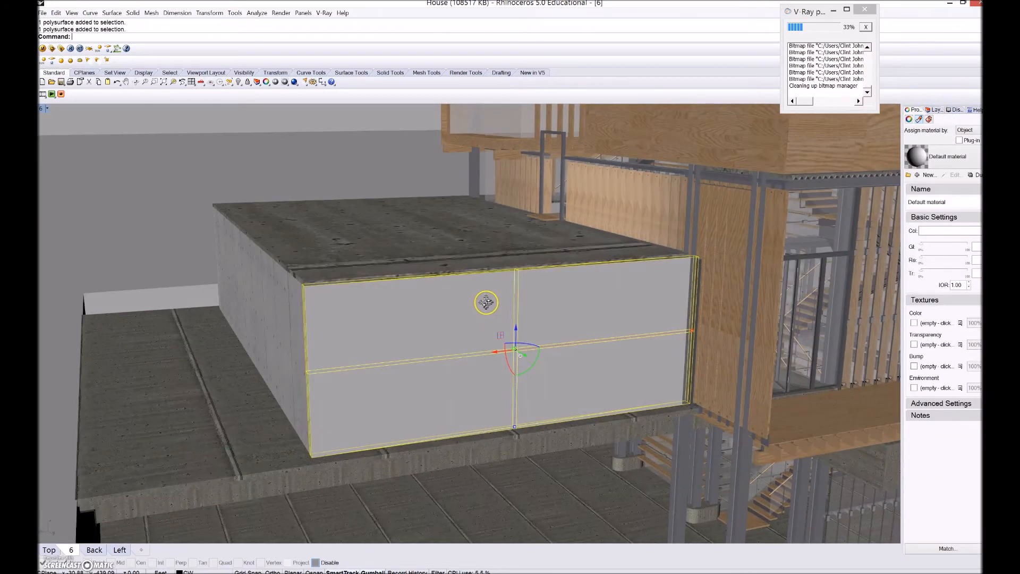
pyautogui.moveTo(485, 302); pyautogui.dragTo(555, 353)
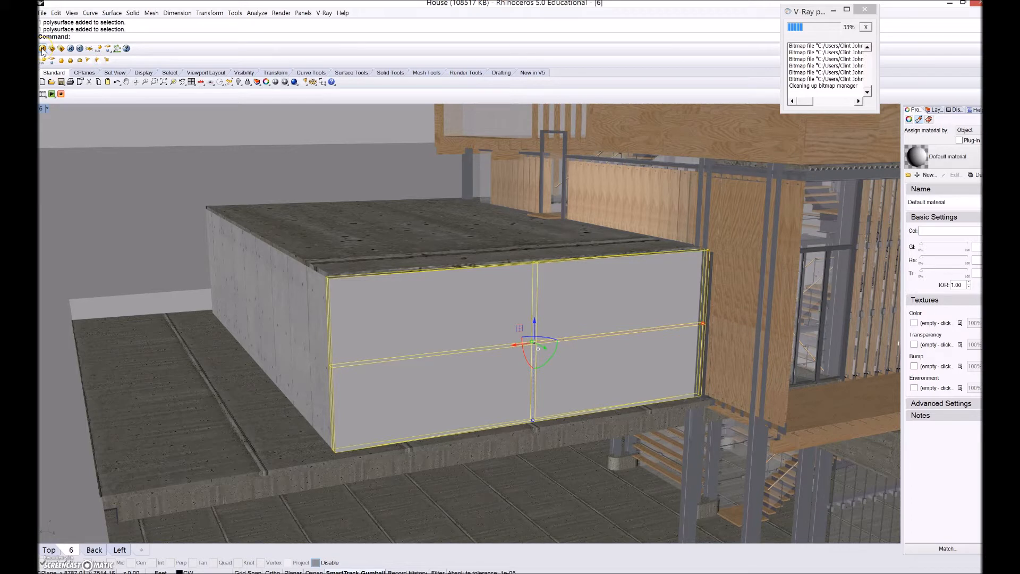
# Step: Launch the V-Ray material editor, view acid_glass, and right-click the scene materials list
pyautogui.click(79, 48)
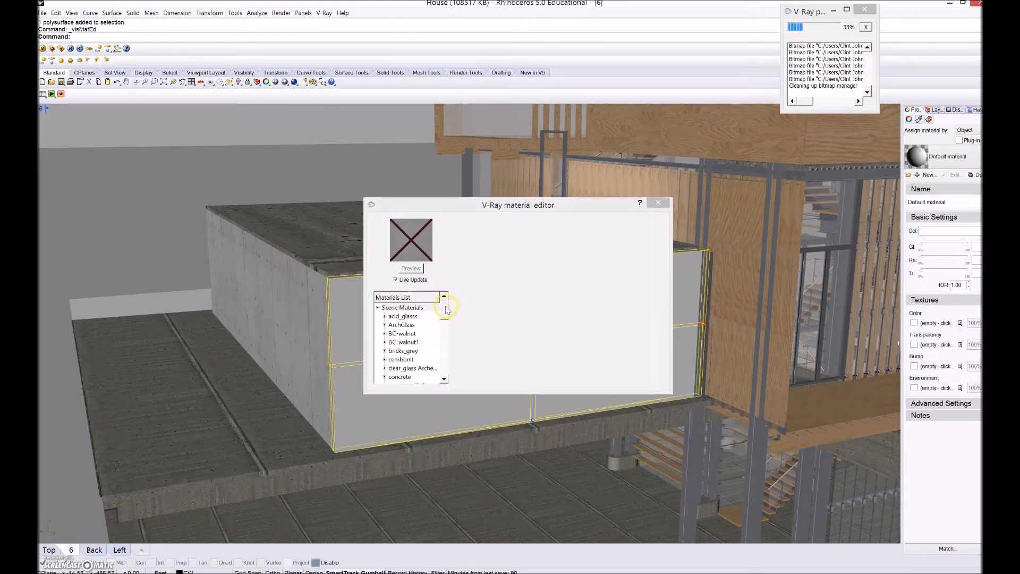
pyautogui.click(402, 308)
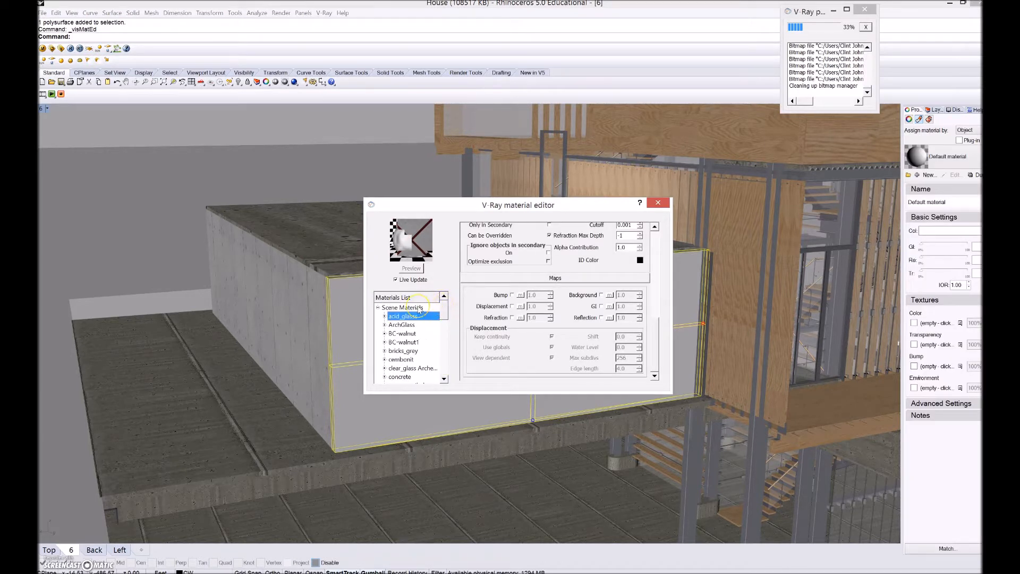
pyautogui.click(402, 308)
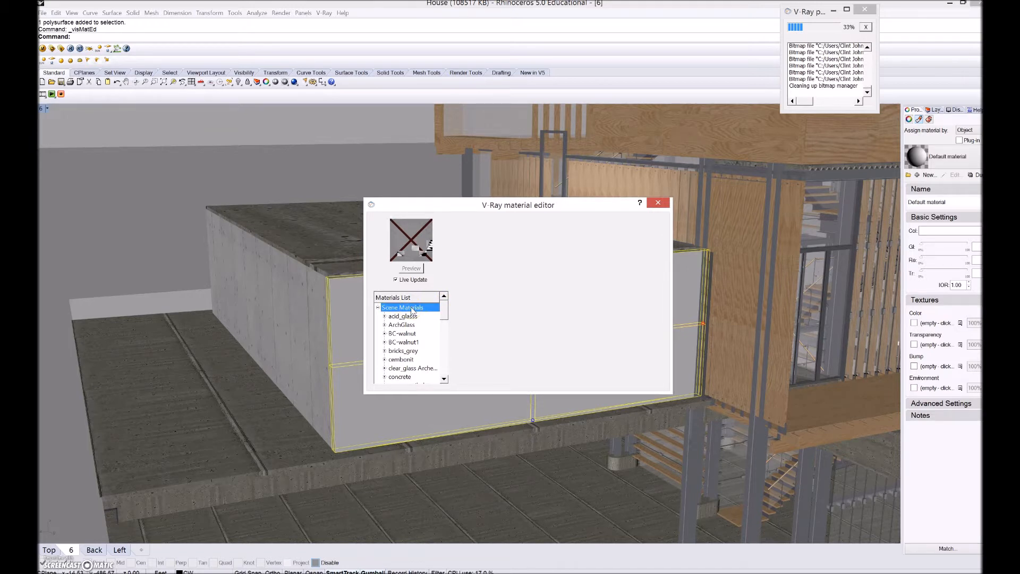
pyautogui.rightClick(402, 307)
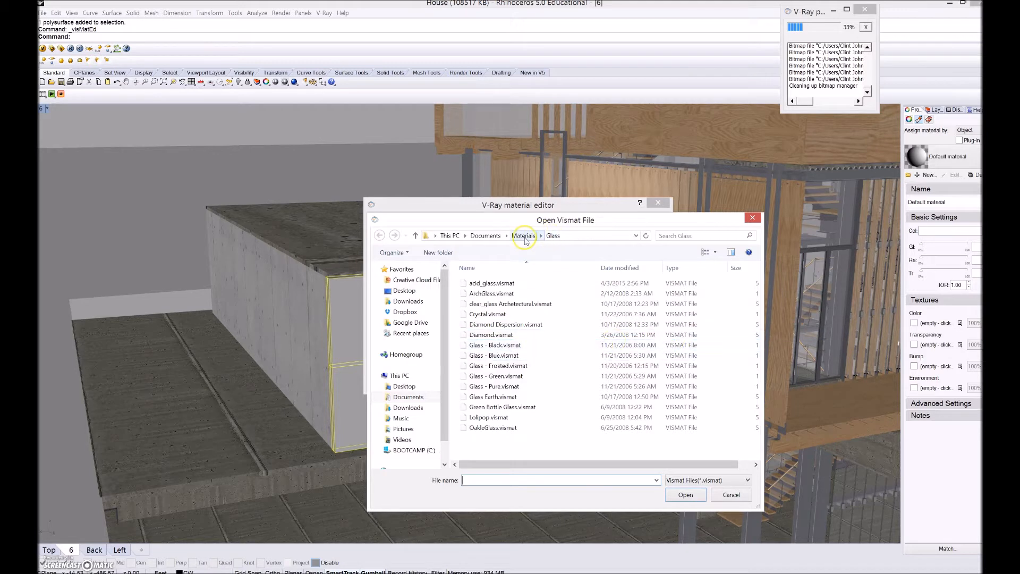
# Step: Load concrete_tiled_1.05.vismat from Documents\Materials\Concrete into the scene materials
pyautogui.click(524, 235)
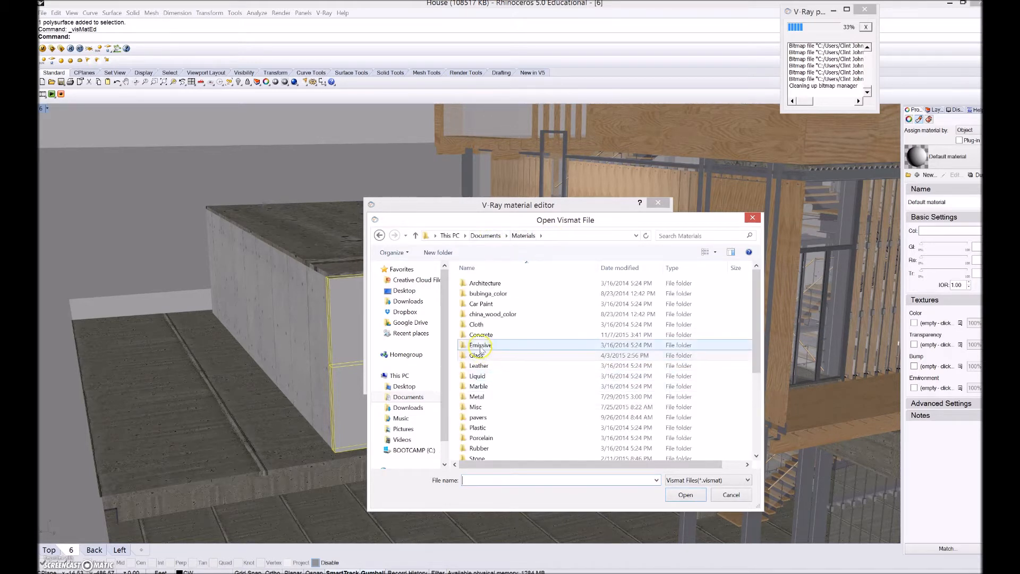
pyautogui.click(478, 428)
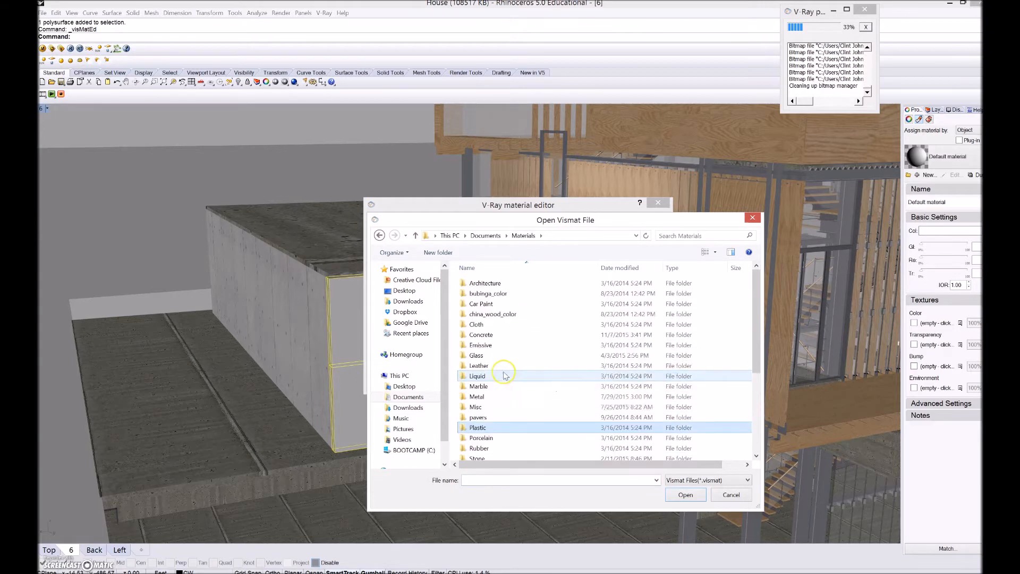
pyautogui.doubleClick(481, 334)
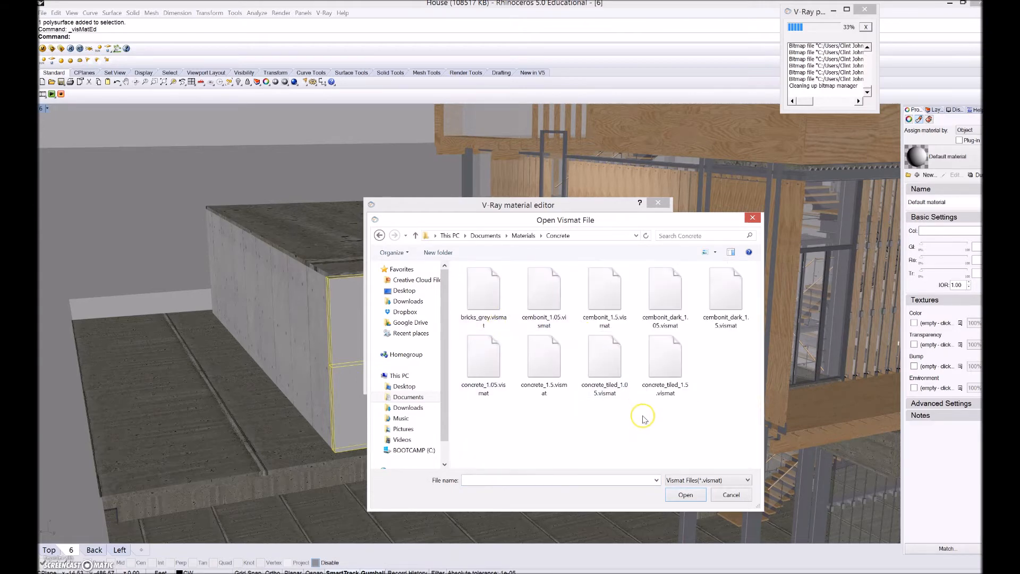
pyautogui.click(605, 357)
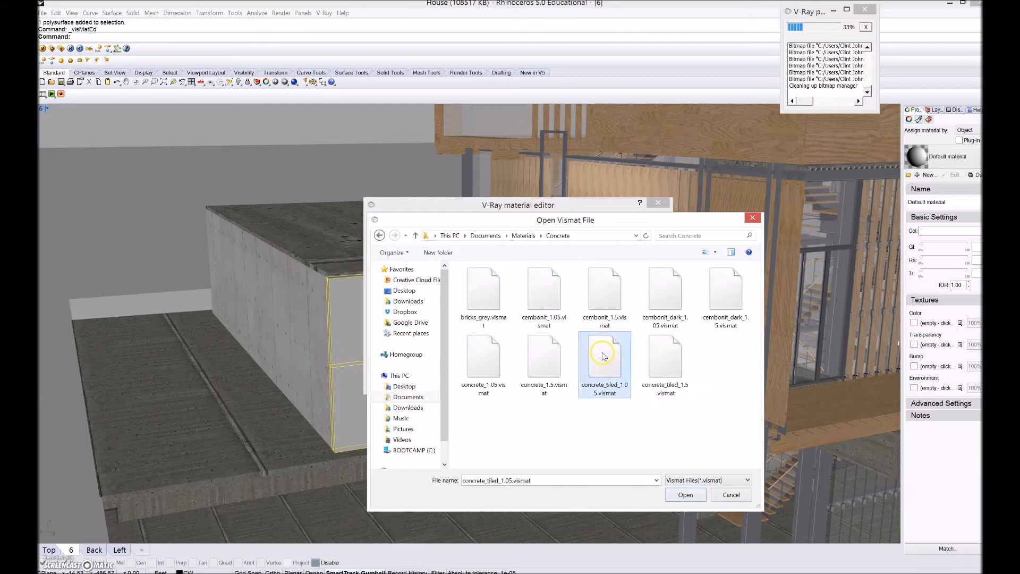
pyautogui.click(684, 495)
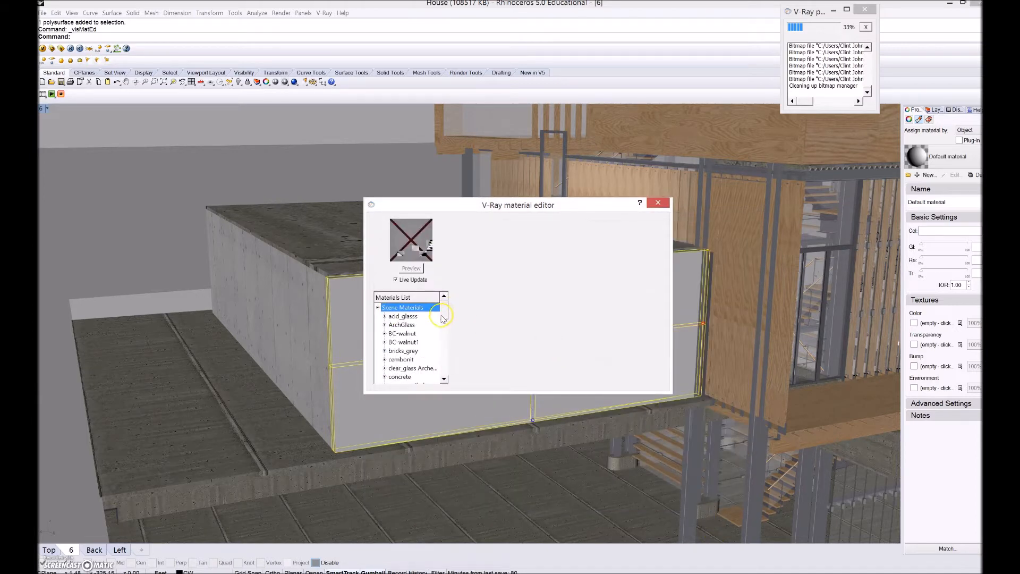
pyautogui.moveTo(446, 316)
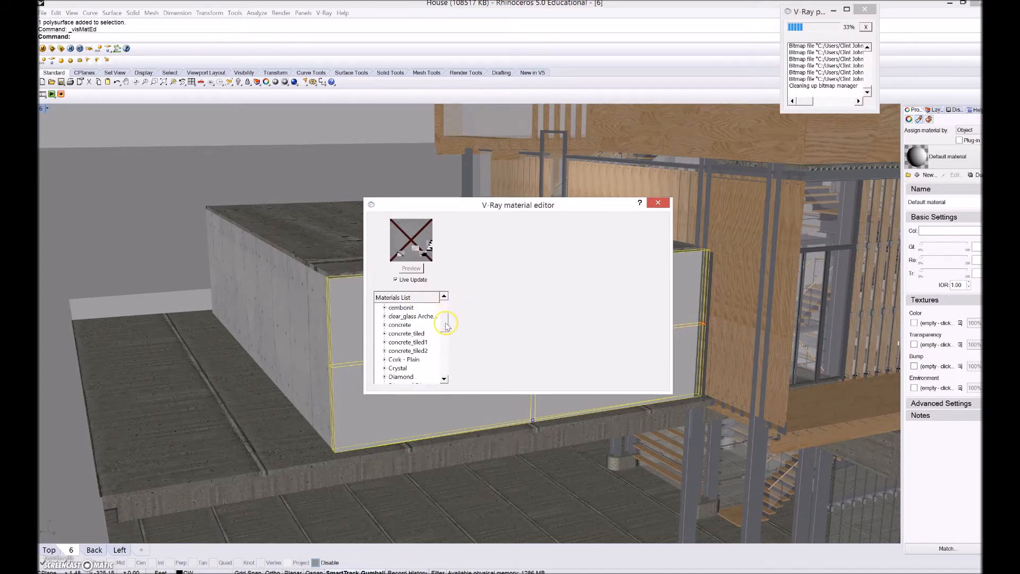
# Step: Review concrete_tiled1's settings, apply it to the selected front wall, and close the editor
pyautogui.scroll(-3)
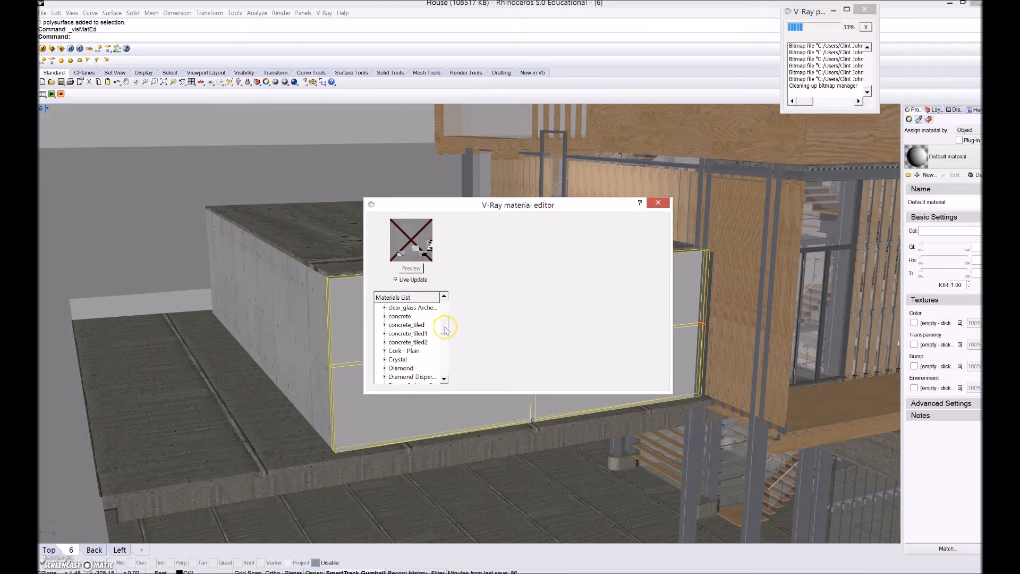
pyautogui.click(406, 334)
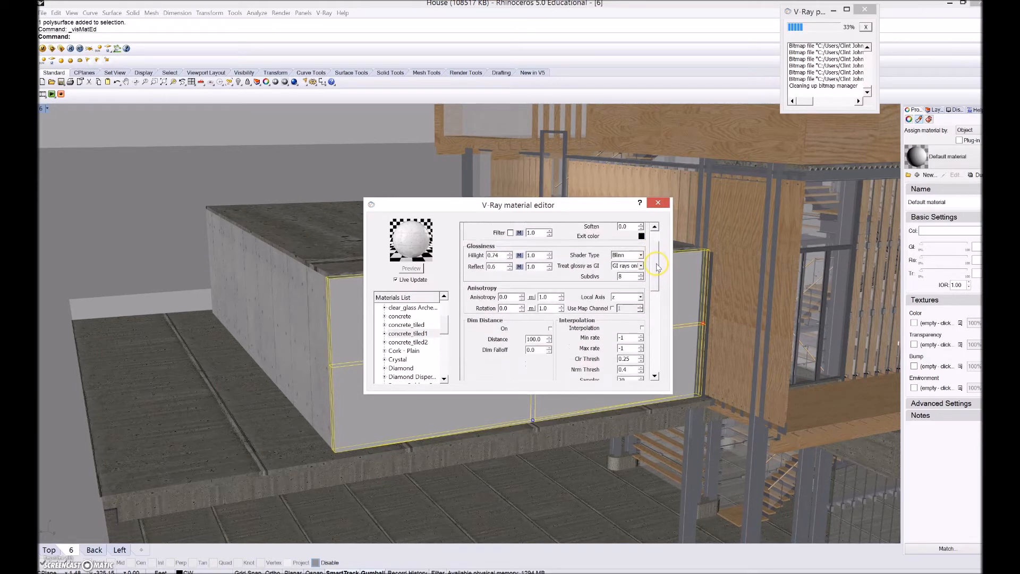
pyautogui.scroll(-3)
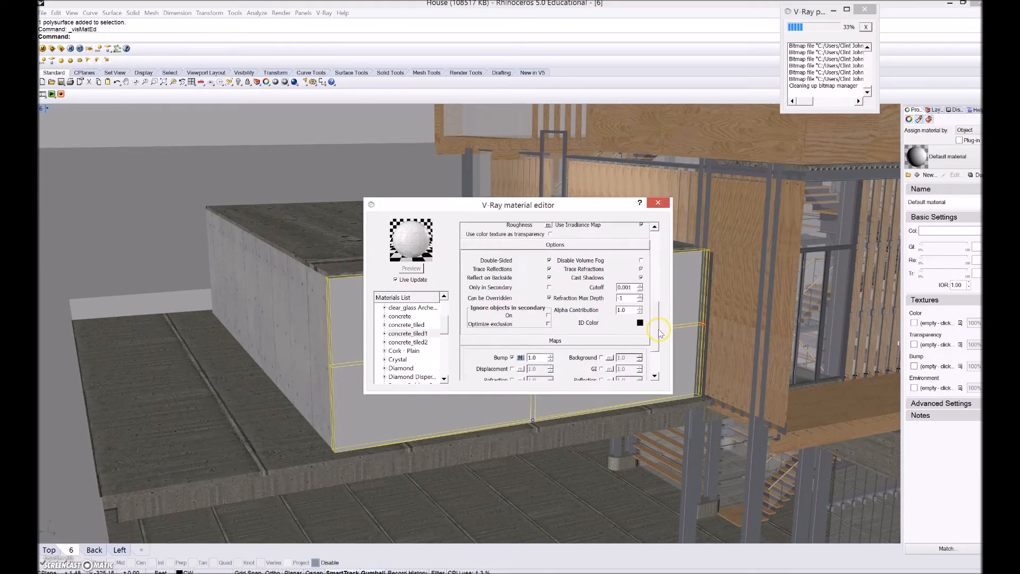
pyautogui.scroll(-3)
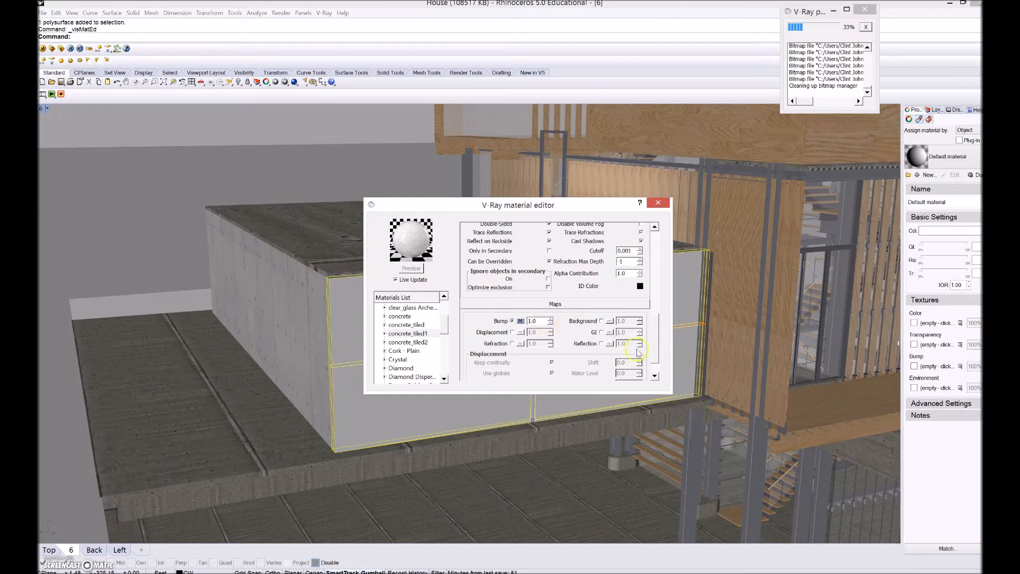
pyautogui.scroll(-3)
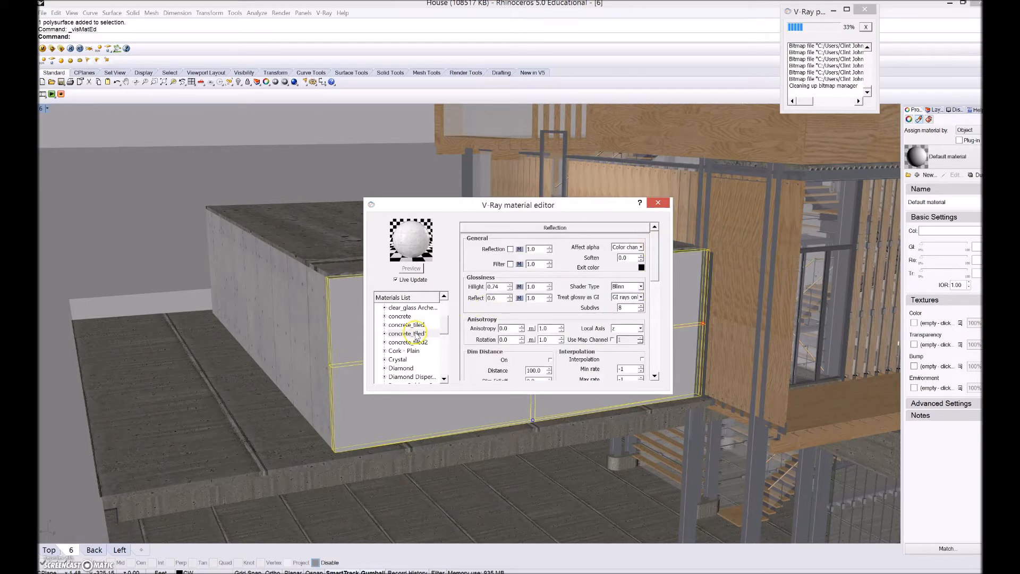
pyautogui.rightClick(407, 334)
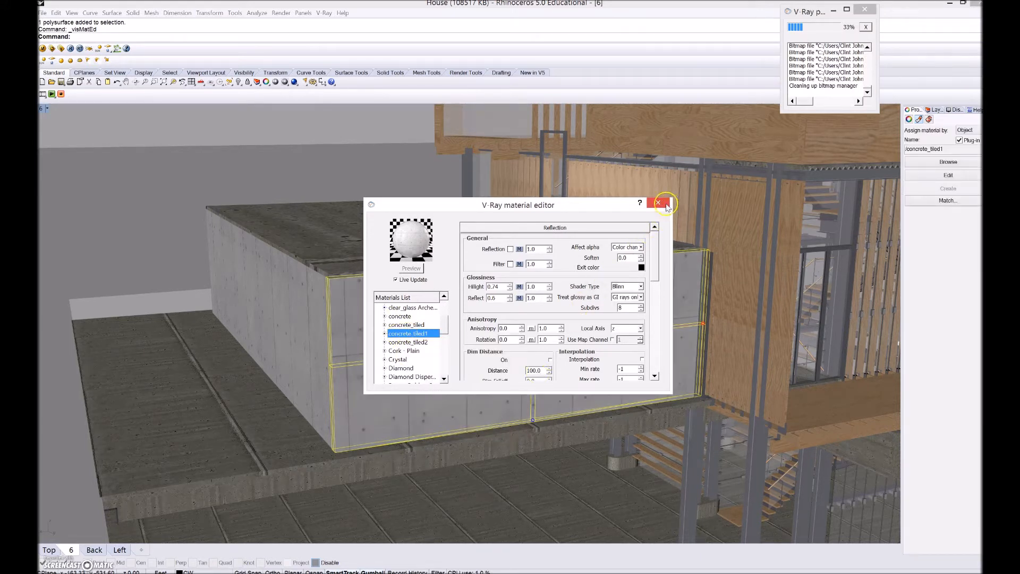
pyautogui.click(665, 203)
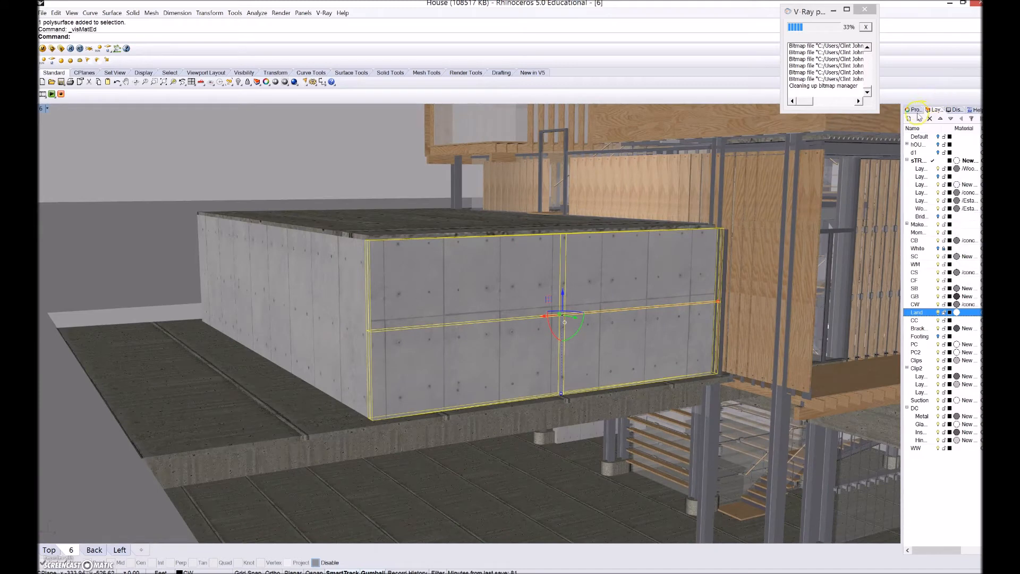
# Step: Draw a box on the ground before the house and apply concrete_tiled1 to it
pyautogui.click(912, 109)
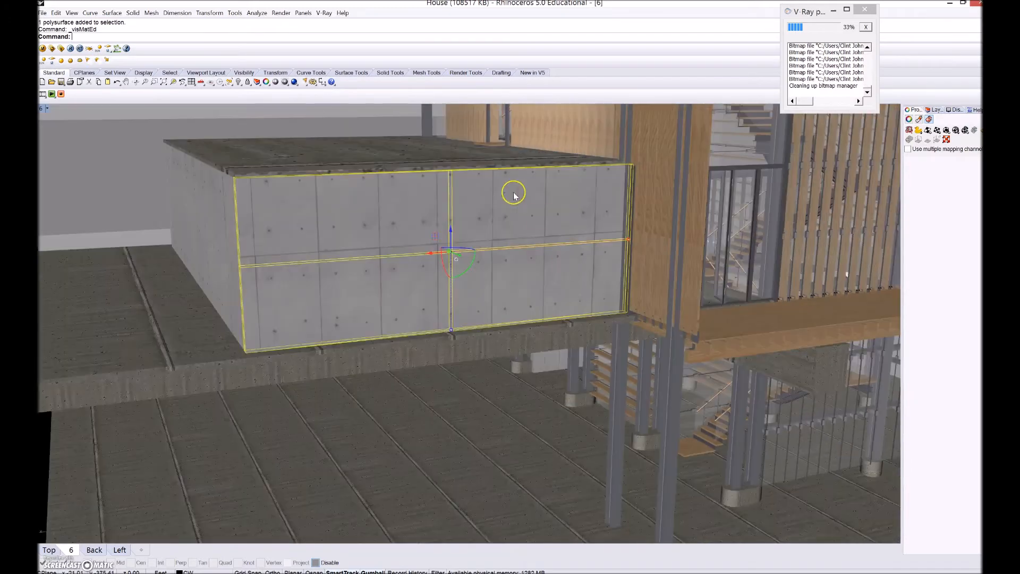
pyautogui.moveTo(514, 196); pyautogui.dragTo(442, 244)
pyautogui.write('Box')
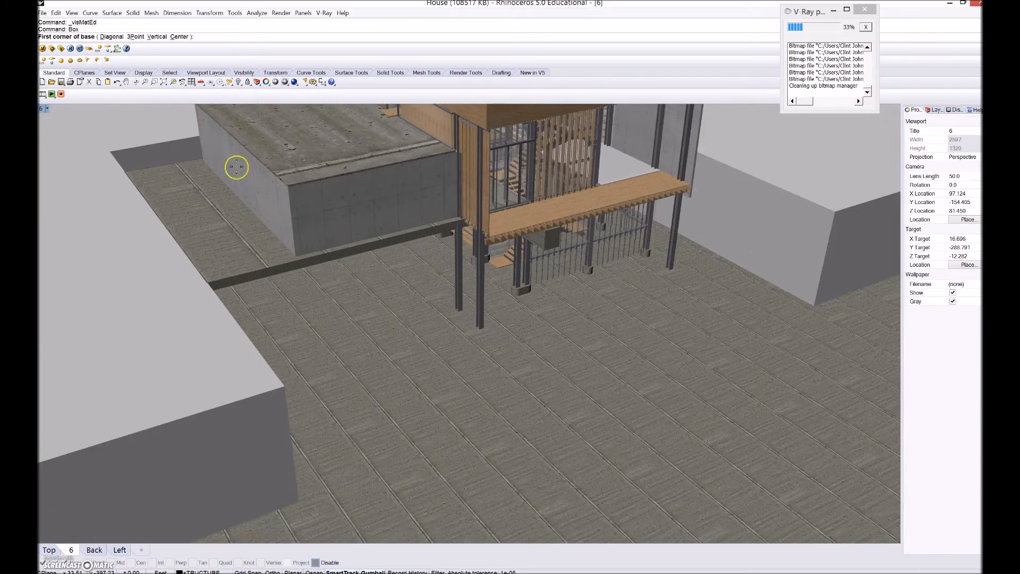
pyautogui.click(678, 423)
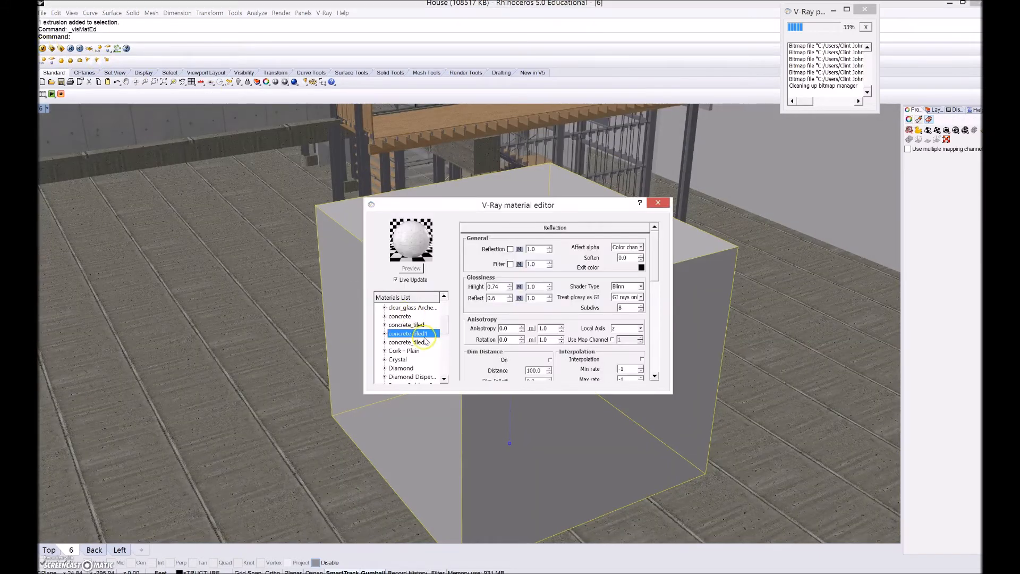
pyautogui.rightClick(413, 334)
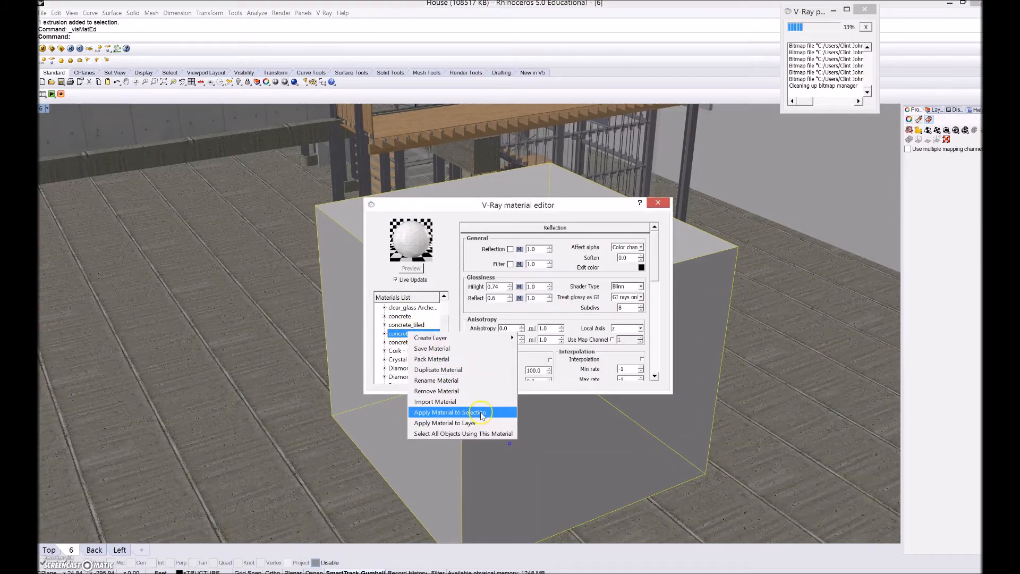
pyautogui.click(449, 412)
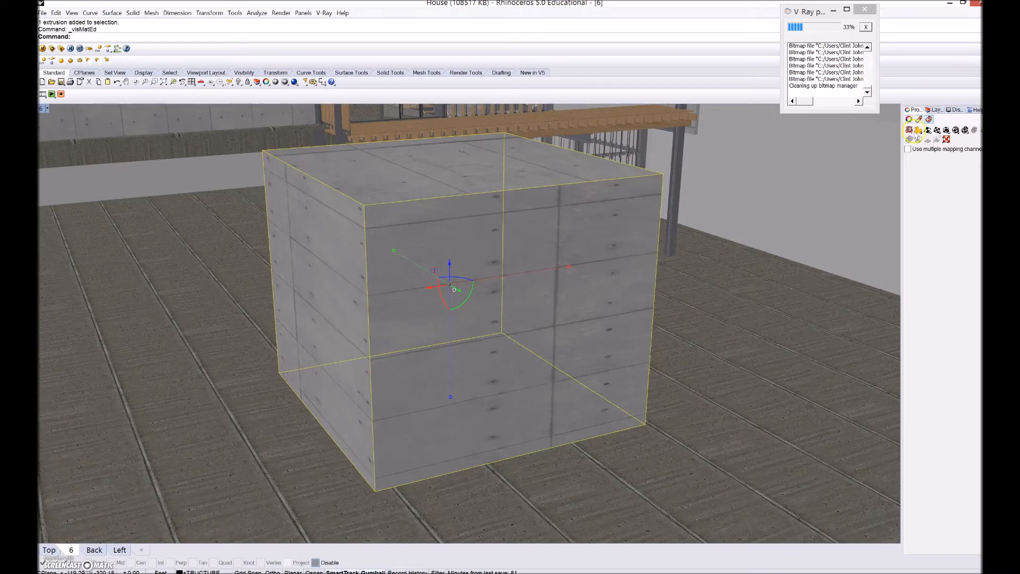
pyautogui.moveTo(936, 109)
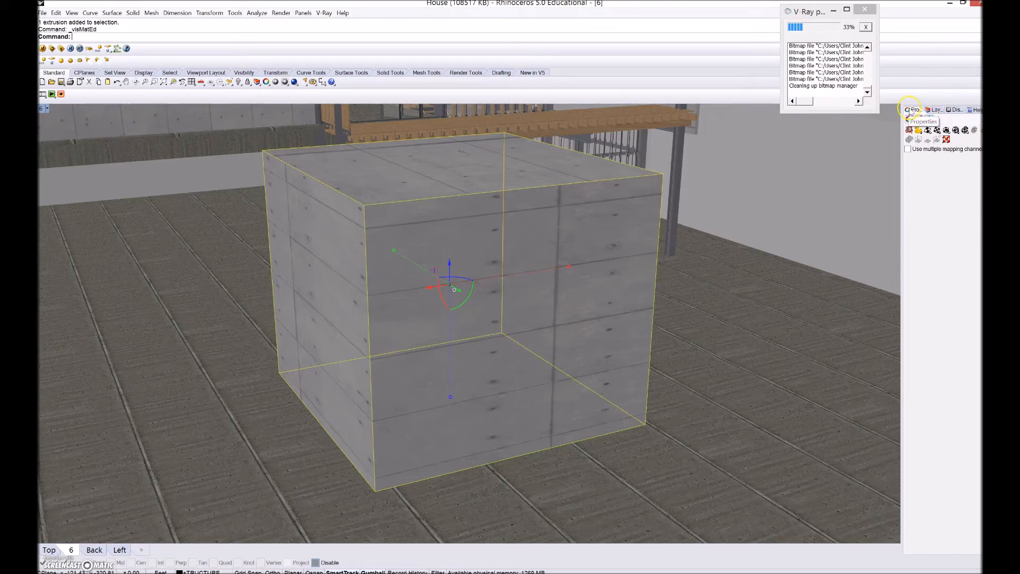
# Step: Apply box texture mapping to the concrete cube, fitted with the BoundingBox option
pyautogui.click(936, 110)
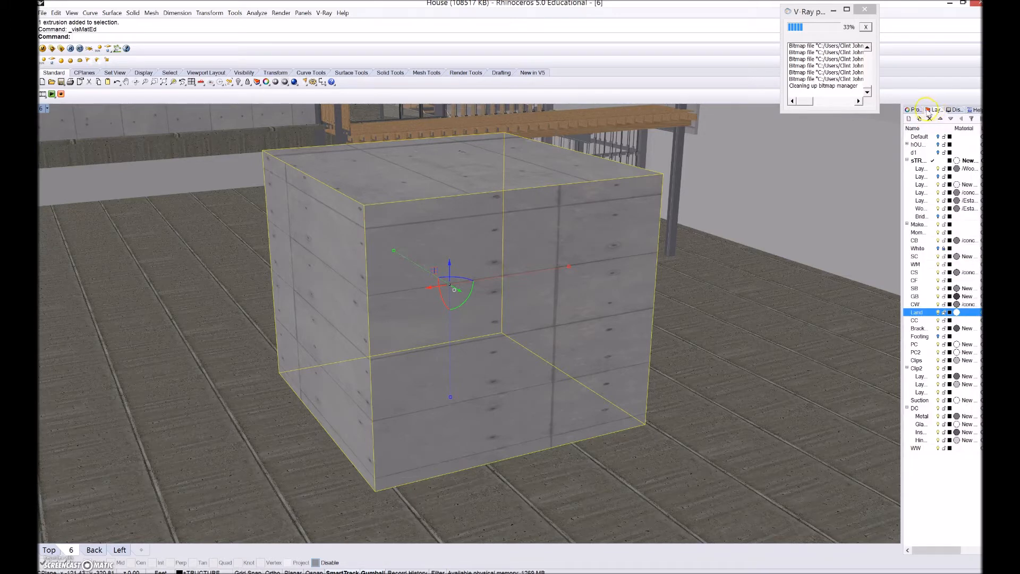
pyautogui.click(930, 118)
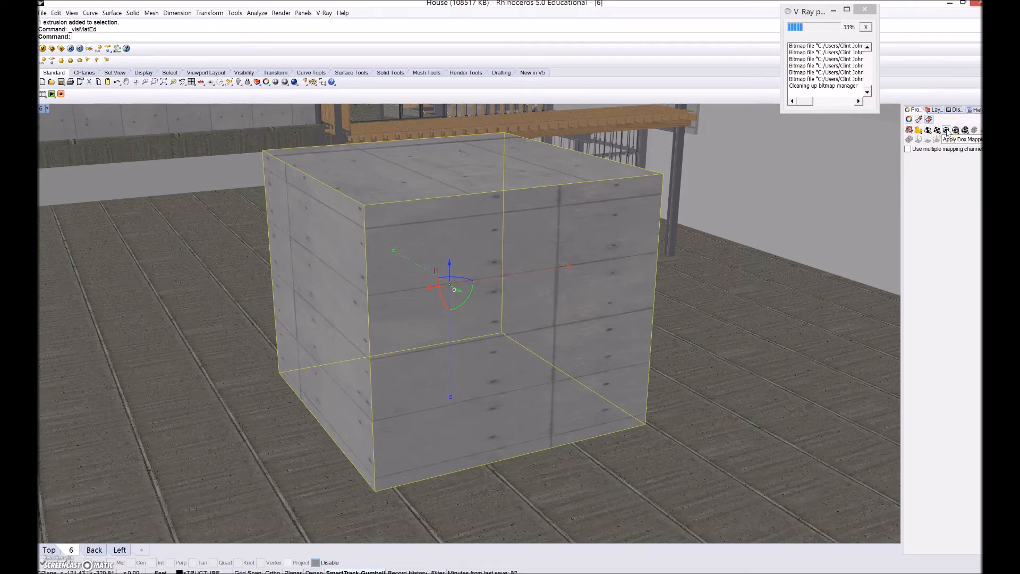
pyautogui.click(947, 130)
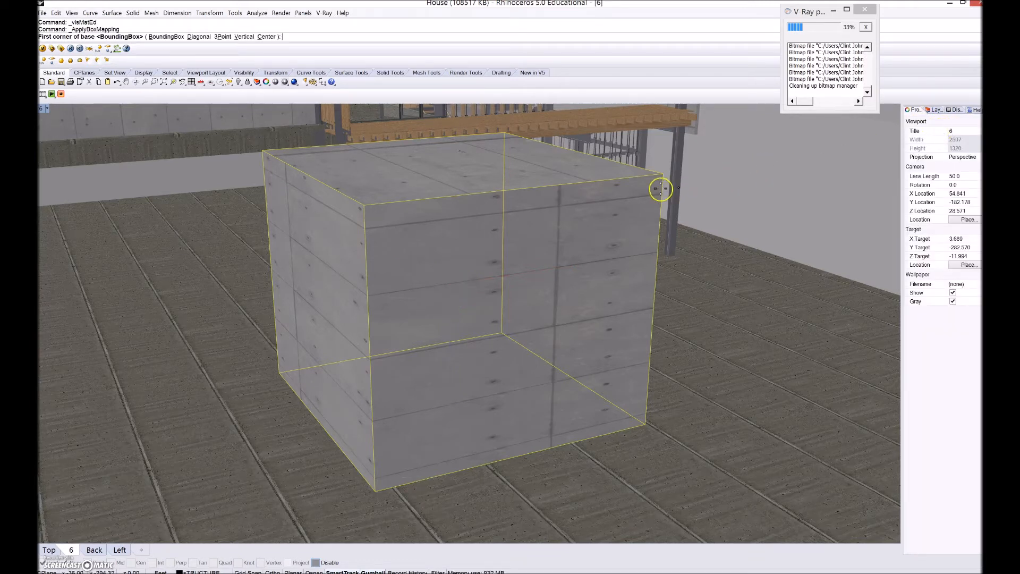
pyautogui.moveTo(462, 347)
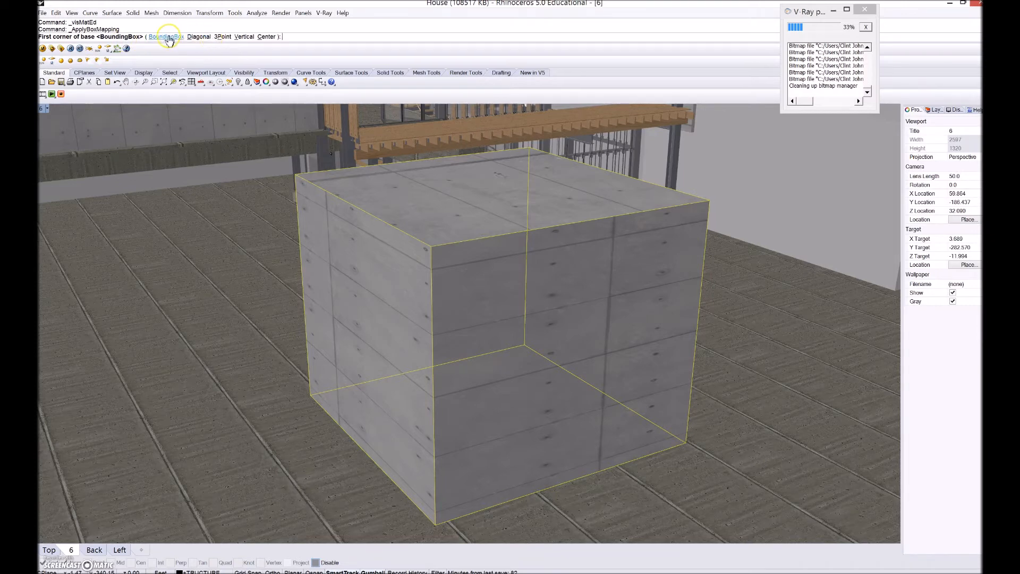
pyautogui.click(164, 37)
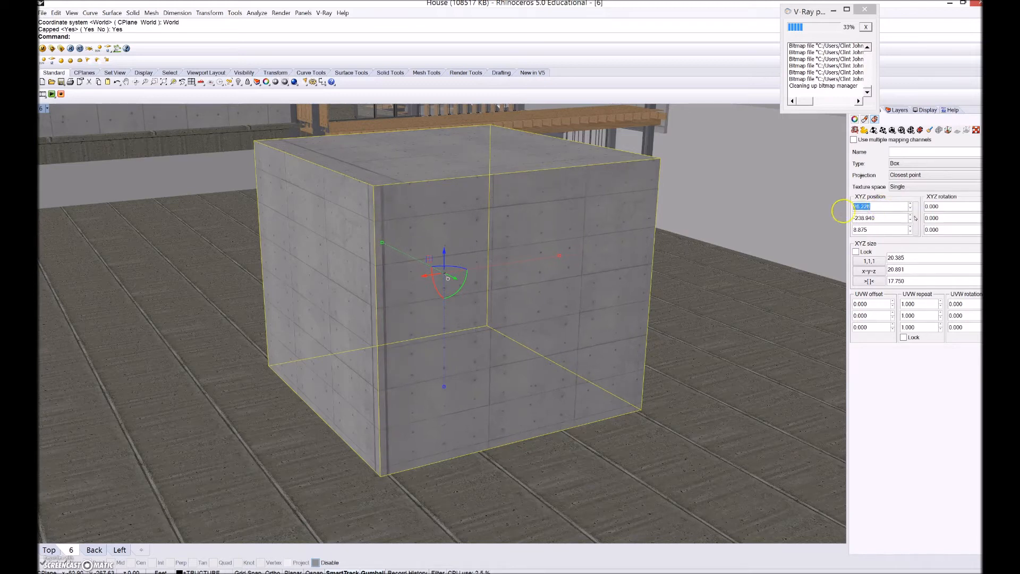
# Step: Set the cube's box mapping size to 40 on X, Y and Z, rotated 90 degrees
pyautogui.write('100.000')
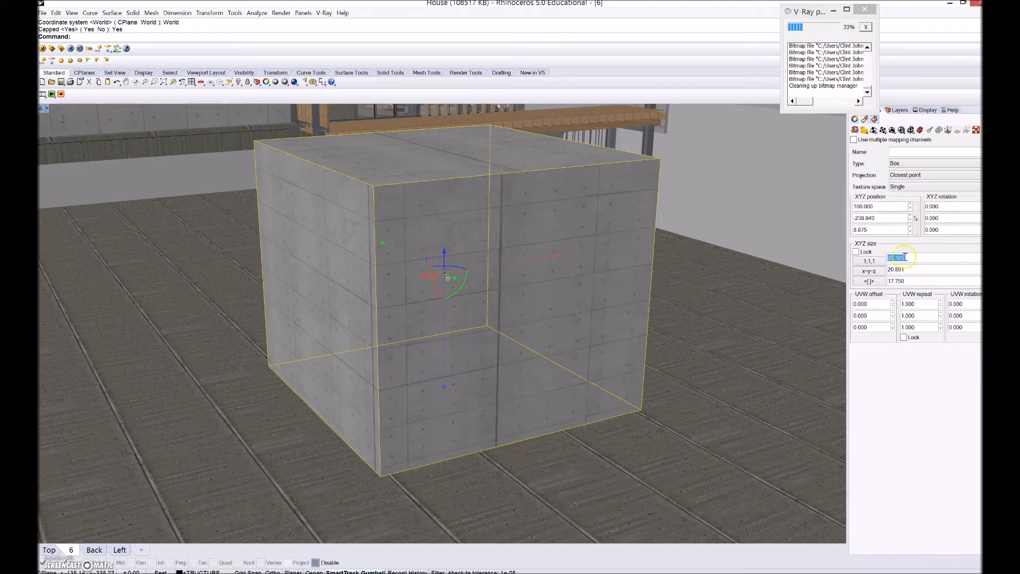
pyautogui.write('10.000')
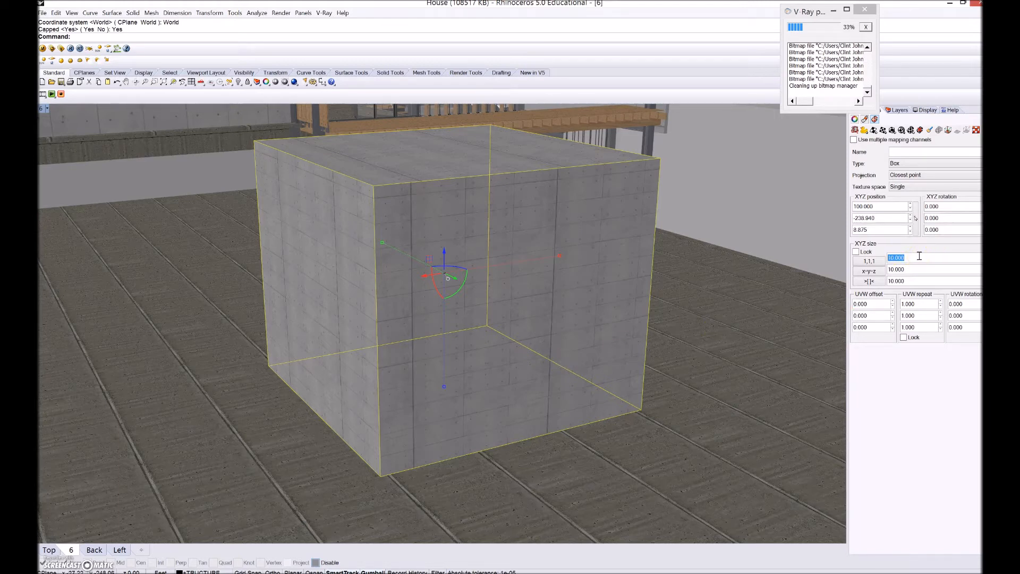
pyautogui.write('100.000')
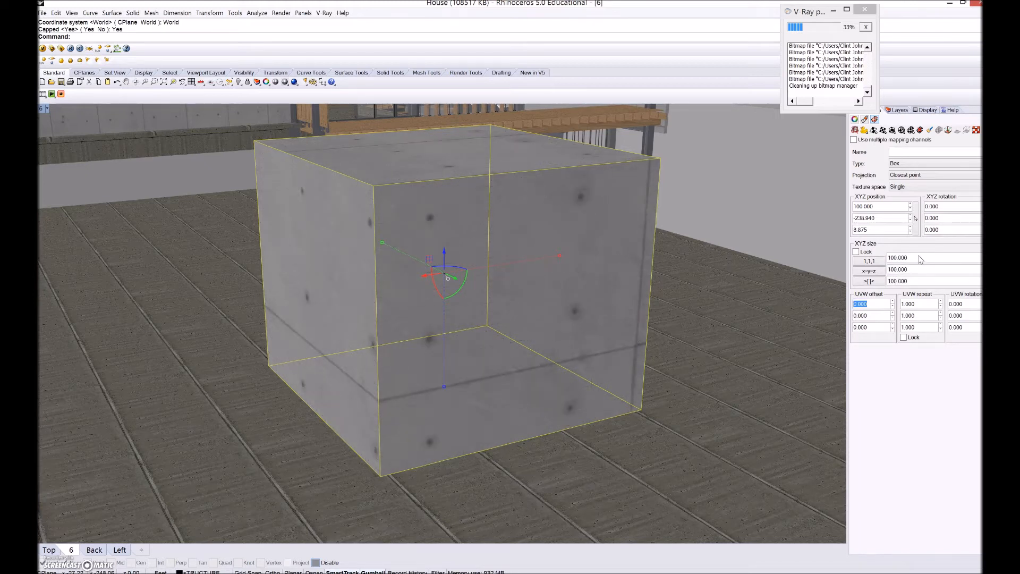
pyautogui.write('4')
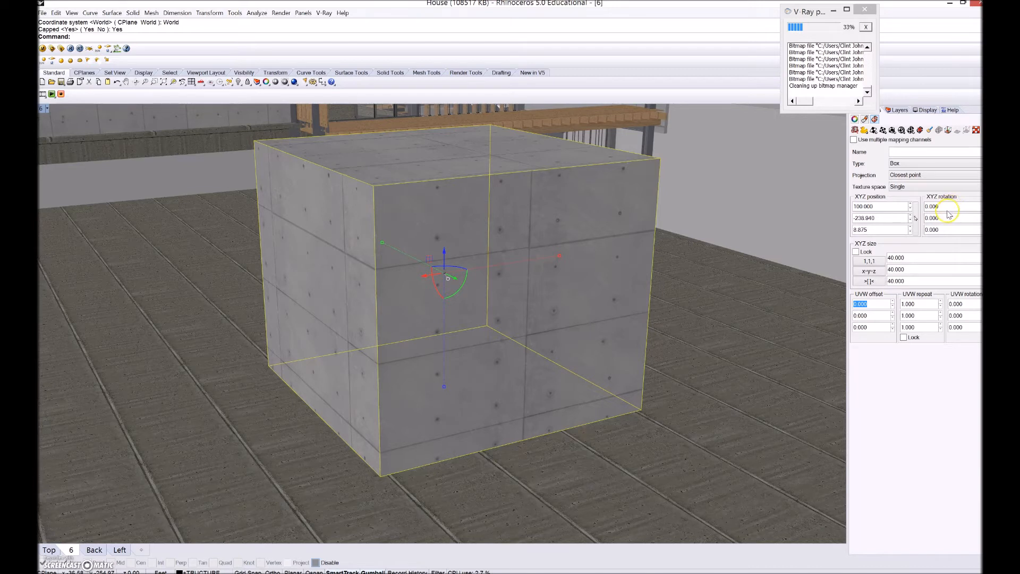
pyautogui.click(879, 218)
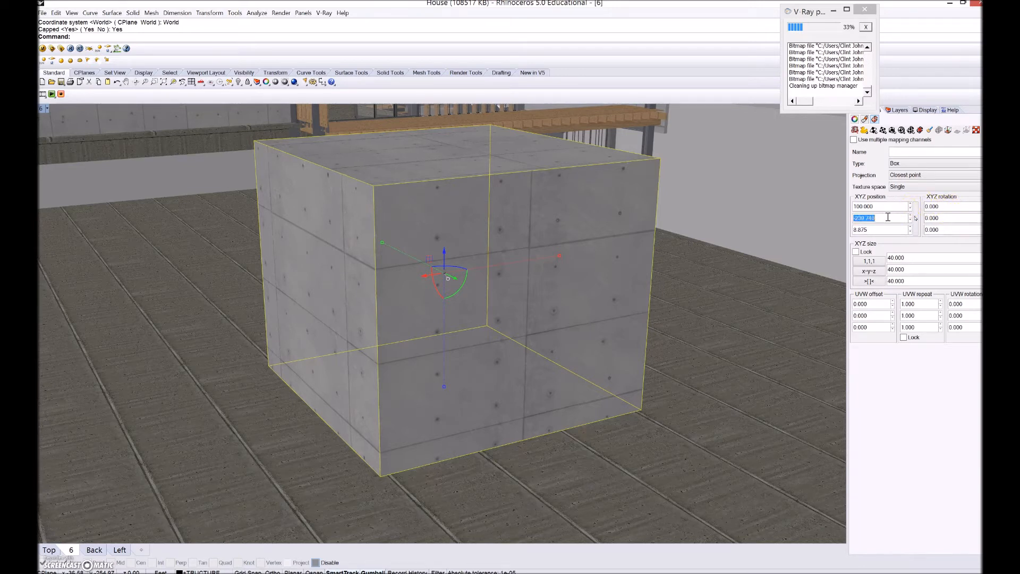
pyautogui.write('1.000')
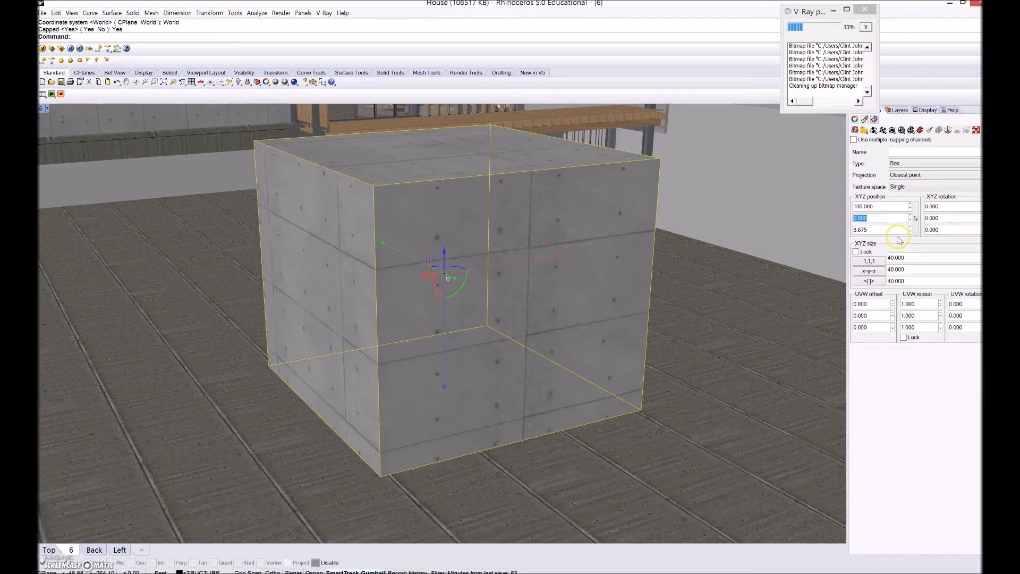
pyautogui.click(878, 229)
pyautogui.write('10.000')
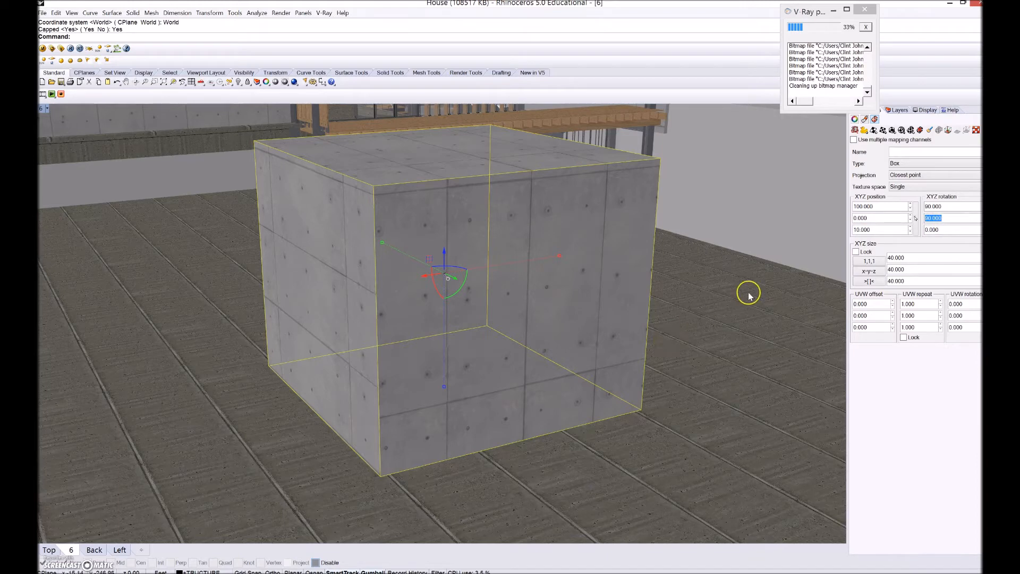
pyautogui.moveTo(823, 233)
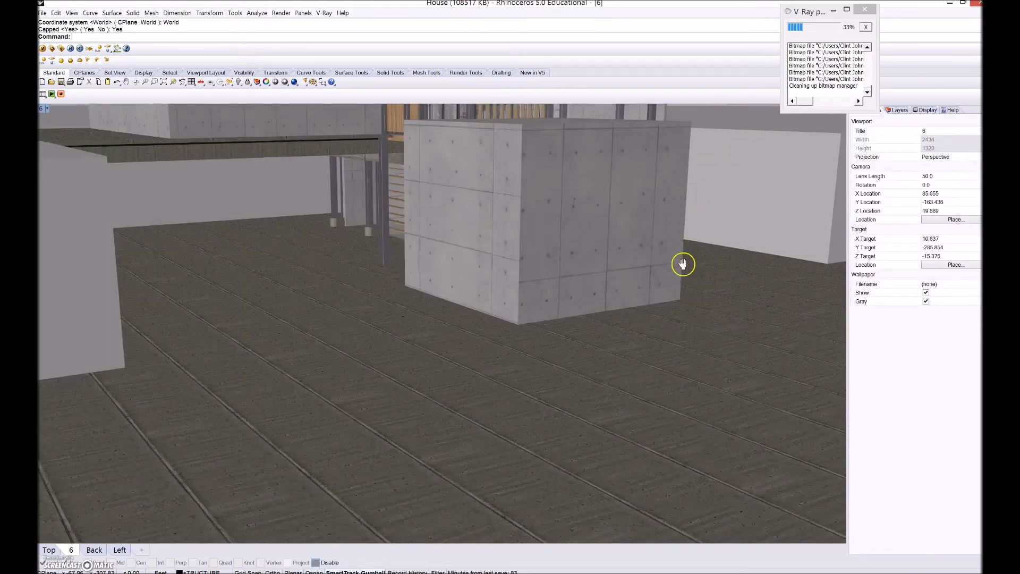
# Step: Orbit the Perspective view up and out over the whole house, then launch V-Ray Options
pyautogui.moveTo(683, 264); pyautogui.dragTo(662, 270)
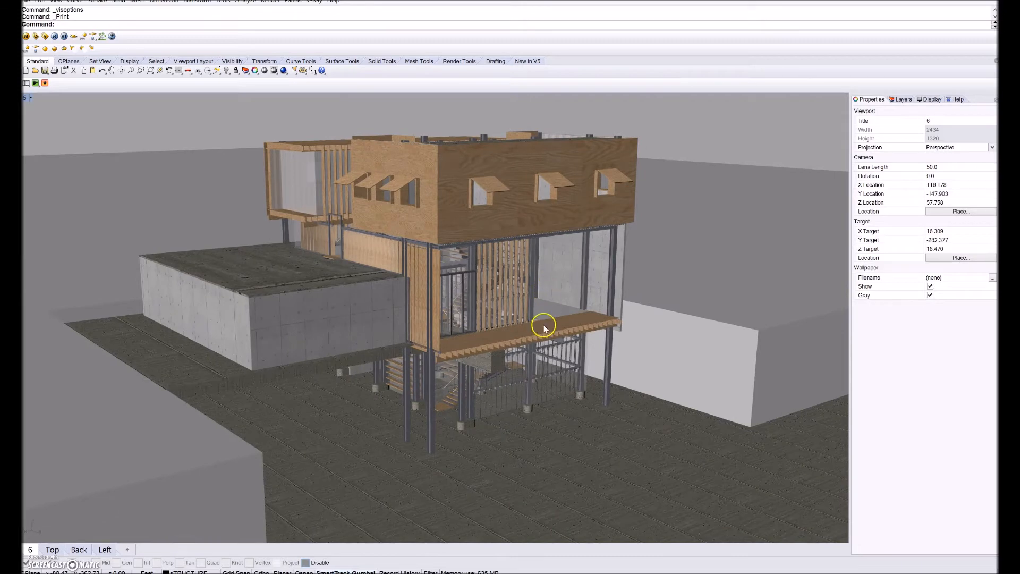
pyautogui.moveTo(543, 329); pyautogui.dragTo(574, 270)
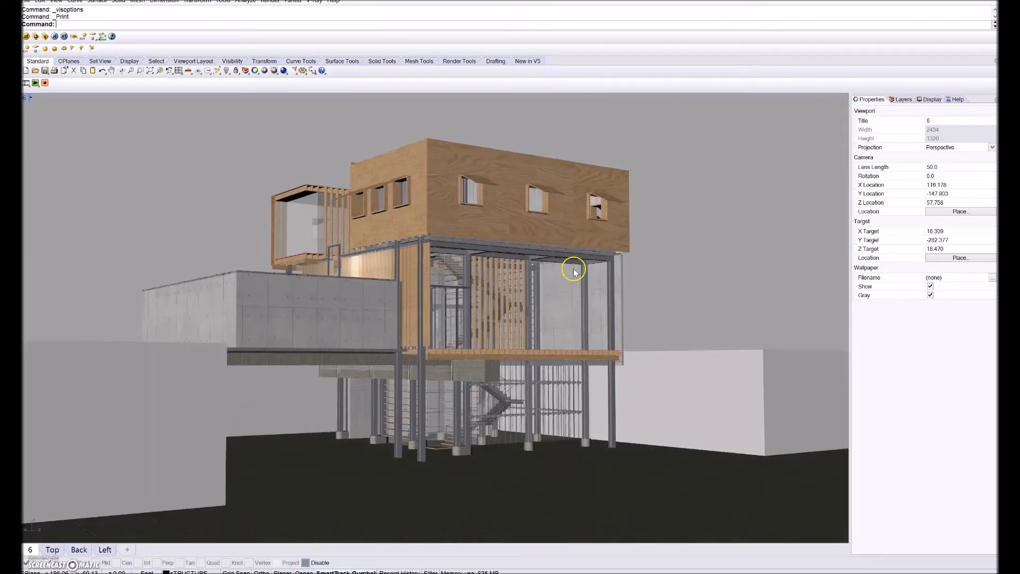
pyautogui.moveTo(574, 271); pyautogui.dragTo(572, 232)
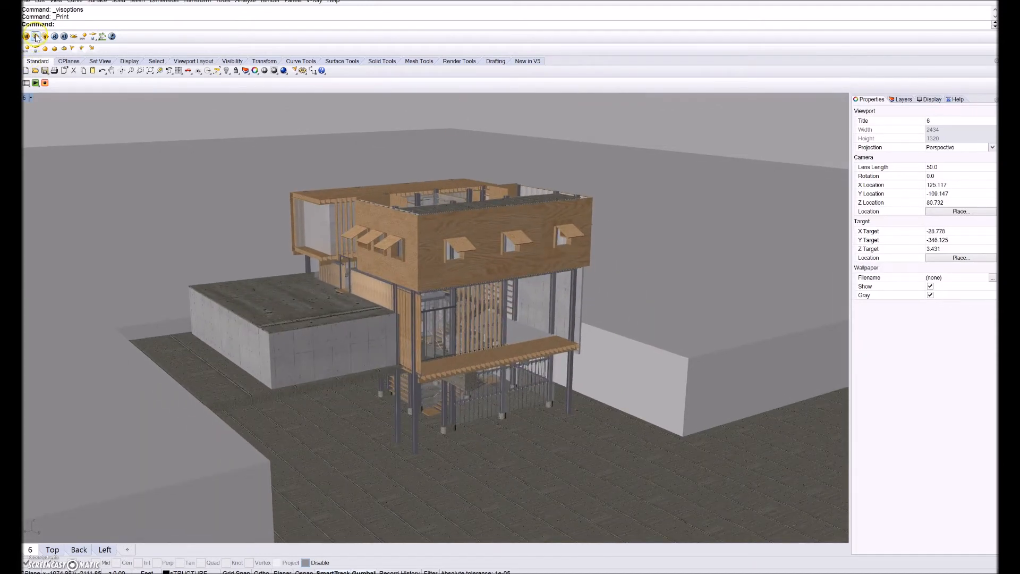
pyautogui.click(35, 35)
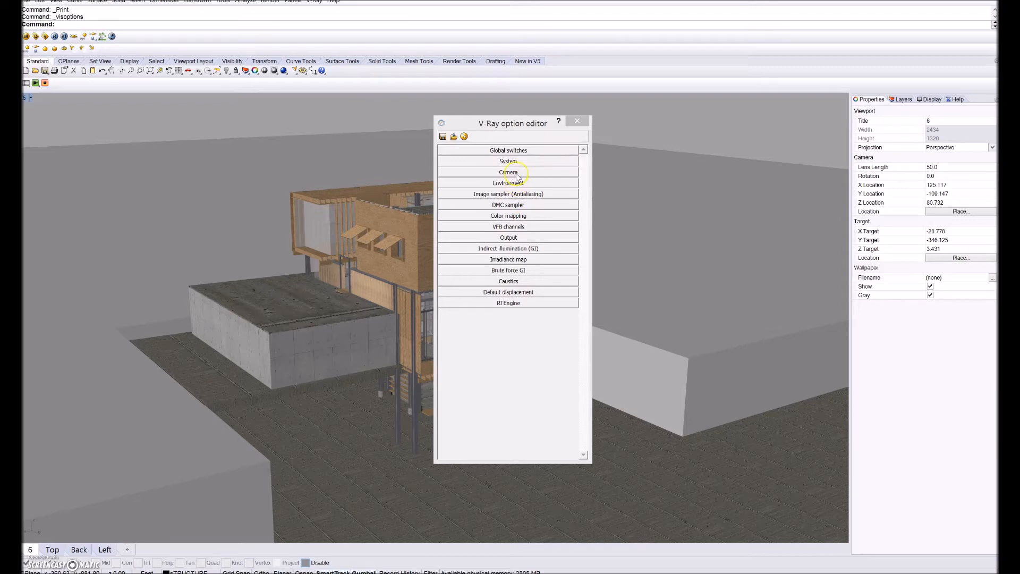
# Step: Turn on Physical camera in V-Ray's Camera rollout, then collapse the rollout
pyautogui.click(508, 171)
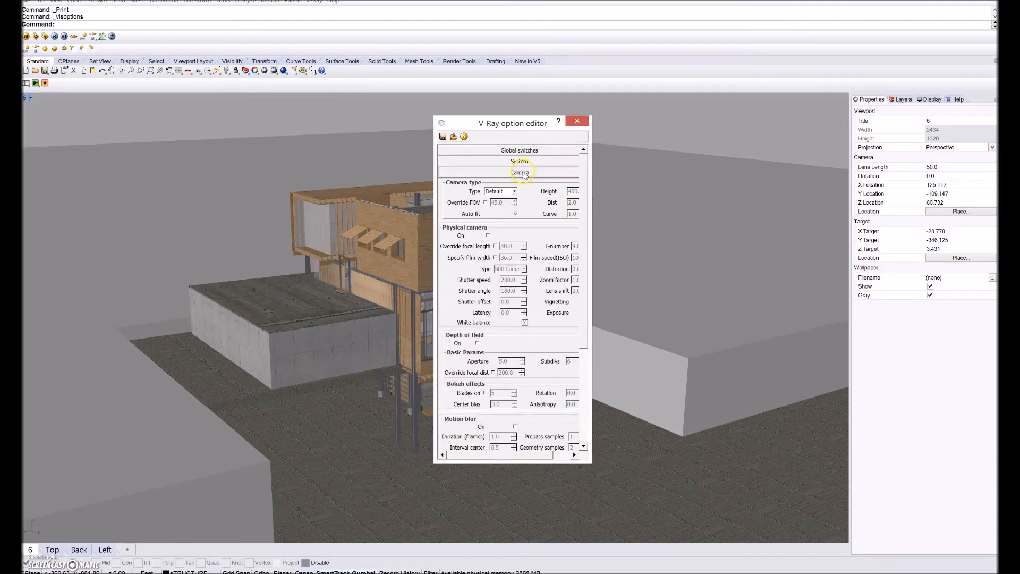
pyautogui.click(509, 172)
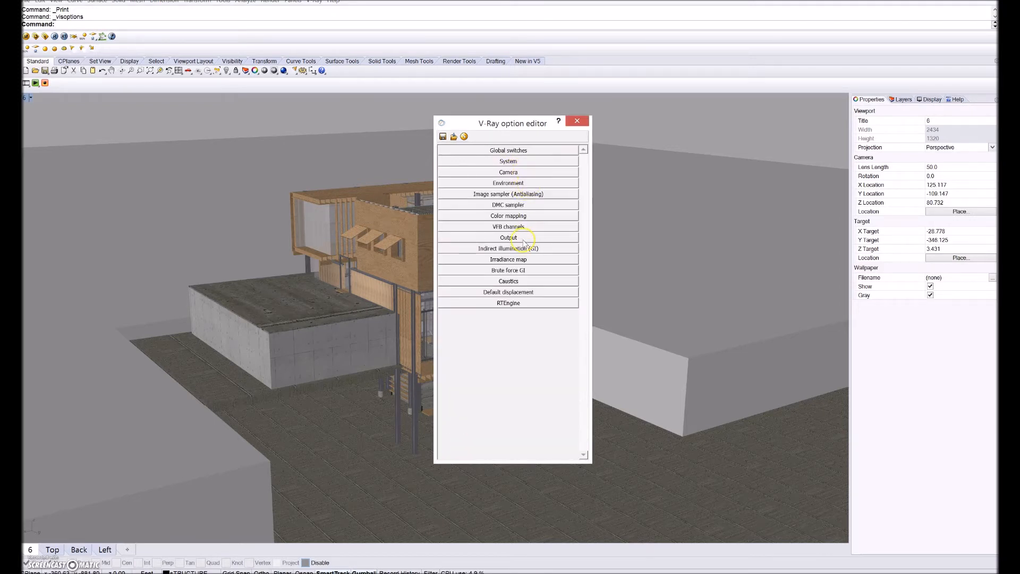
pyautogui.moveTo(559, 176)
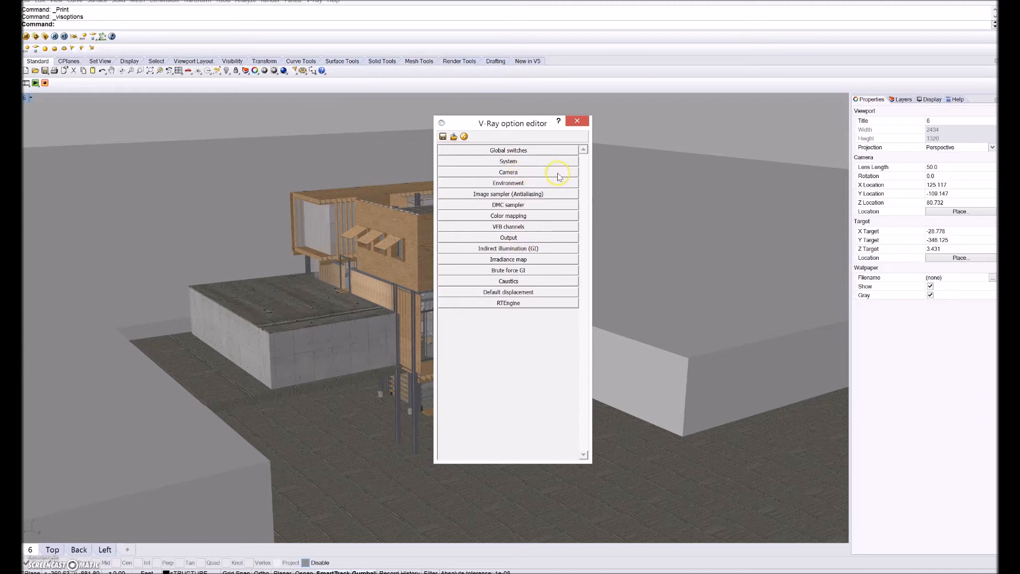
pyautogui.click(508, 172)
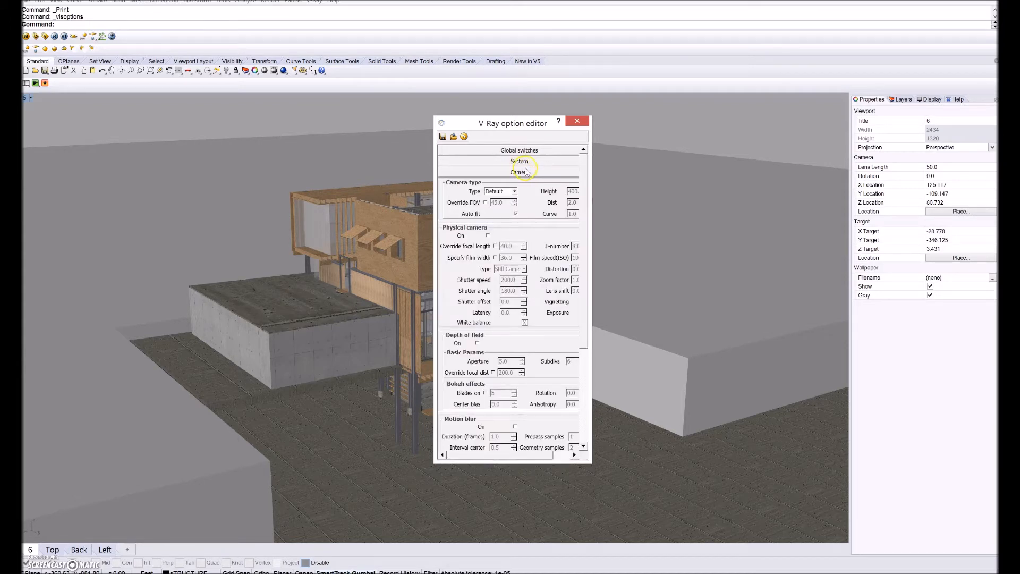
pyautogui.moveTo(491, 246)
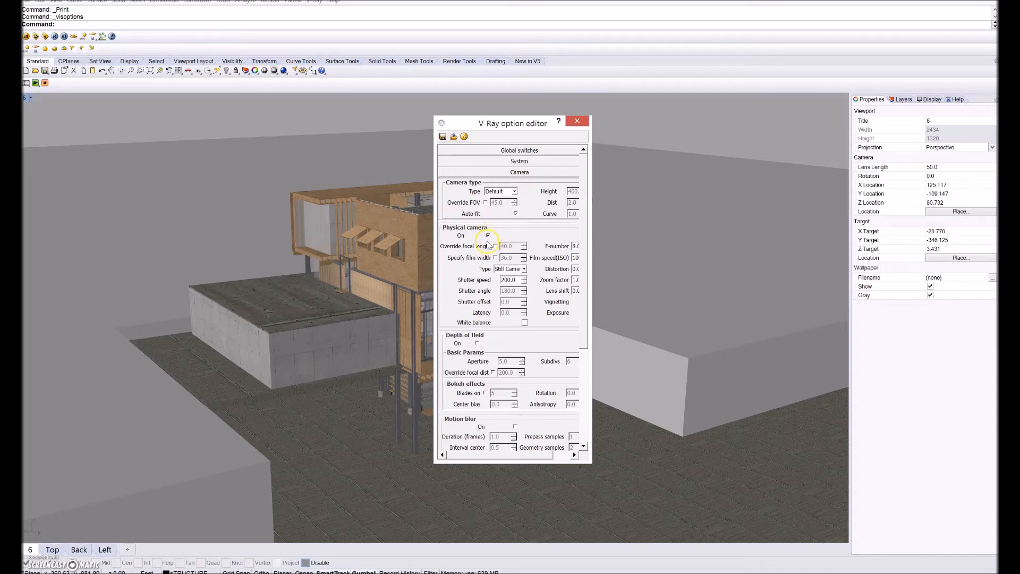
pyautogui.click(487, 236)
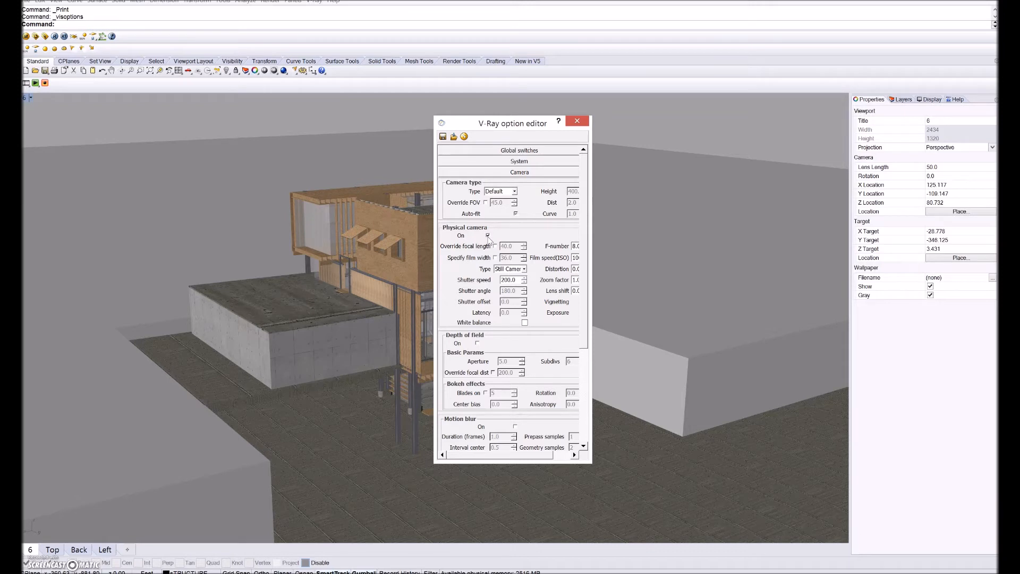
pyautogui.click(488, 236)
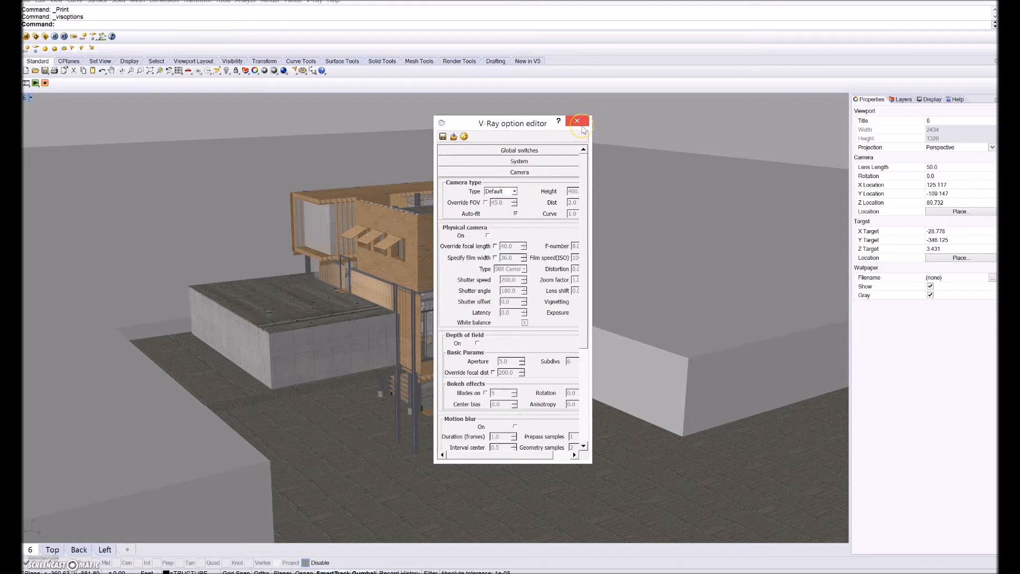
pyautogui.click(488, 235)
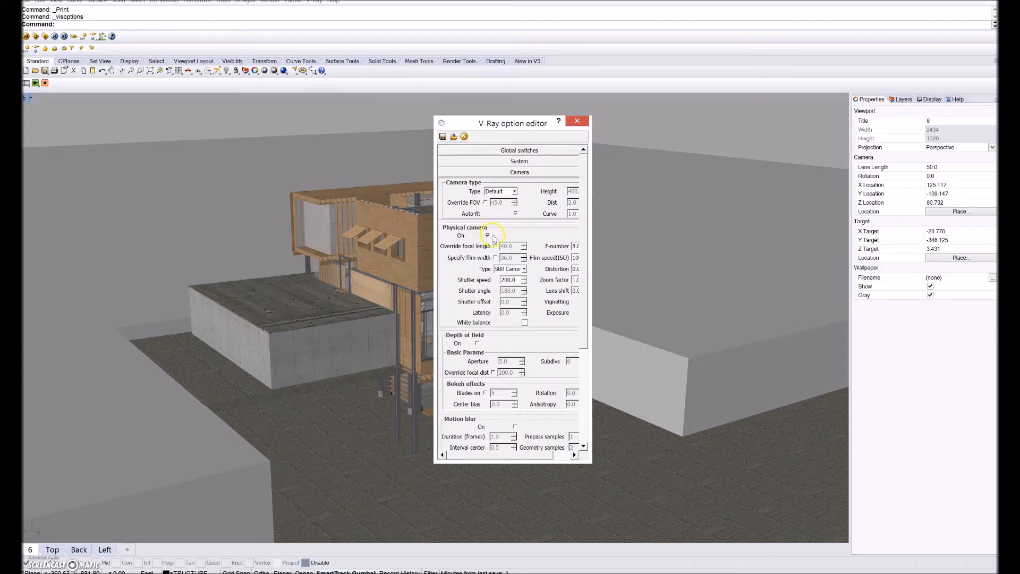
pyautogui.click(487, 235)
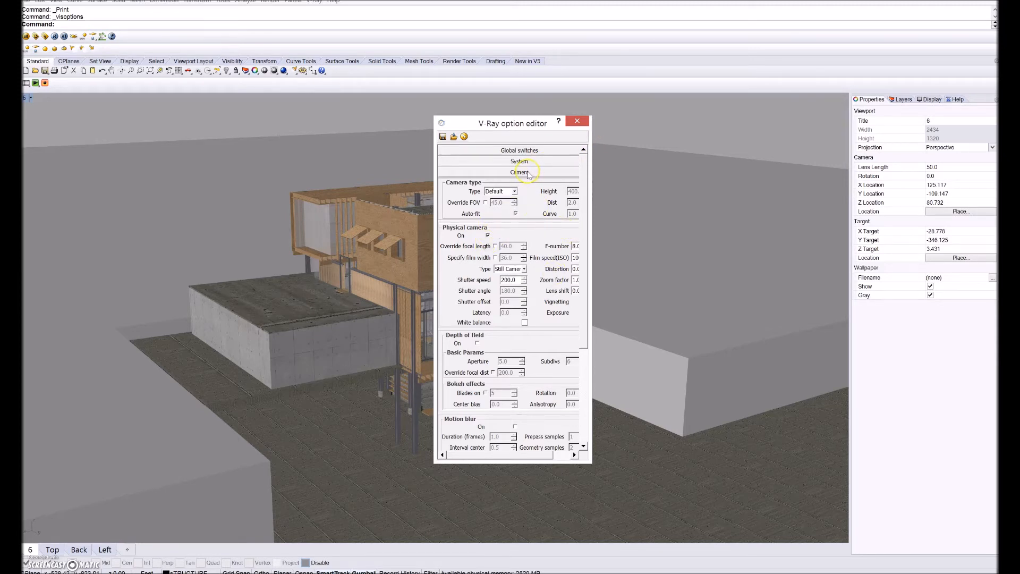
pyautogui.click(508, 171)
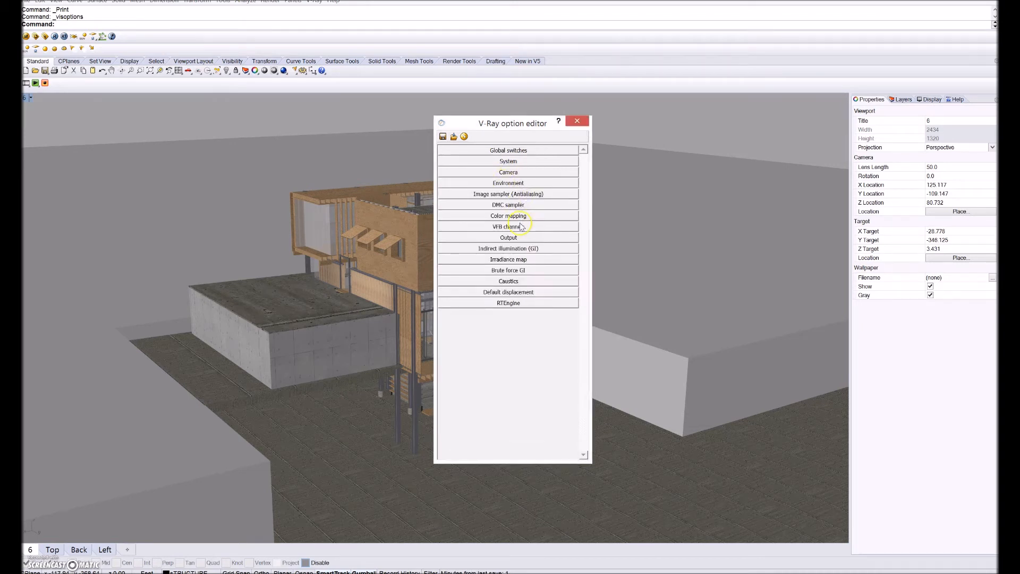
# Step: Set the V-Ray output size to 640 by 480 and close the option editor
pyautogui.click(509, 237)
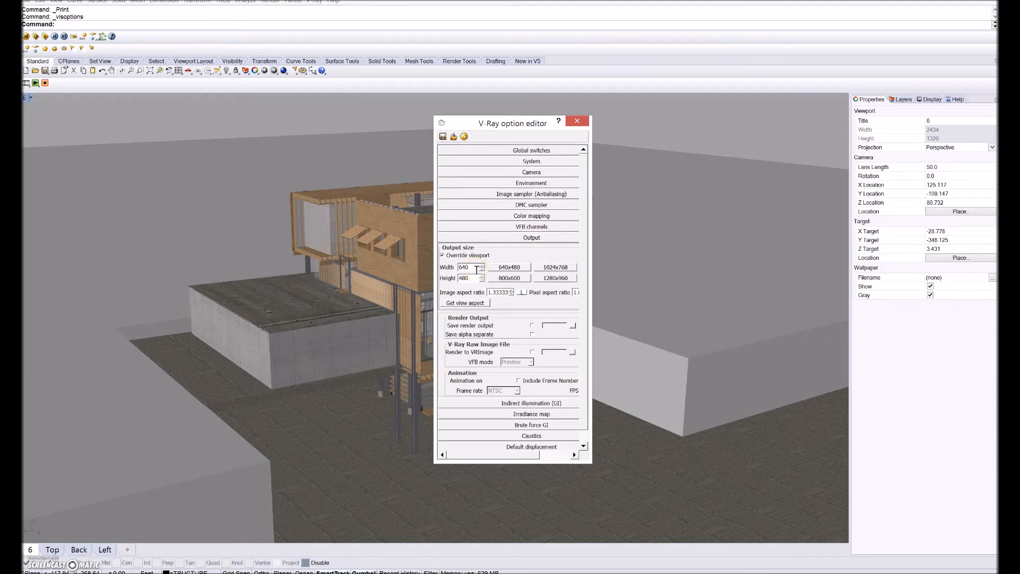
pyautogui.moveTo(586, 288)
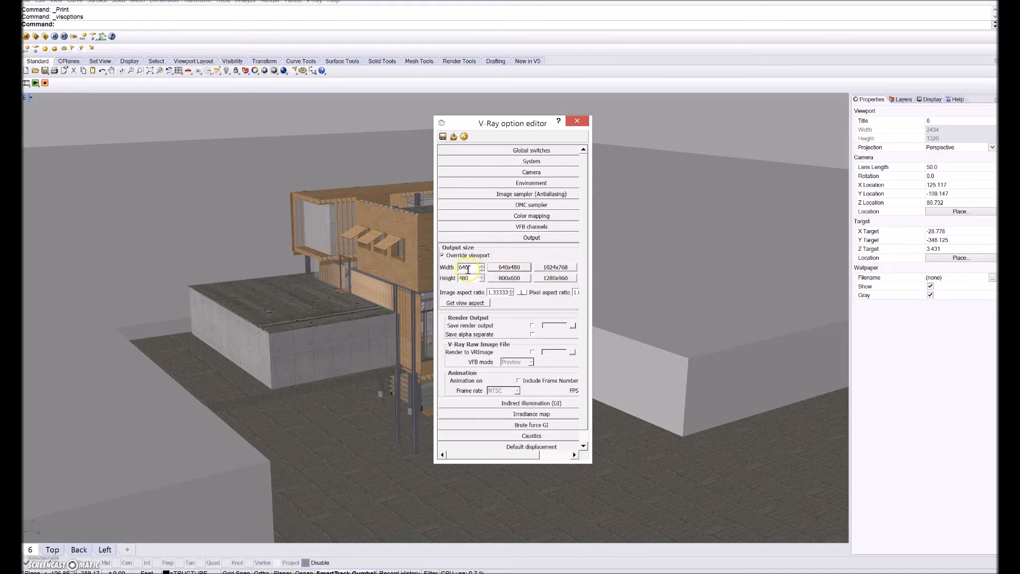
pyautogui.click(467, 267)
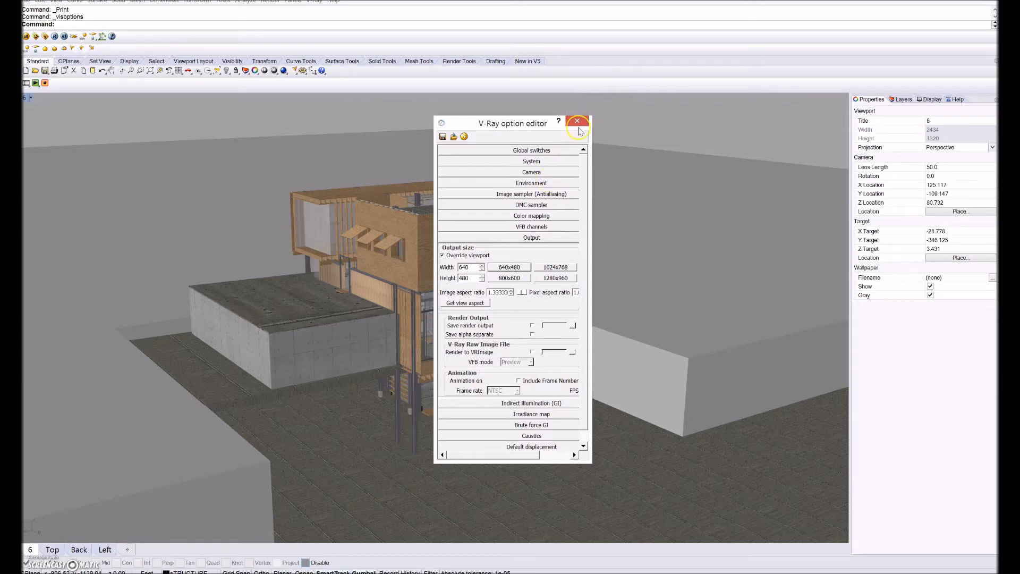
pyautogui.click(577, 121)
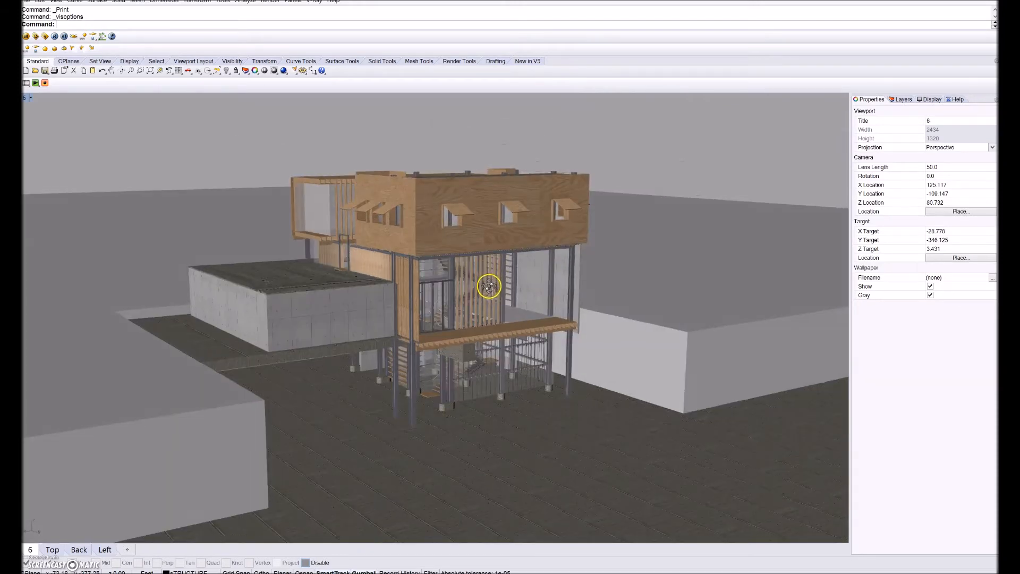
# Step: Place a directional light on the ground right of the house, pointing toward it
pyautogui.moveTo(488, 286); pyautogui.dragTo(485, 329)
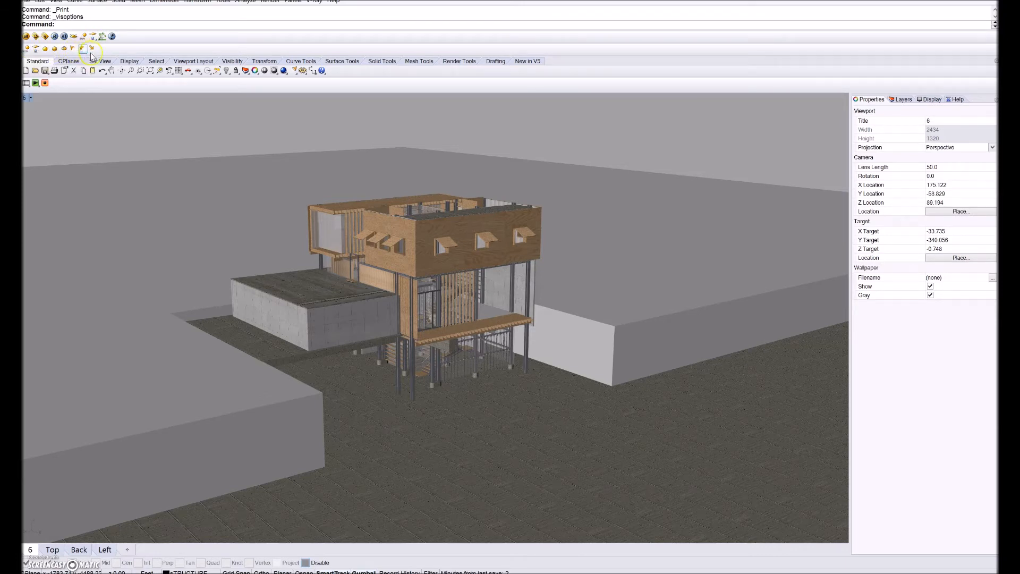
pyautogui.click(587, 435)
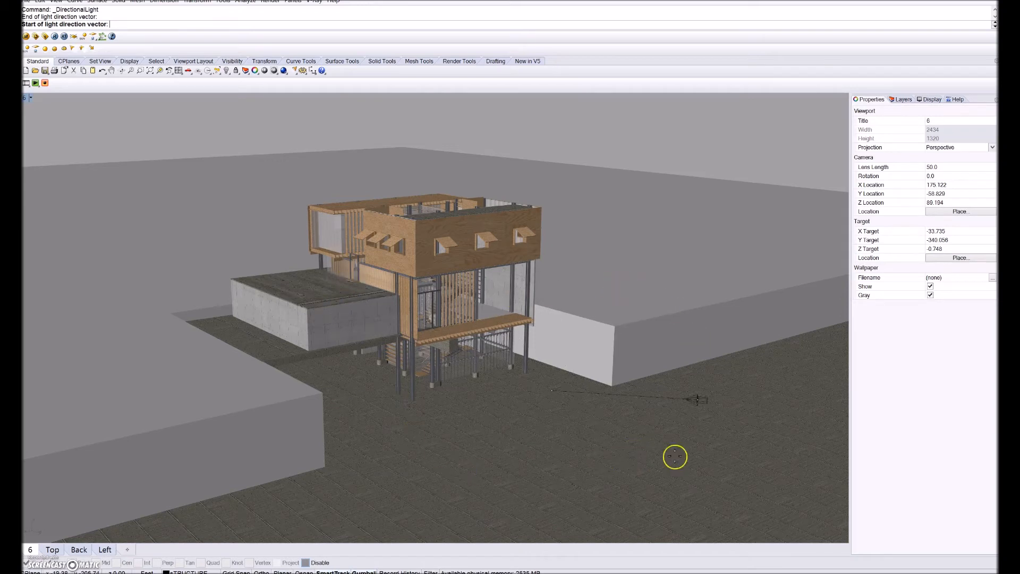
pyautogui.moveTo(728, 408)
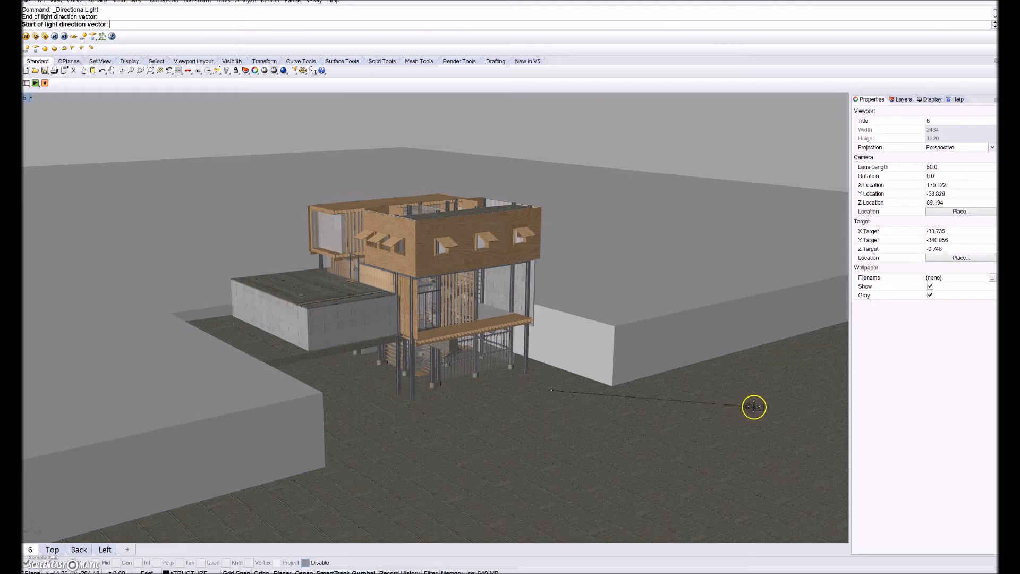
pyautogui.click(754, 407)
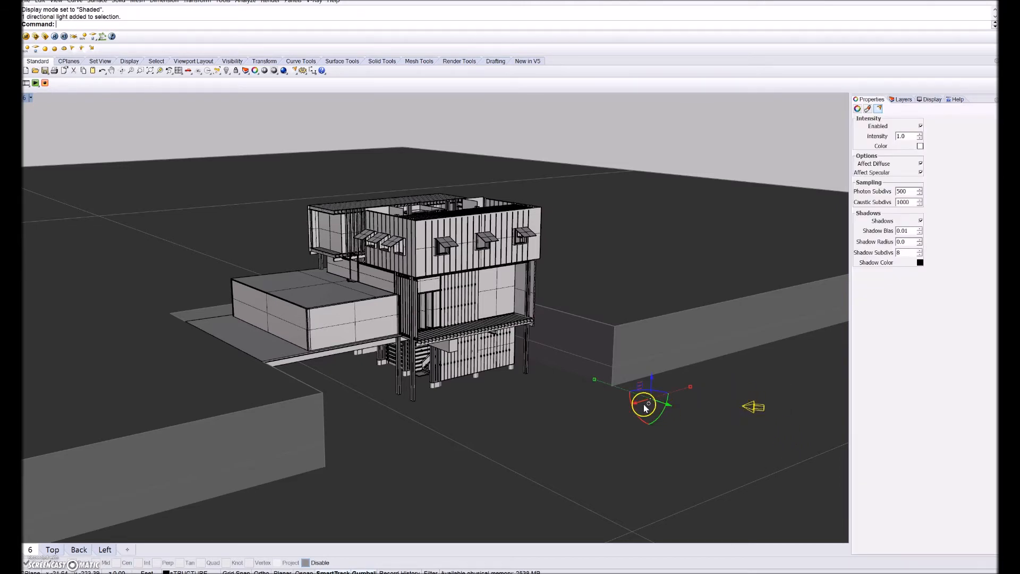
# Step: Tilt the directional light downward toward the house with the gumball rotation handle
pyautogui.moveTo(644, 406); pyautogui.dragTo(631, 421)
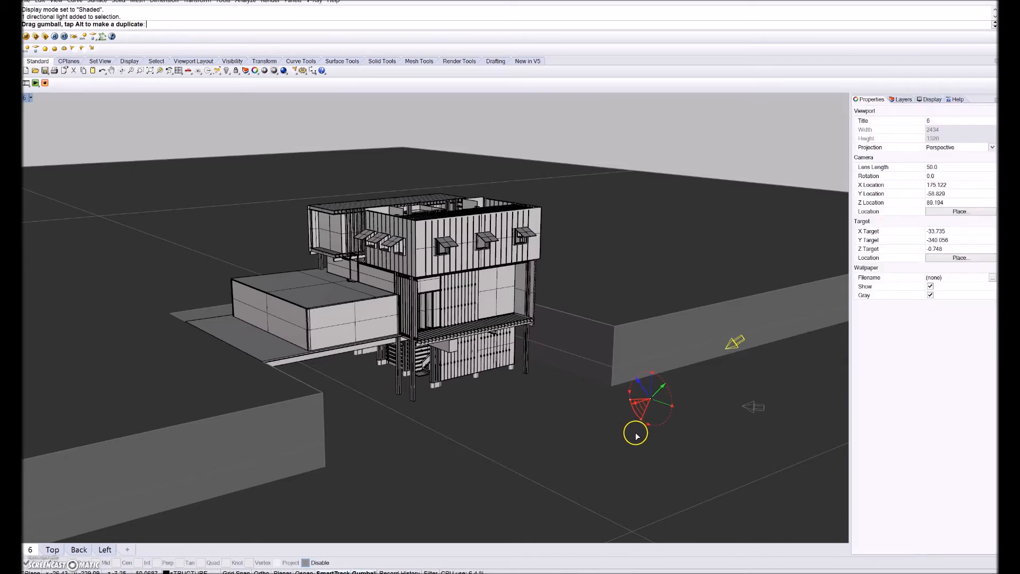
pyautogui.moveTo(631, 441)
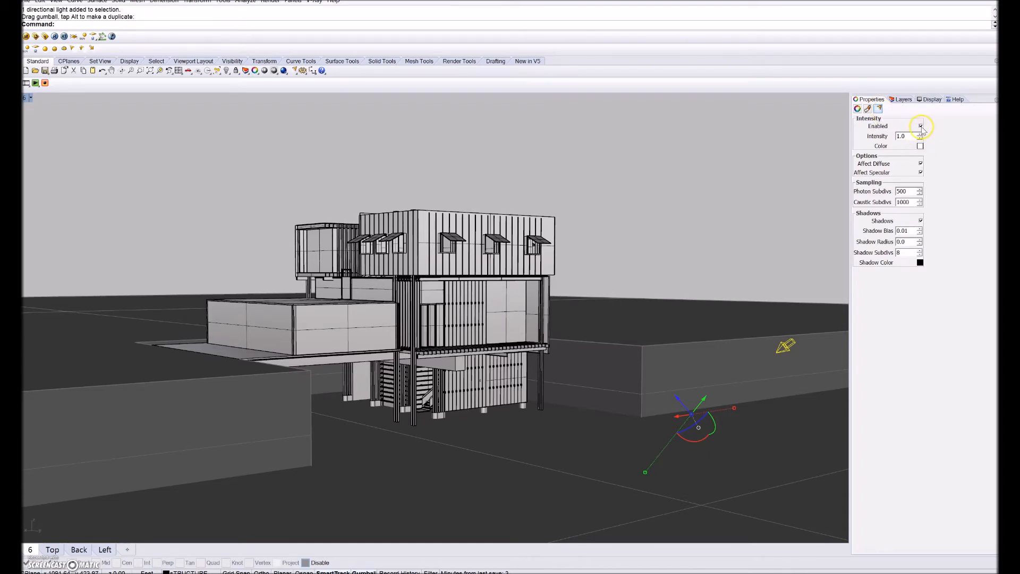
# Step: Set the directional light's intensity to 23.0 in its Properties
pyautogui.click(920, 125)
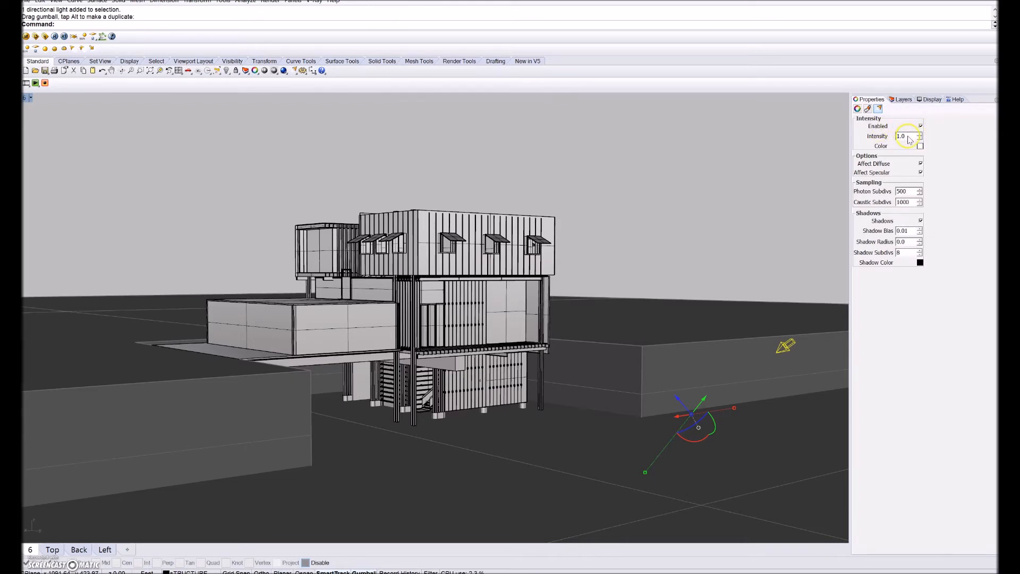
pyautogui.write('23')
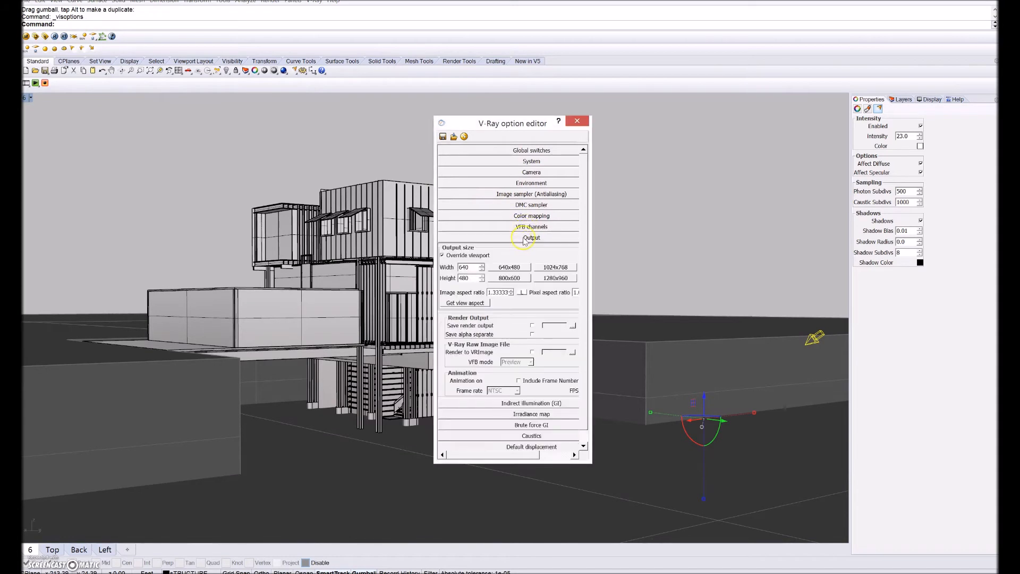
# Step: Check the Camera rollout, close V-Ray options, and open the empty 640 by 480 frame buffer
pyautogui.click(531, 172)
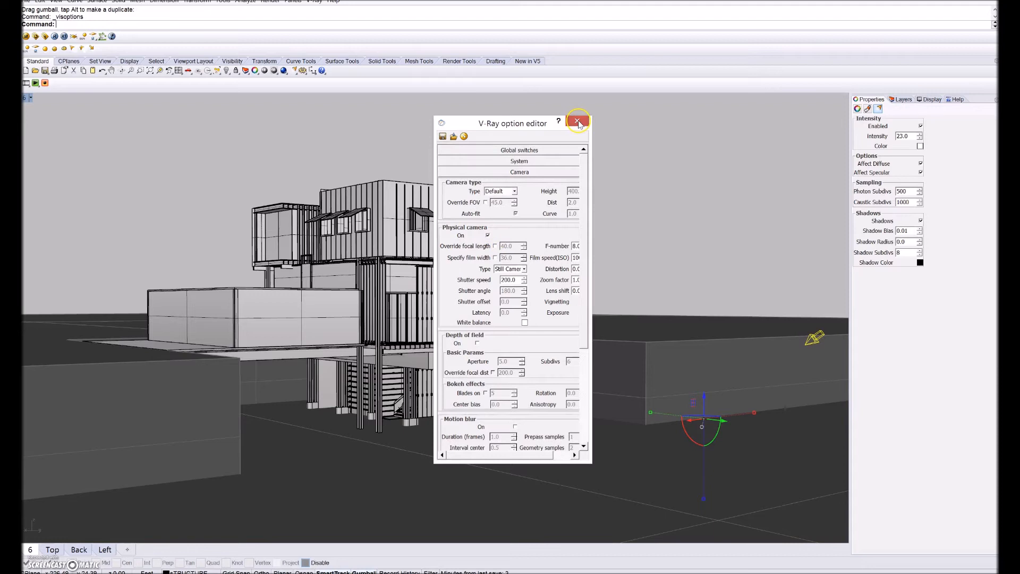
pyautogui.click(578, 123)
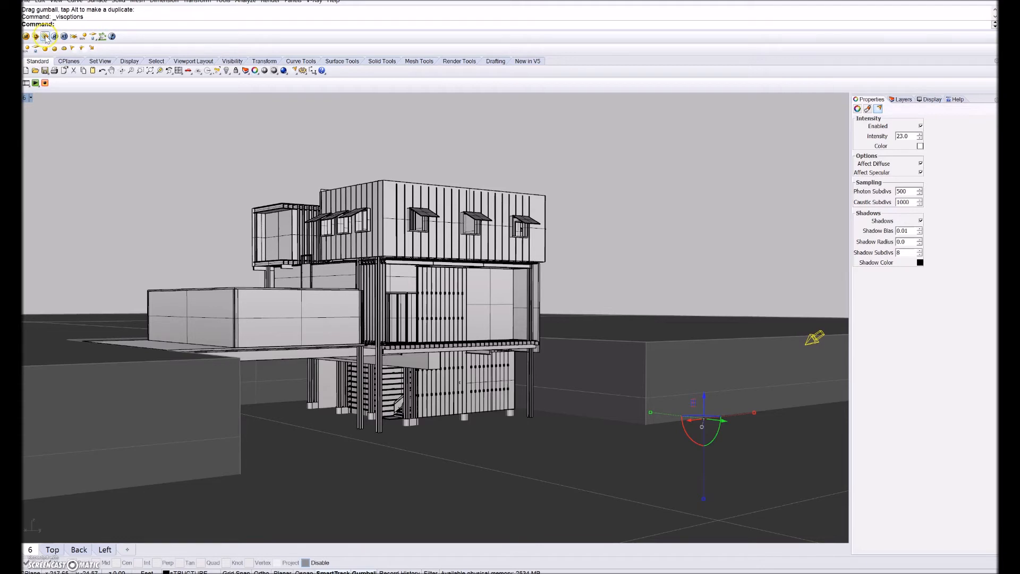
pyautogui.click(46, 36)
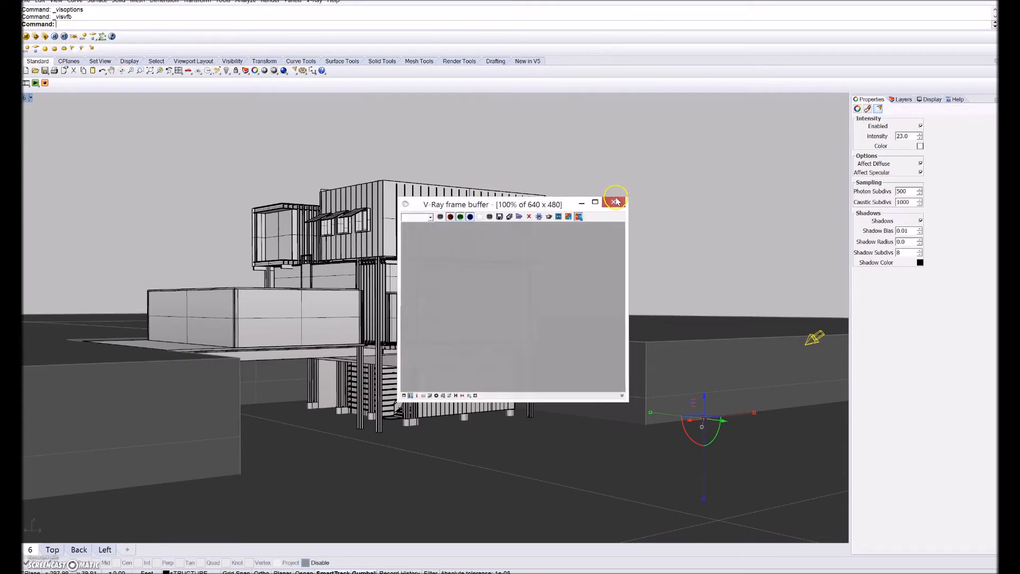
# Step: Render the house view and switch the frame buffer between RGB and Alpha channels
pyautogui.click(616, 200)
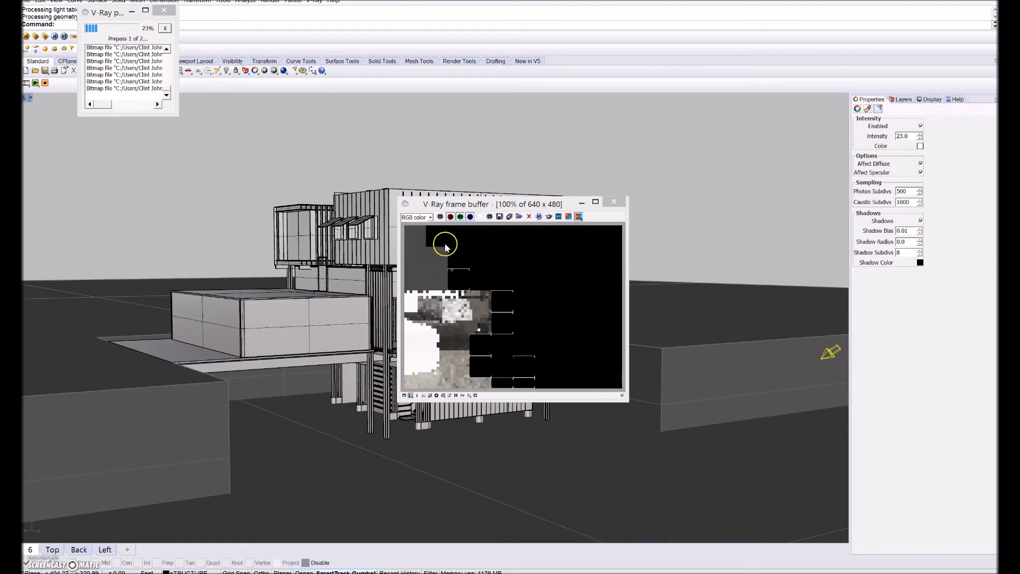
pyautogui.moveTo(774, 347)
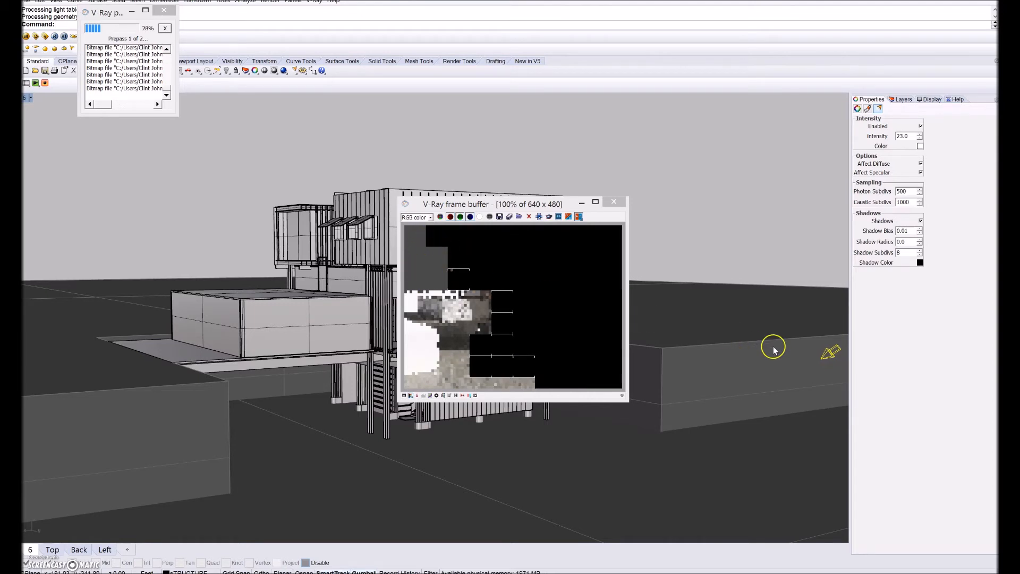
pyautogui.moveTo(436, 268)
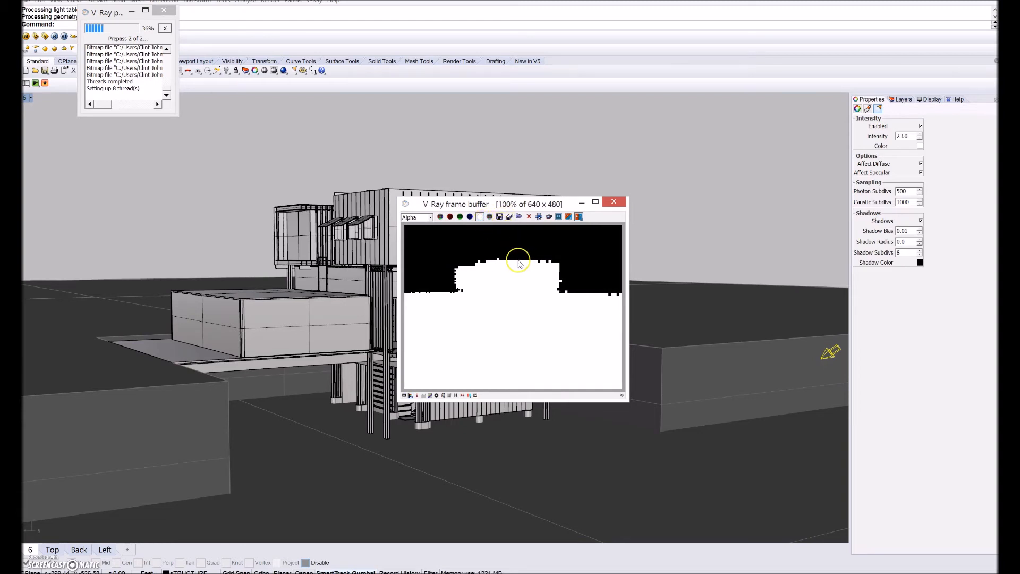
pyautogui.click(427, 217)
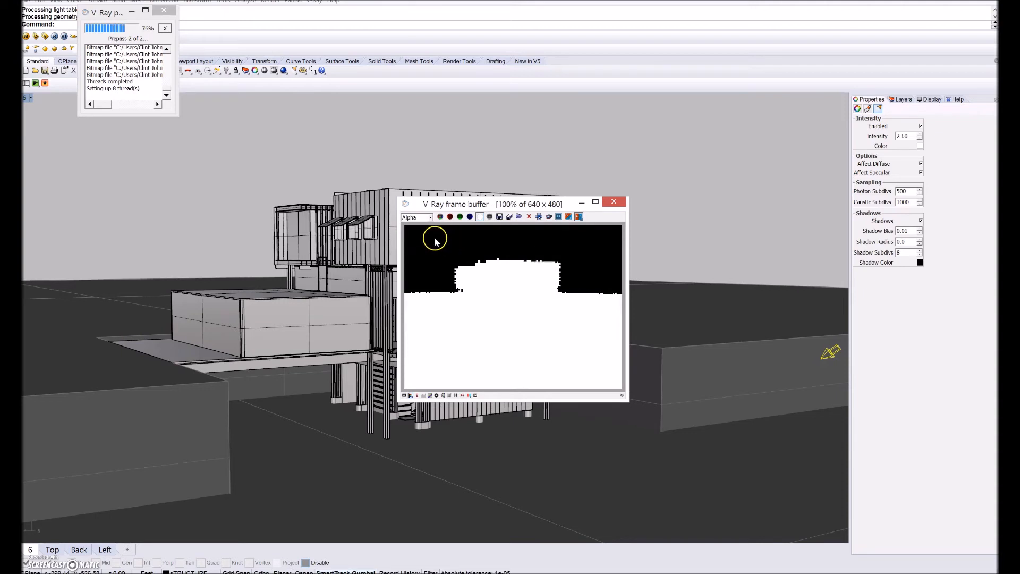
pyautogui.moveTo(441, 249)
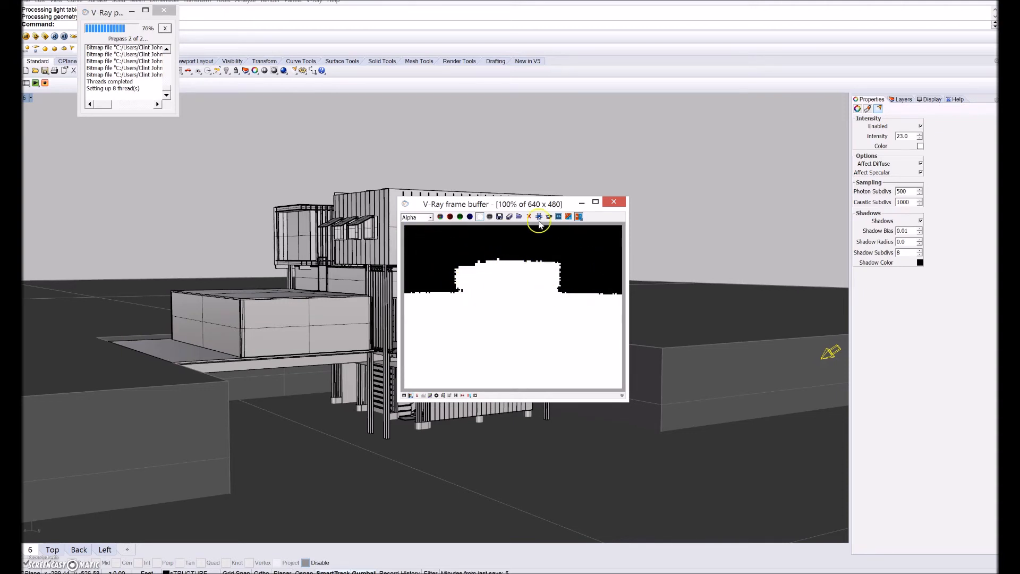
pyautogui.click(470, 217)
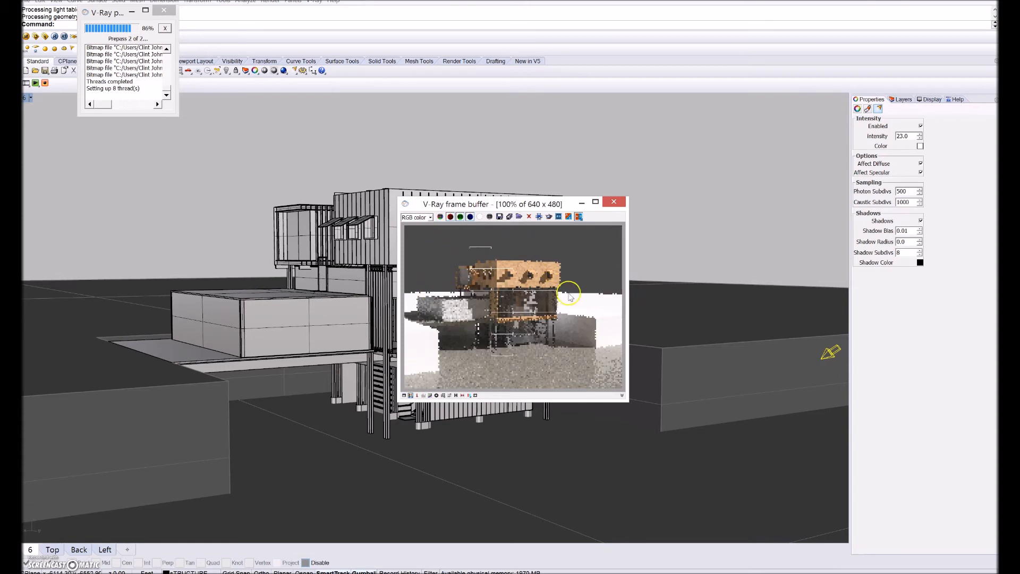
pyautogui.moveTo(607, 264)
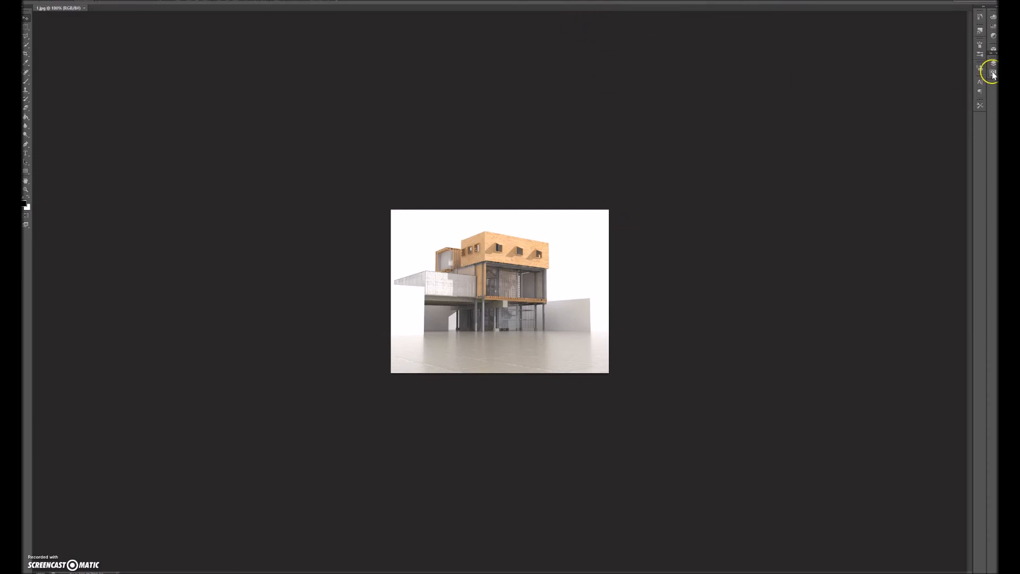
# Step: Show the Layers panel with the alpha mask above the render and choose Rectangular Marquee
pyautogui.click(20, 5)
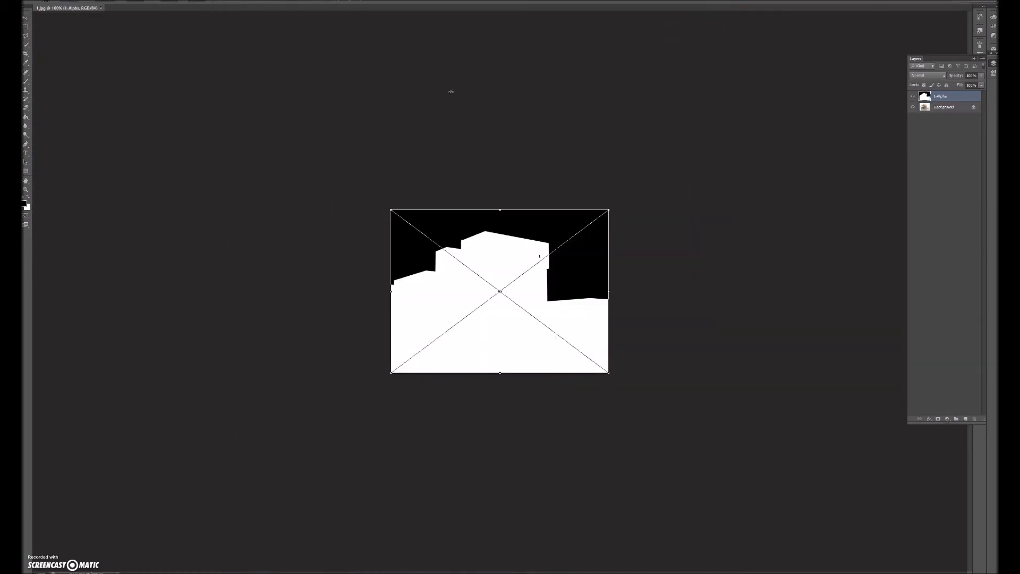
pyautogui.moveTo(360, 5)
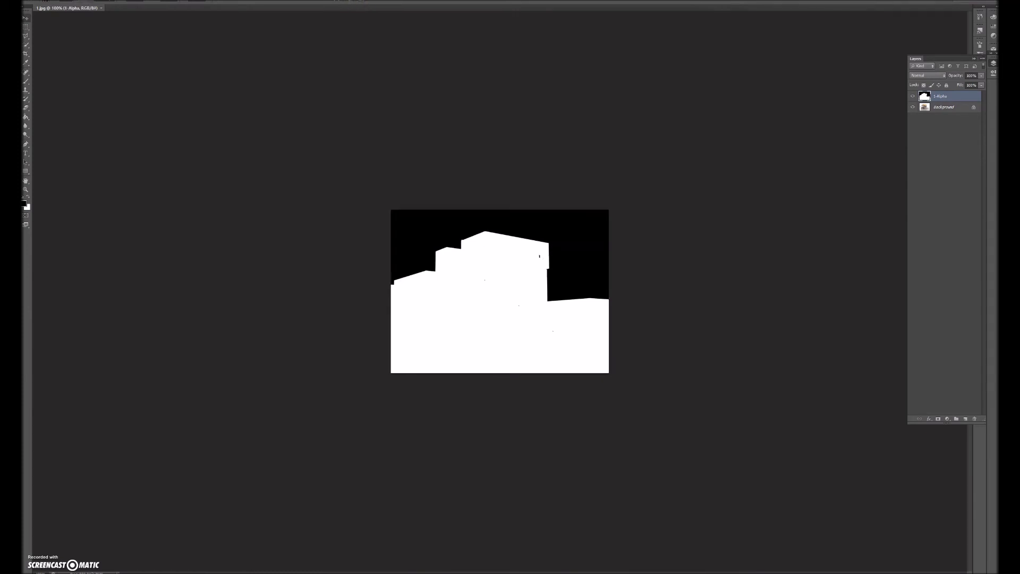
pyautogui.click(548, 263)
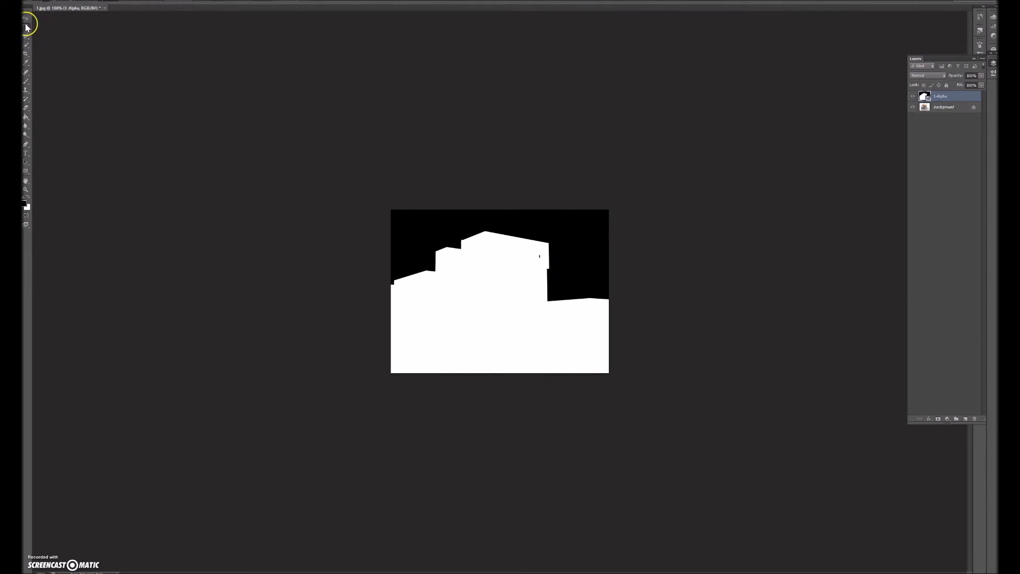
pyautogui.moveTo(26, 19)
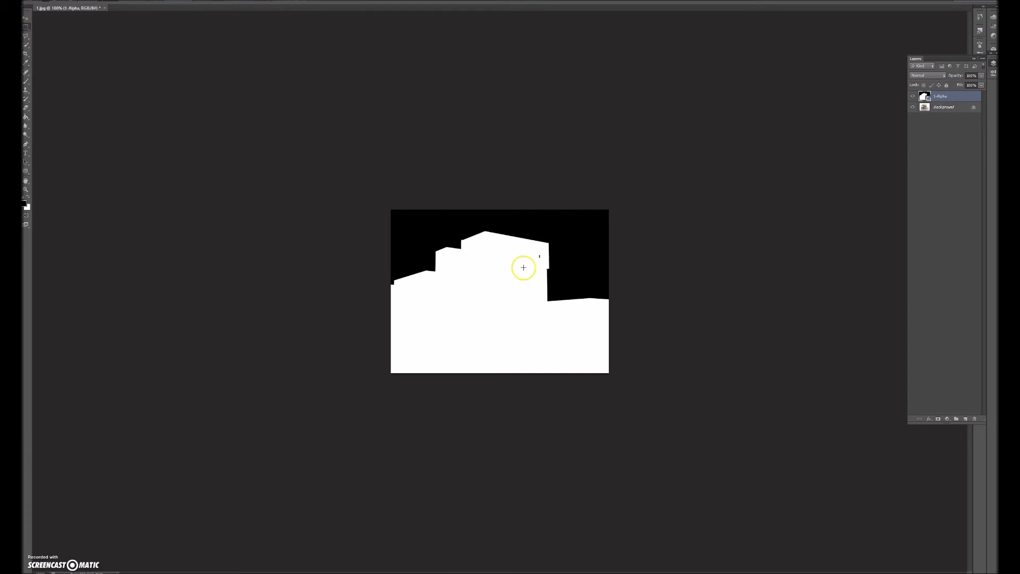
pyautogui.moveTo(547, 133)
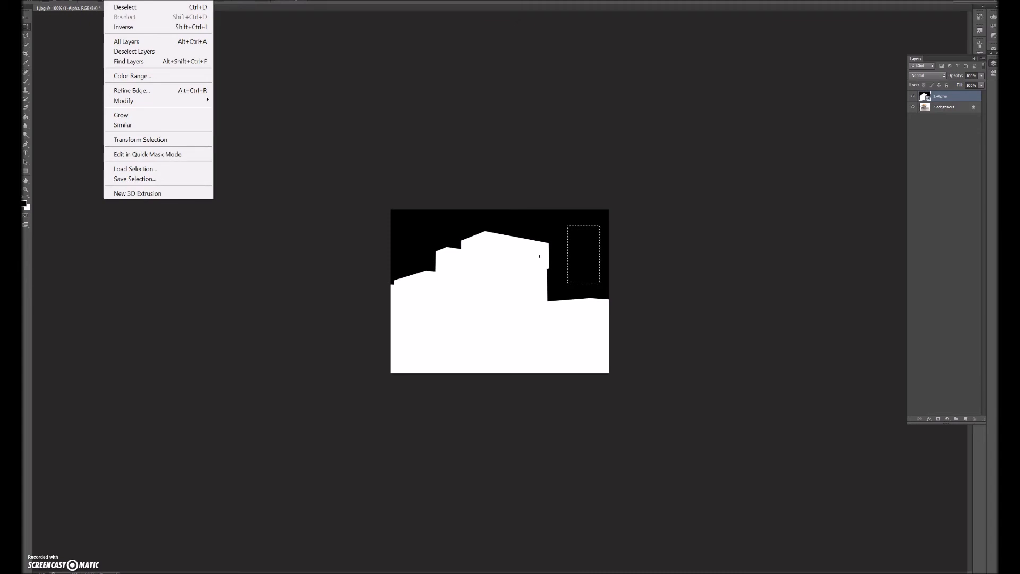
pyautogui.moveTo(136, 124)
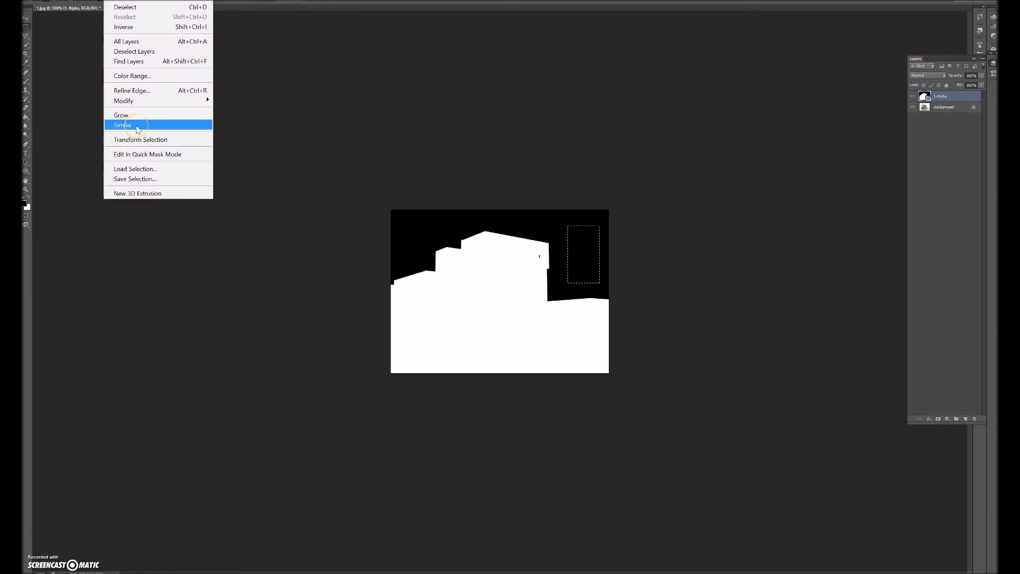
# Step: Select all similar black sky, convert Background to Layer 0, and hide the alpha layer
pyautogui.click(122, 125)
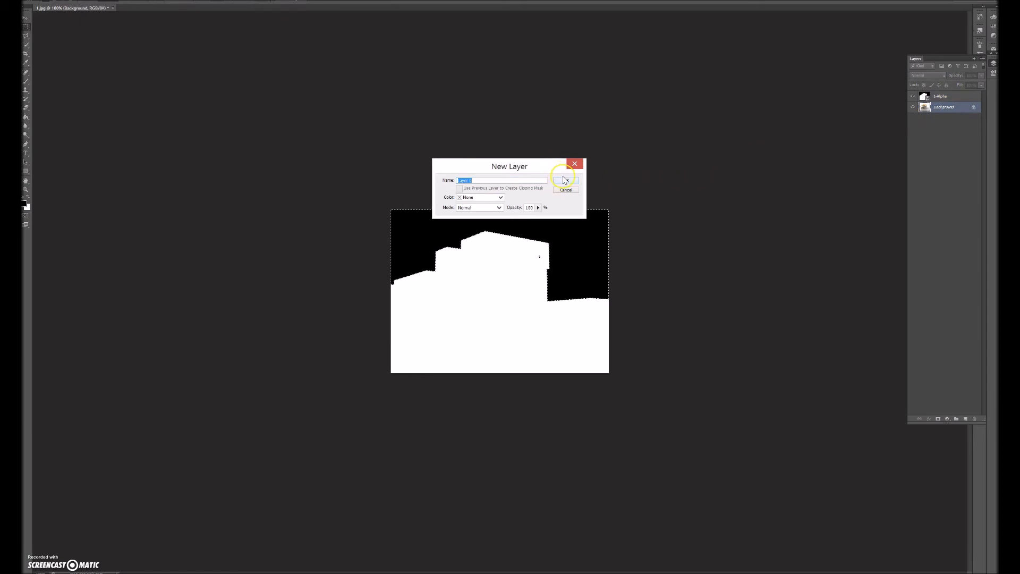
pyautogui.click(565, 180)
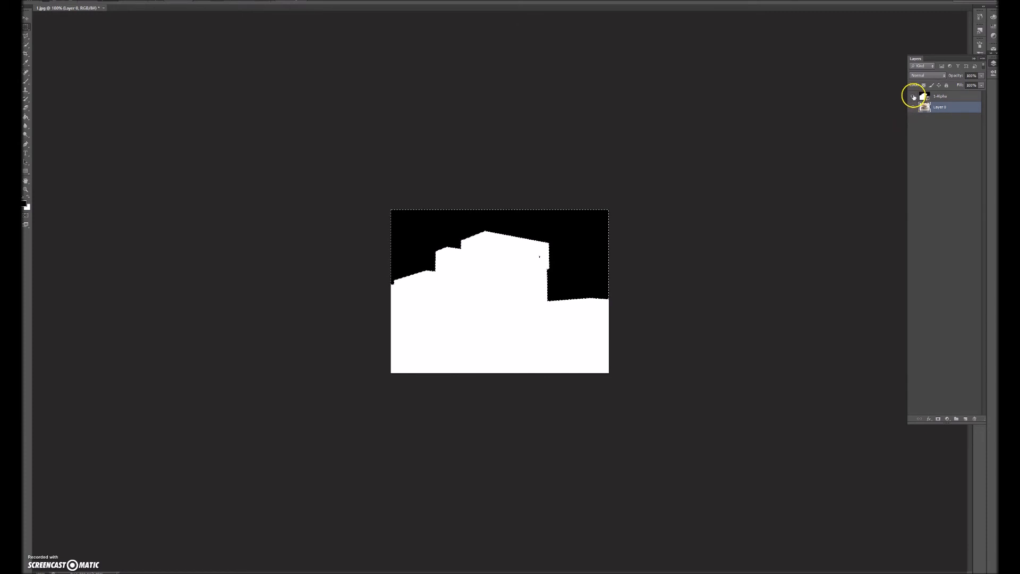
pyautogui.click(913, 96)
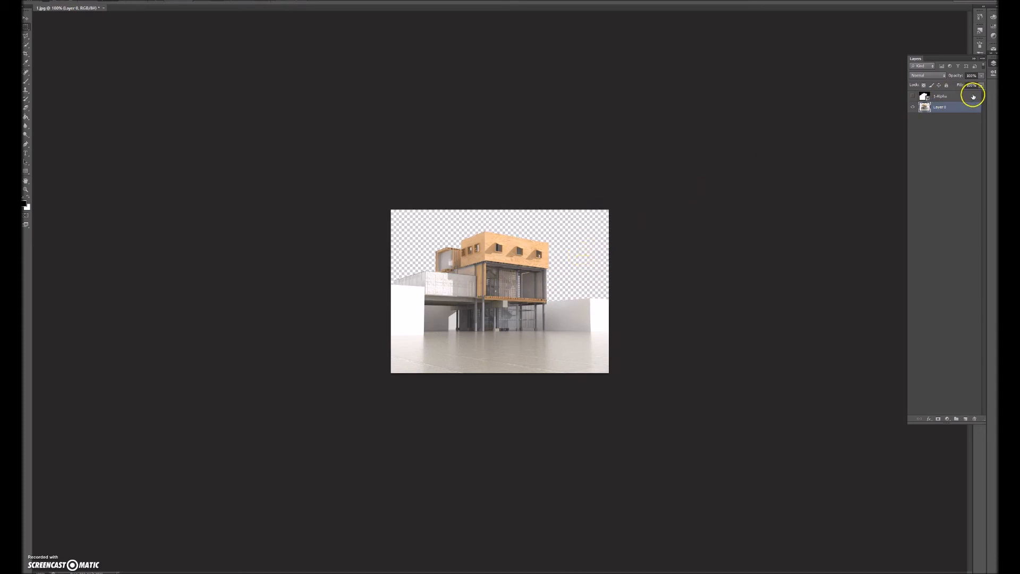
# Step: Select a layer in the Layers panel before browsing the File menu's Place command
pyautogui.click(941, 107)
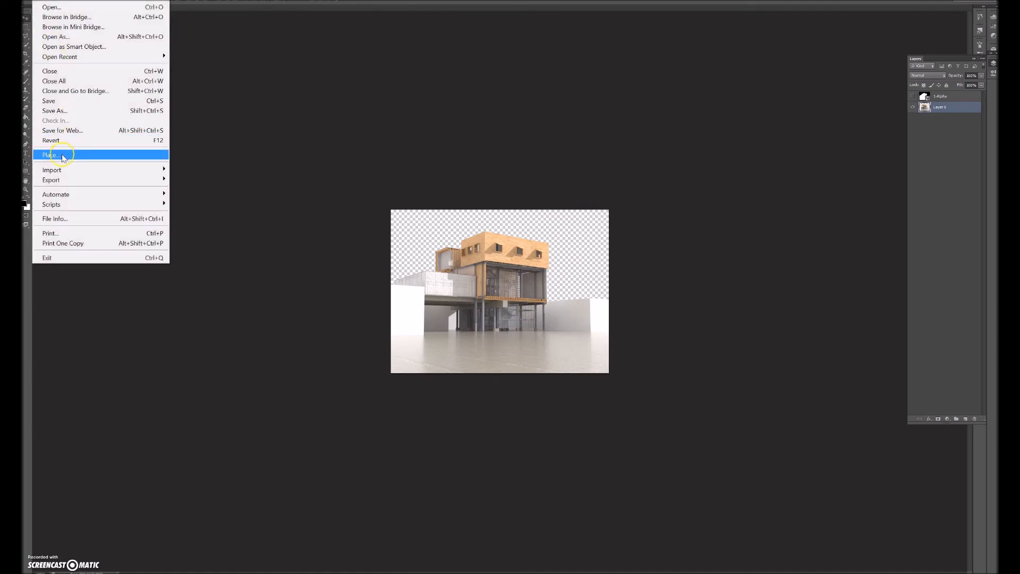
# Step: Place the clouds image from the TIC folder's subfolder 1 into the composite
pyautogui.click(49, 154)
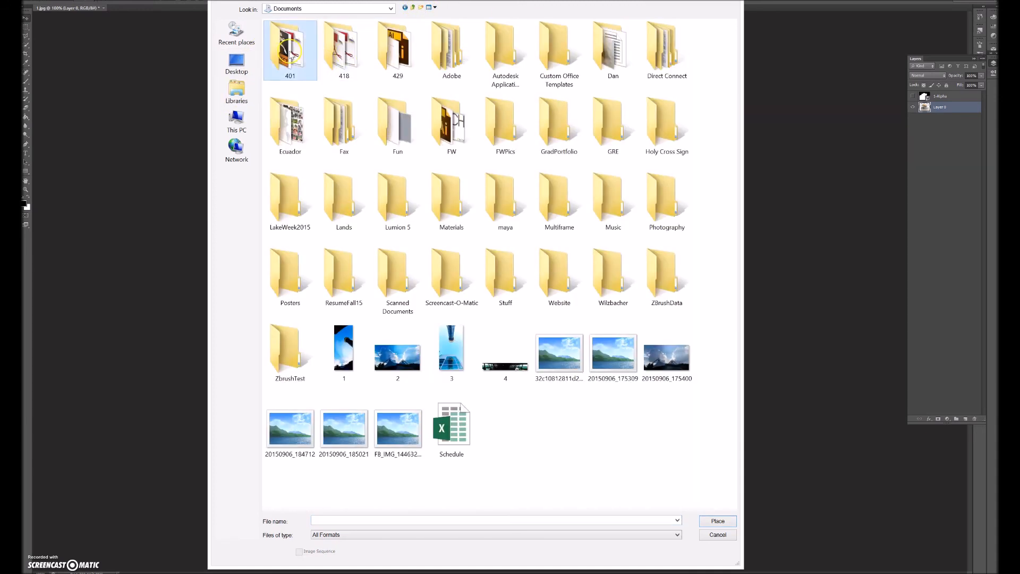
pyautogui.doubleClick(290, 45)
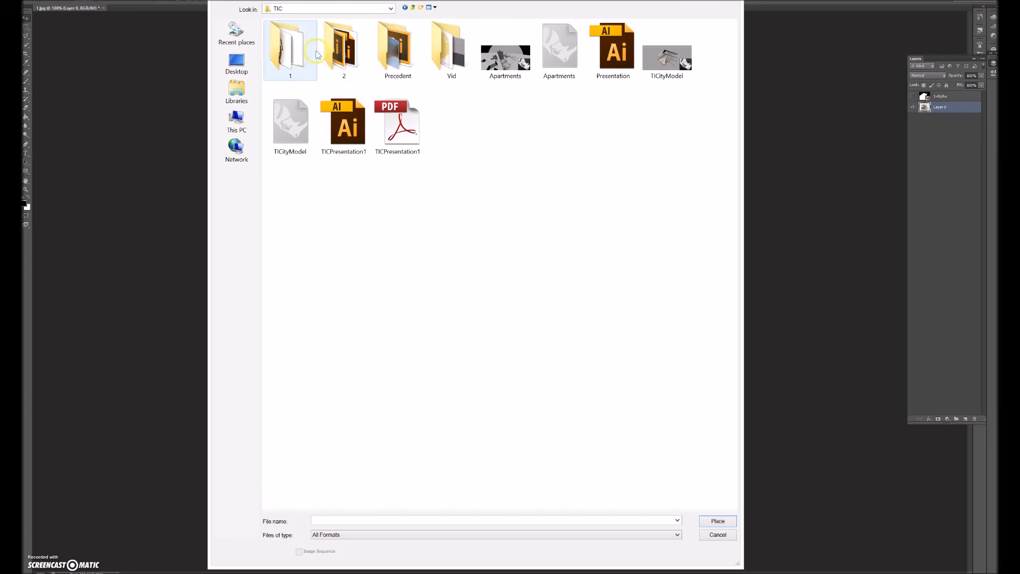
pyautogui.doubleClick(290, 45)
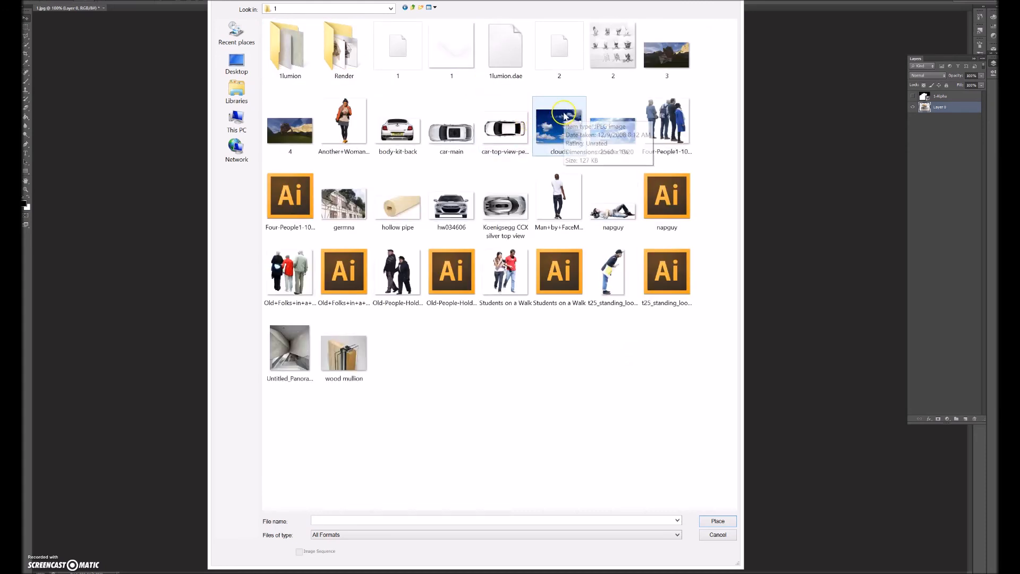
pyautogui.click(559, 125)
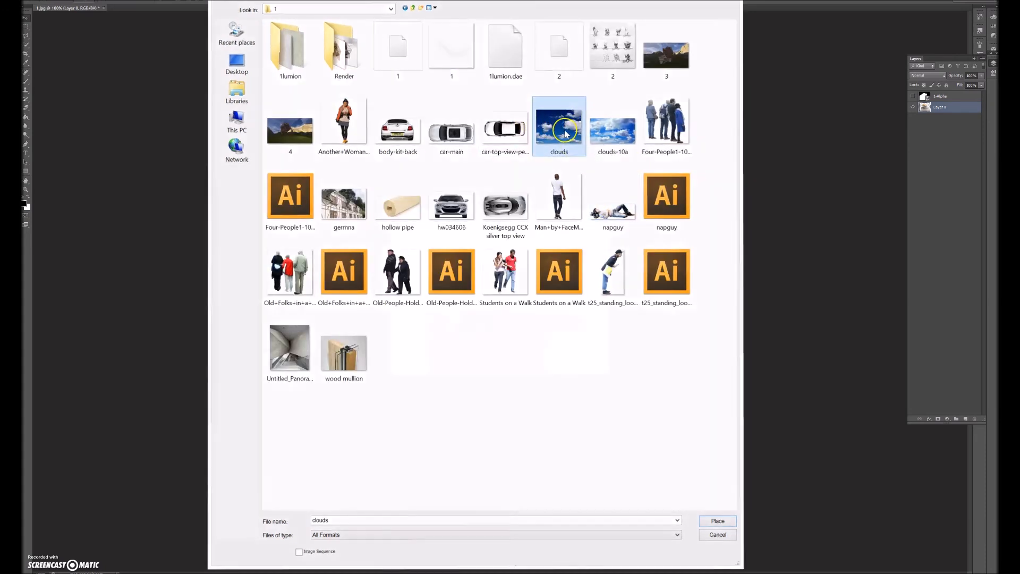
pyautogui.click(717, 521)
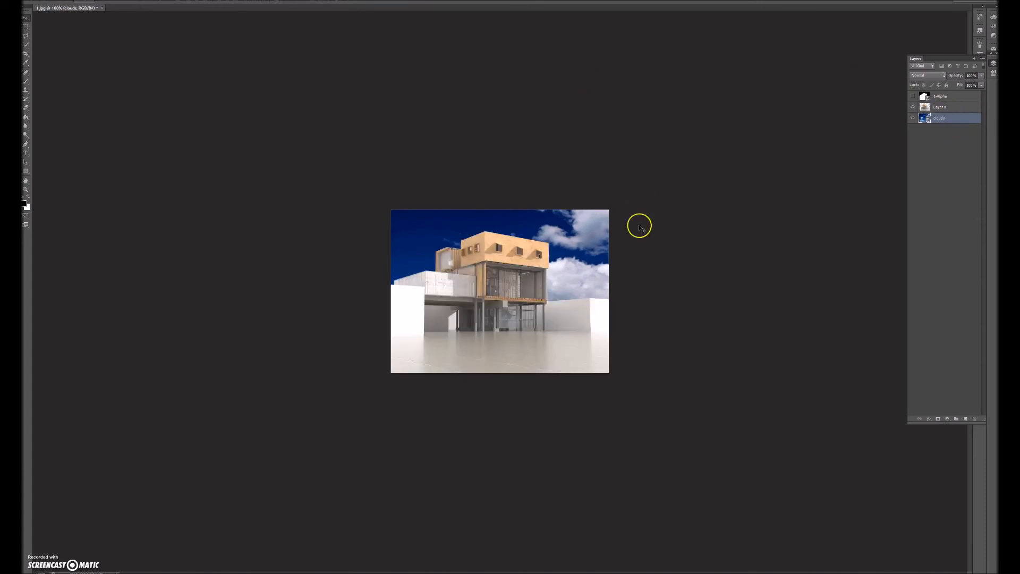
pyautogui.moveTo(462, 359)
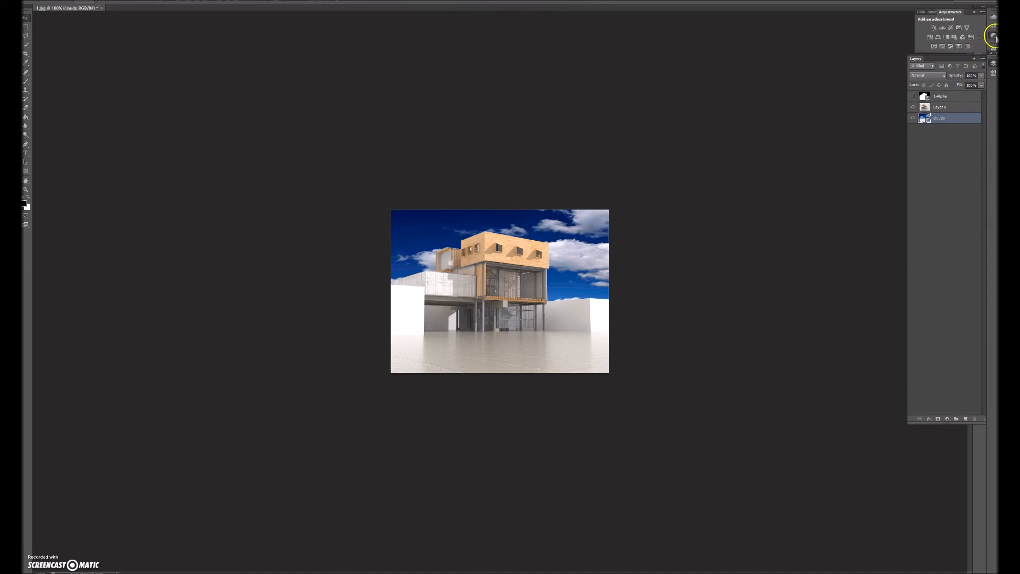
# Step: Add a vibrance adjustment above the clouds, then select Layer 0, the render layer
pyautogui.click(942, 27)
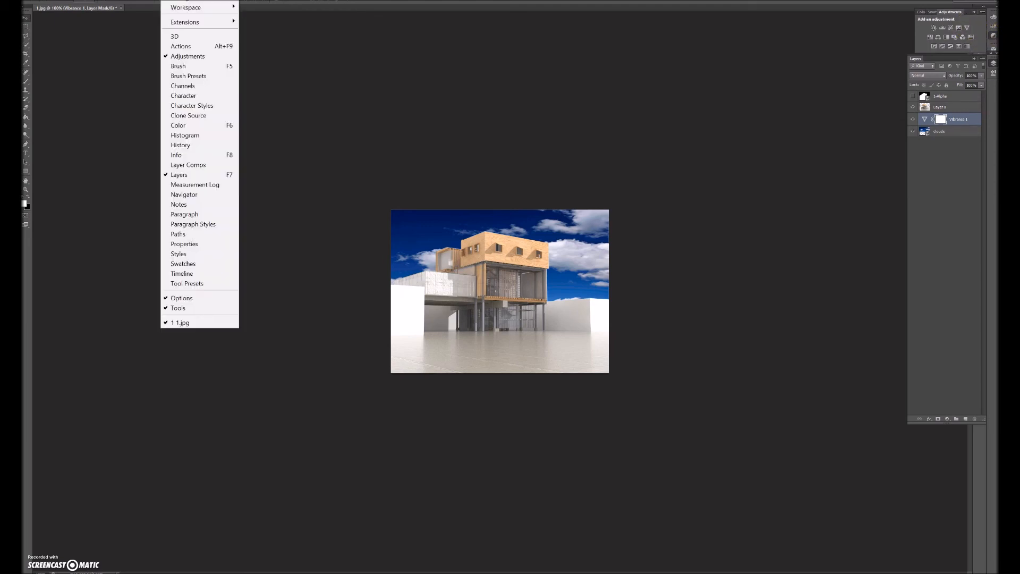
pyautogui.moveTo(188, 56)
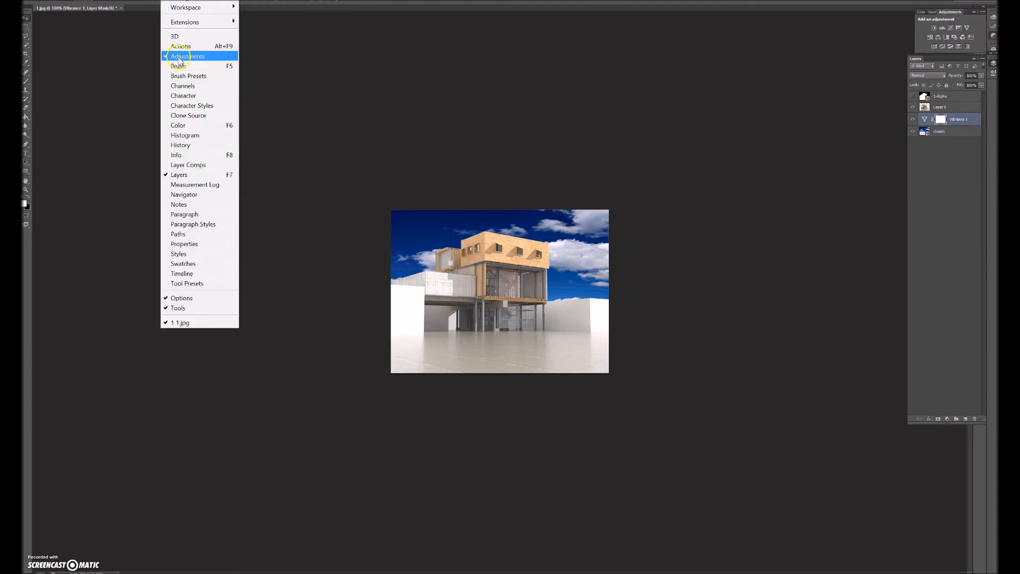
pyautogui.click(187, 55)
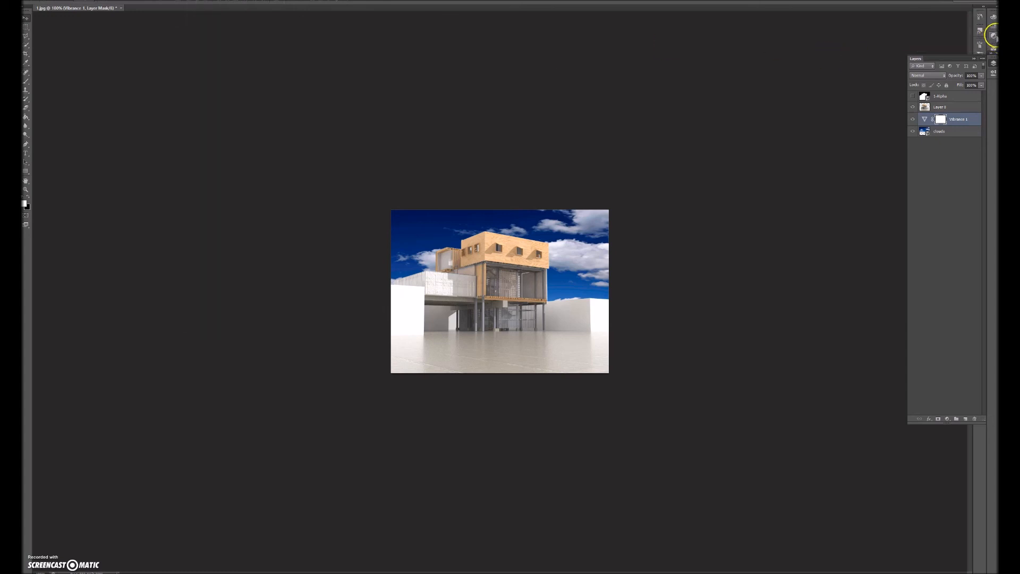
pyautogui.doubleClick(925, 119)
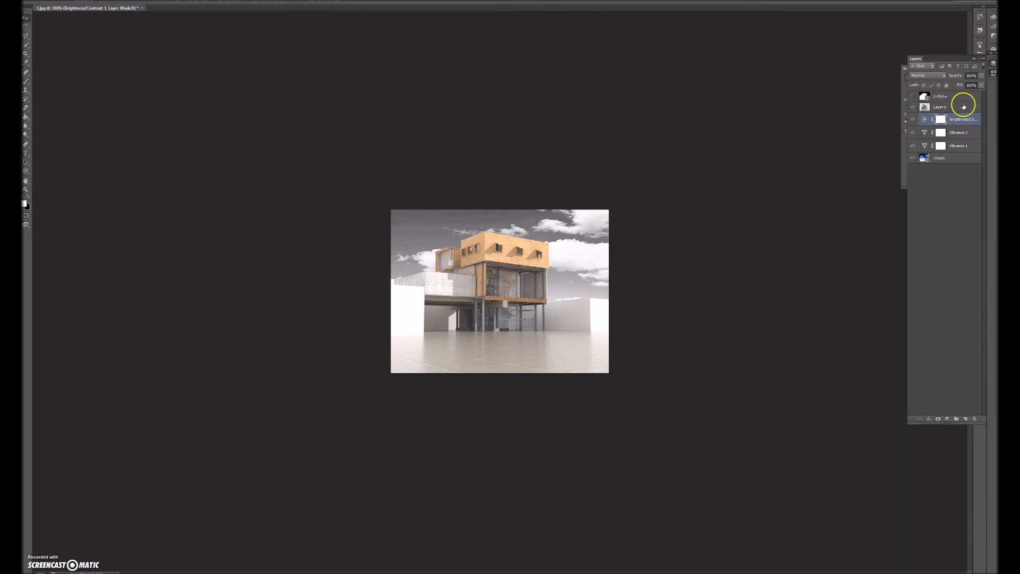
pyautogui.click(950, 107)
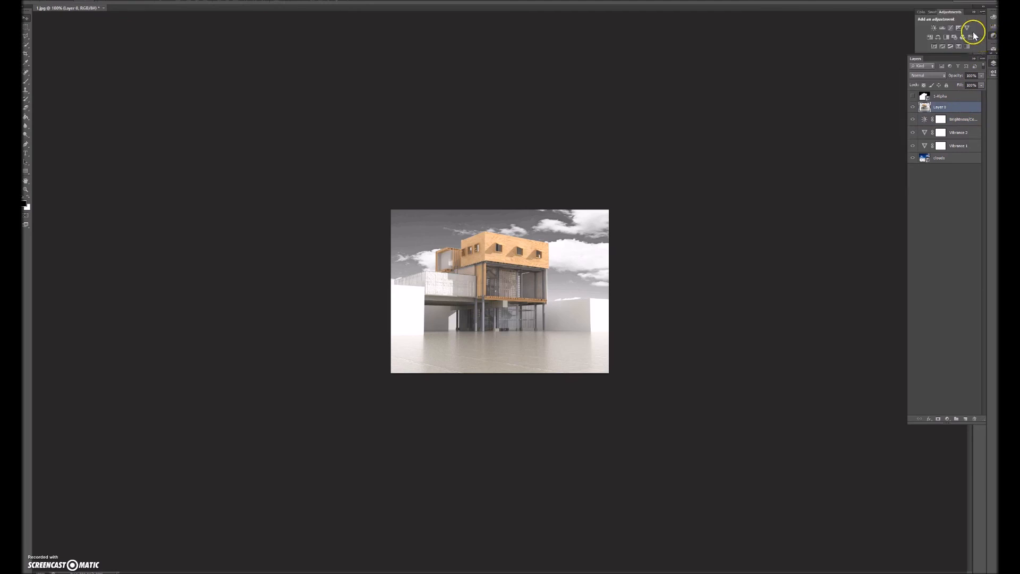
# Step: Add a vibrance adjustment above the render and lower its vibrance slider
pyautogui.click(972, 27)
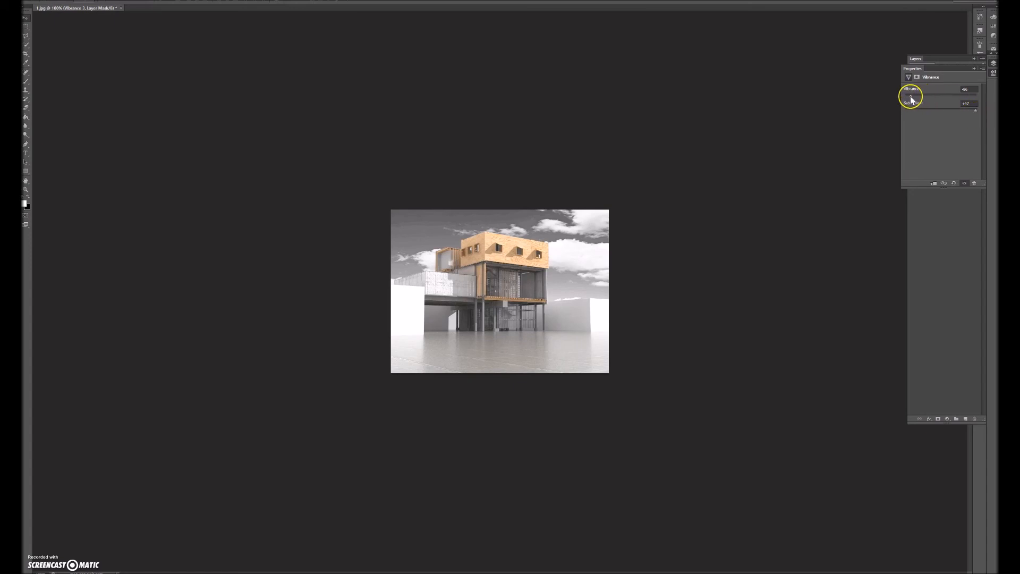
pyautogui.moveTo(918, 89); pyautogui.dragTo(905, 89)
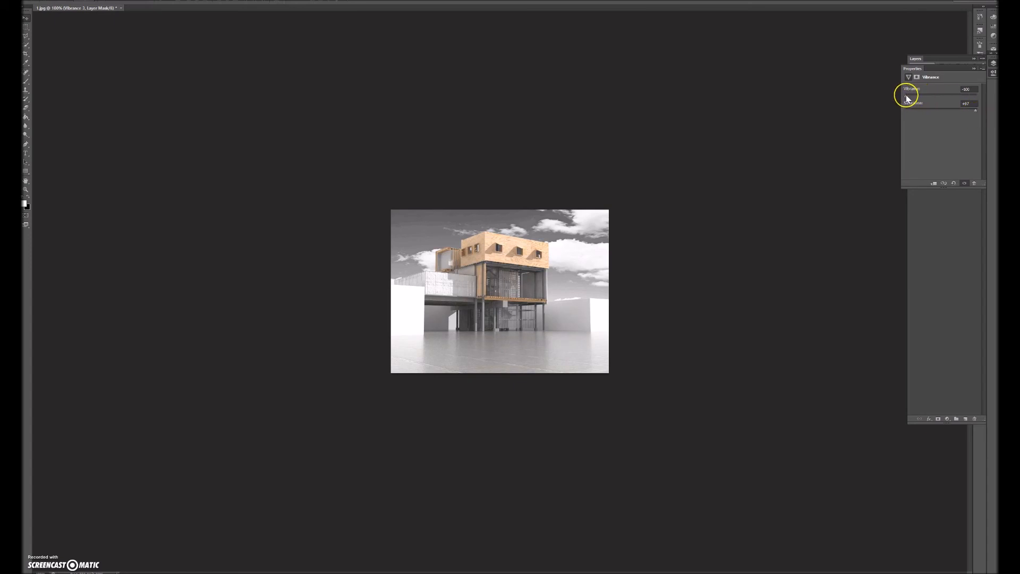